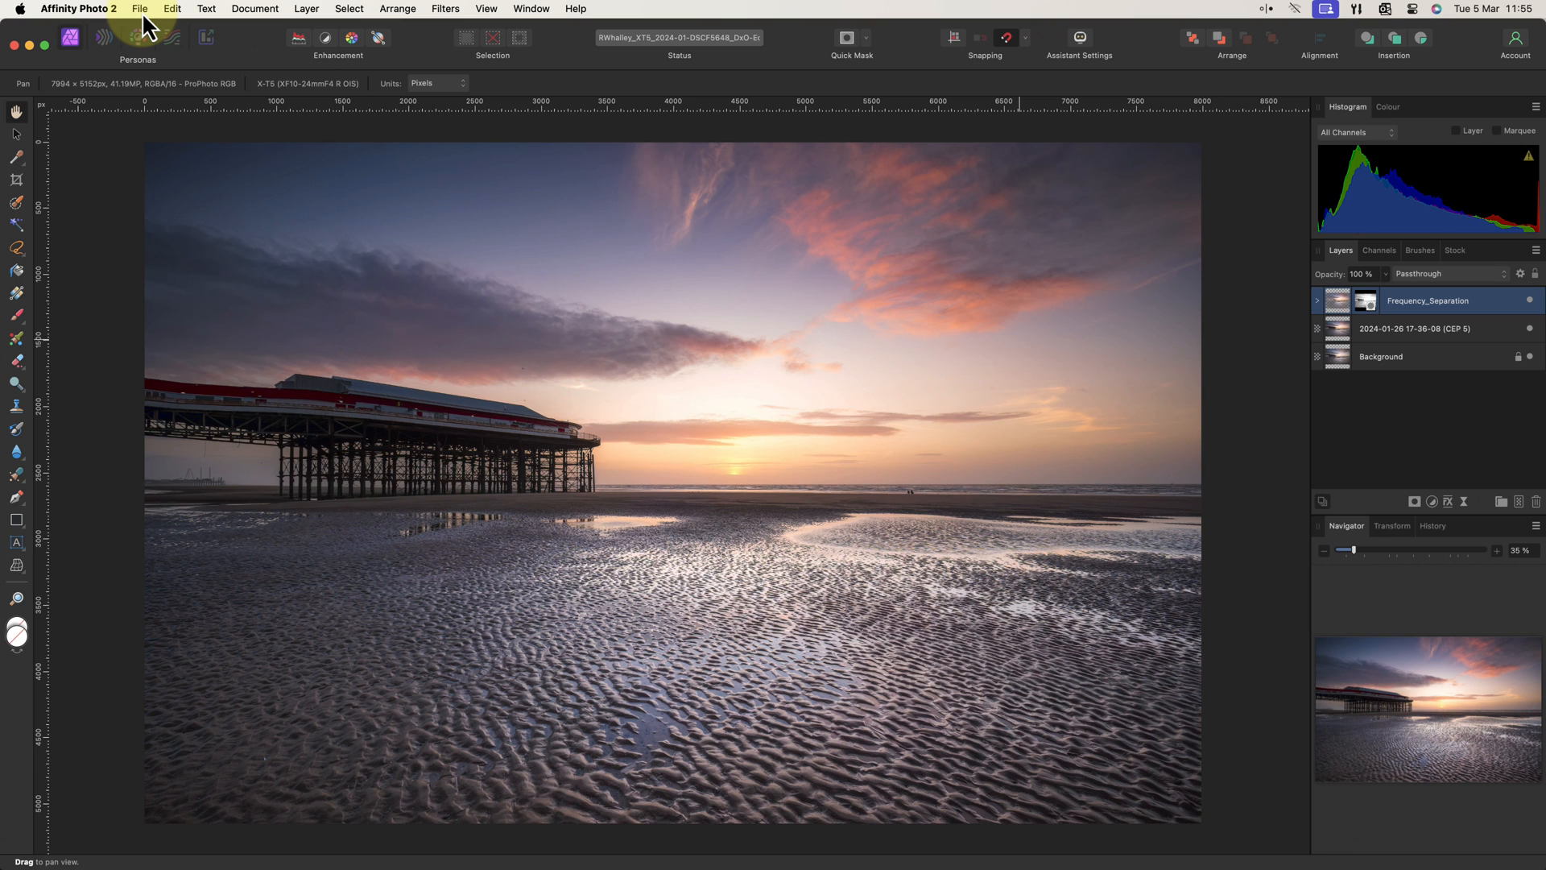
- Save a working copy of the beach photo under the new name PDI
{"action": "left_click", "coordinate": [138, 10]}
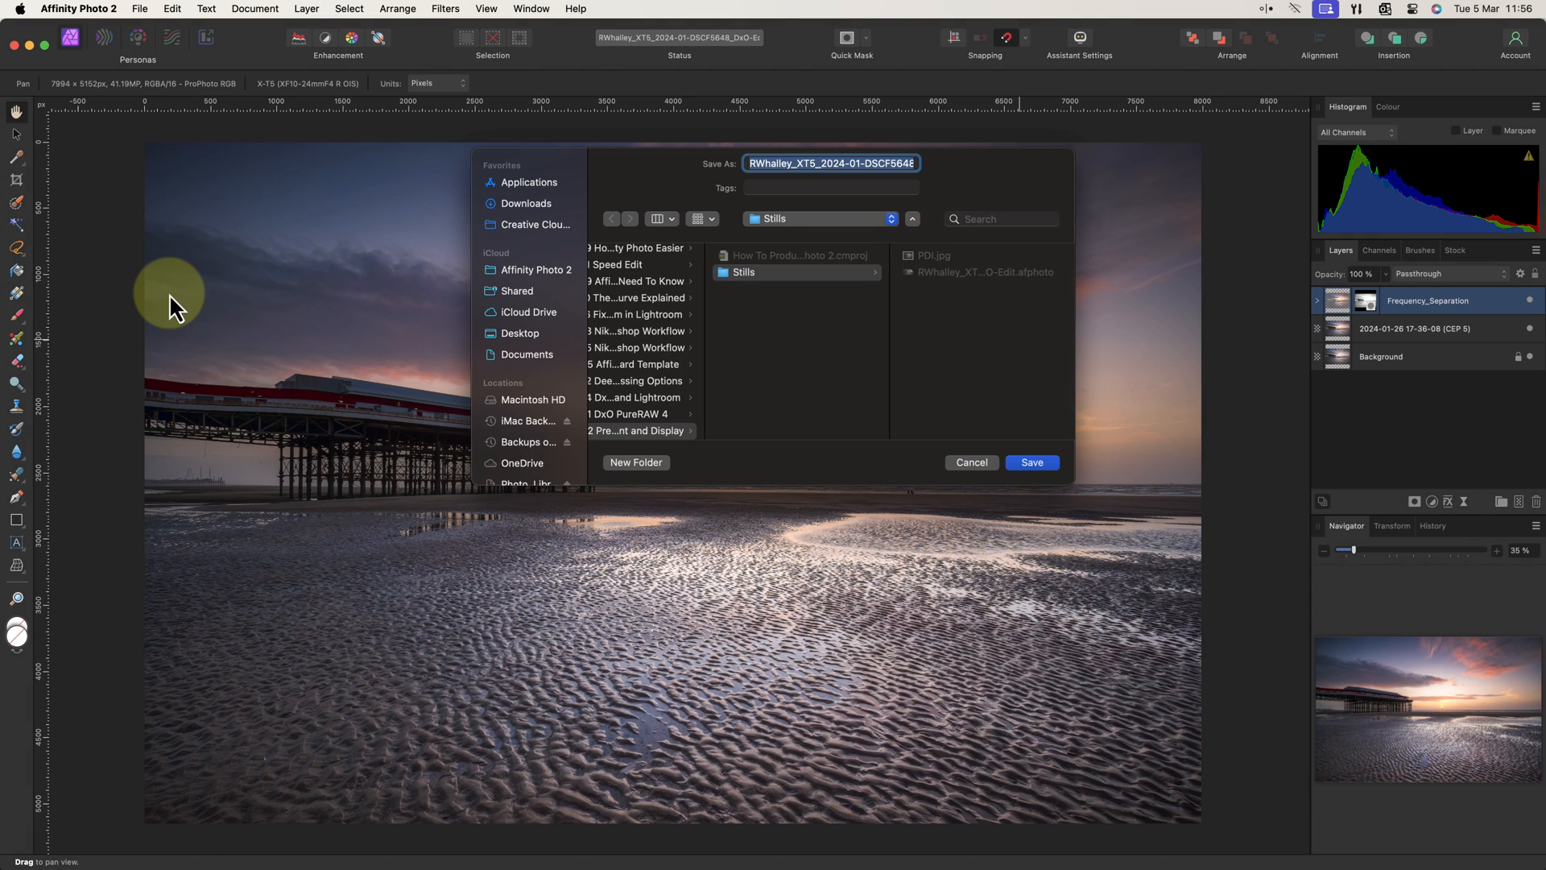
{"action": "type", "text": "PDI"}
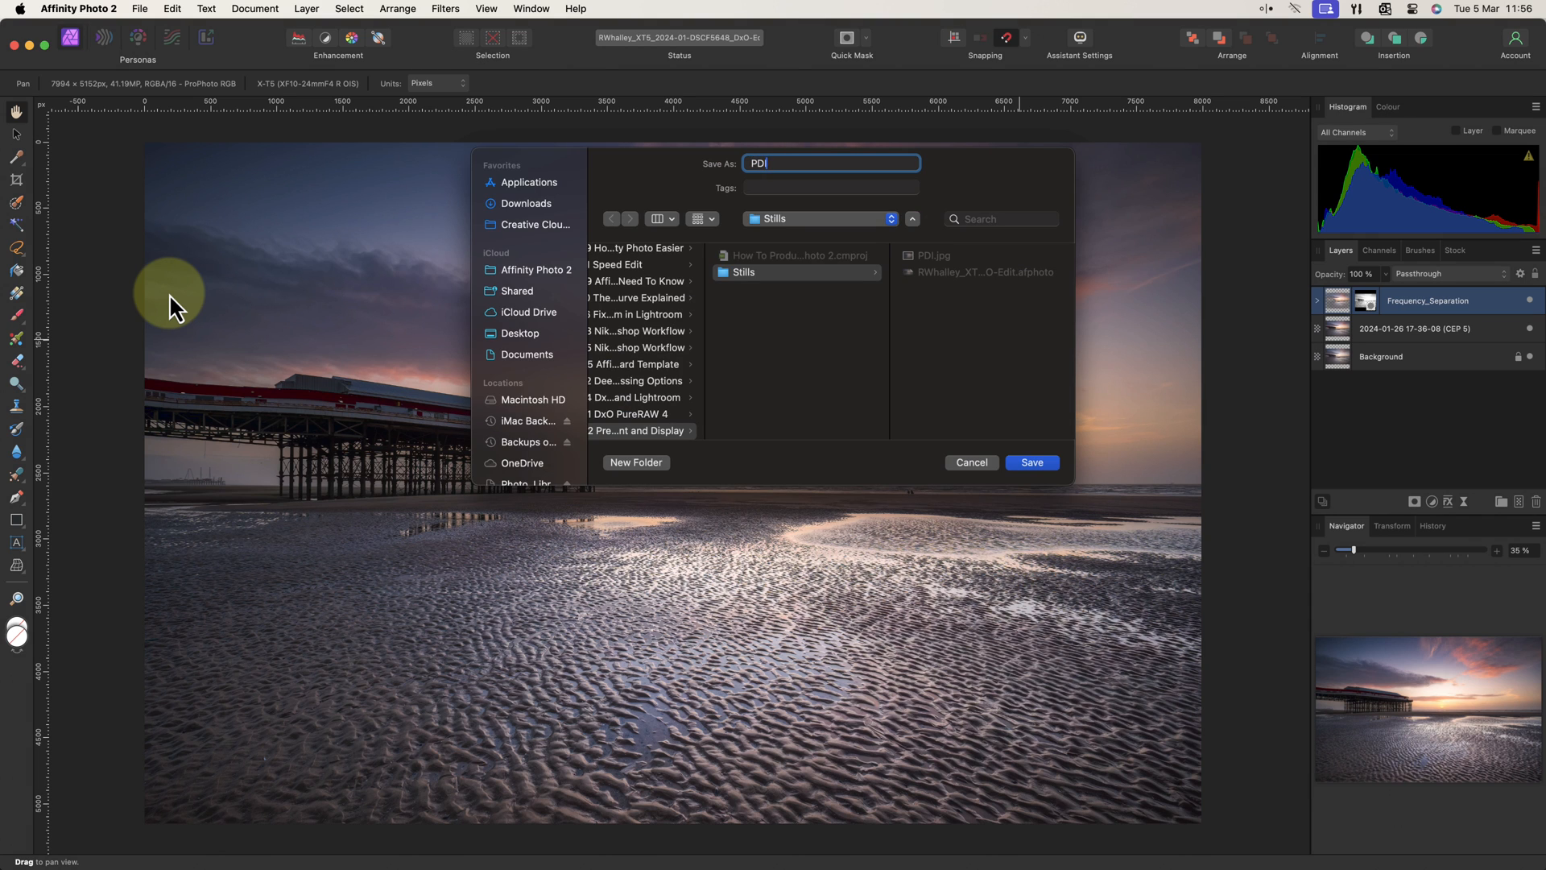
{"action": "left_click", "coordinate": [1030, 462]}
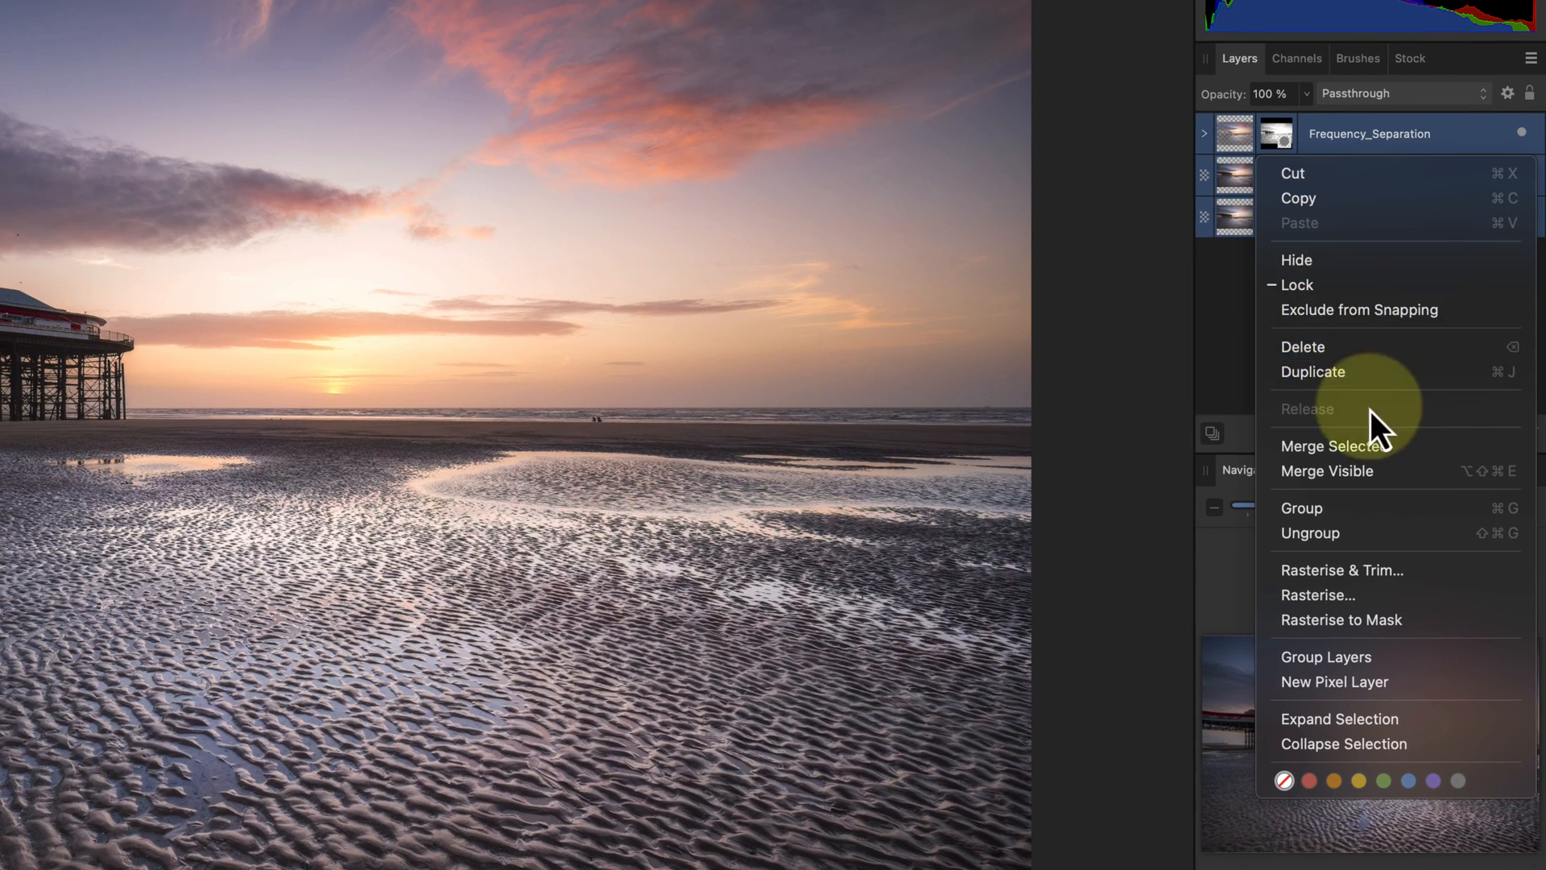
{"action": "mouse_move", "coordinate": [1369, 459]}
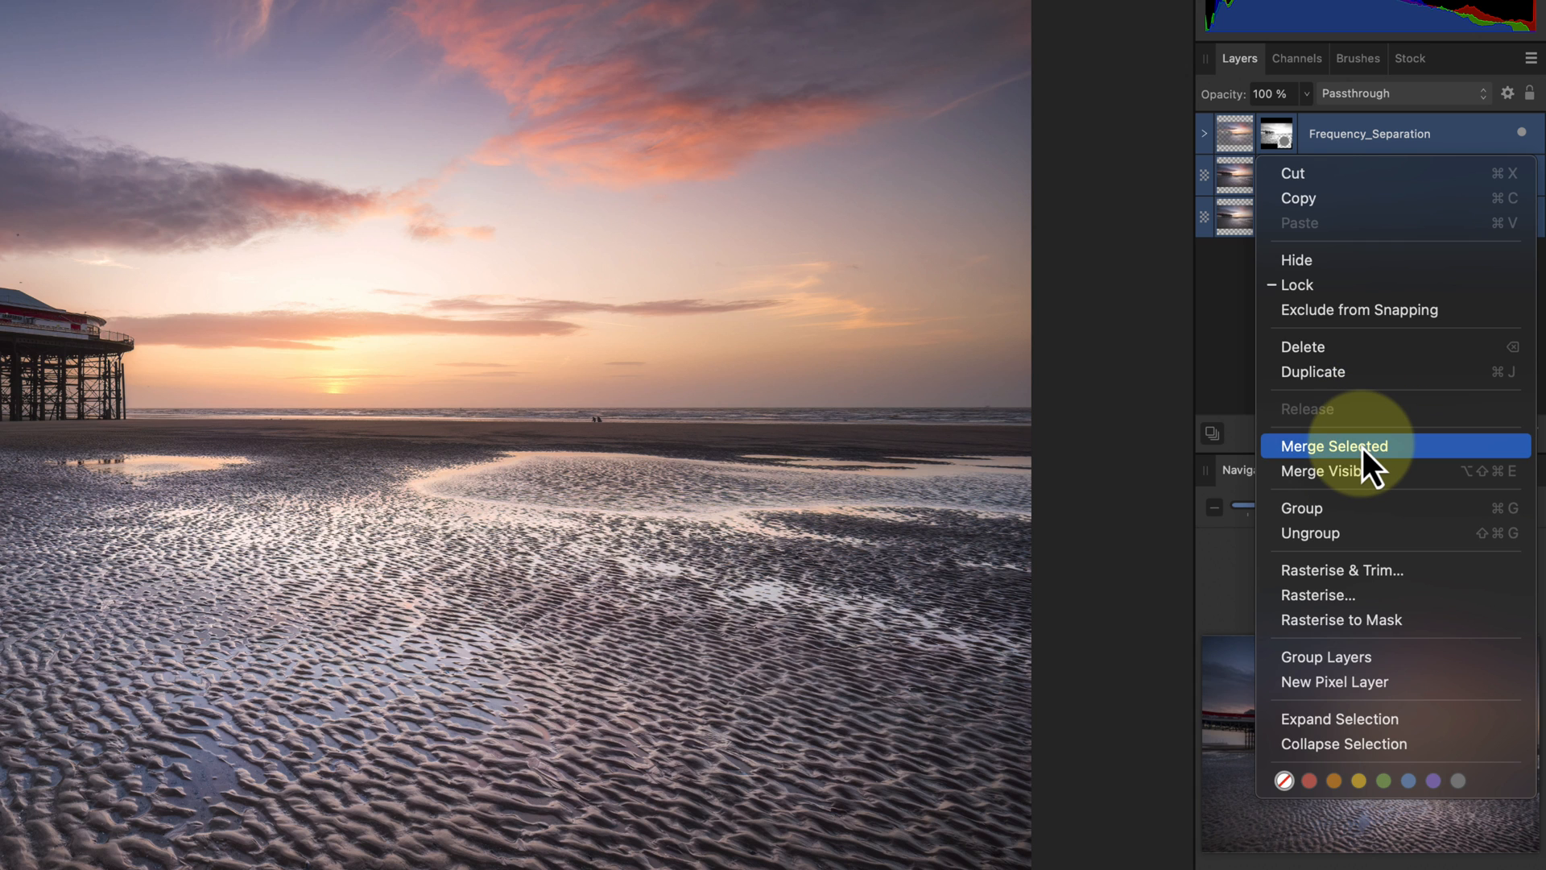
- Merge the selected layers into a single background layer
{"action": "left_click", "coordinate": [1333, 446]}
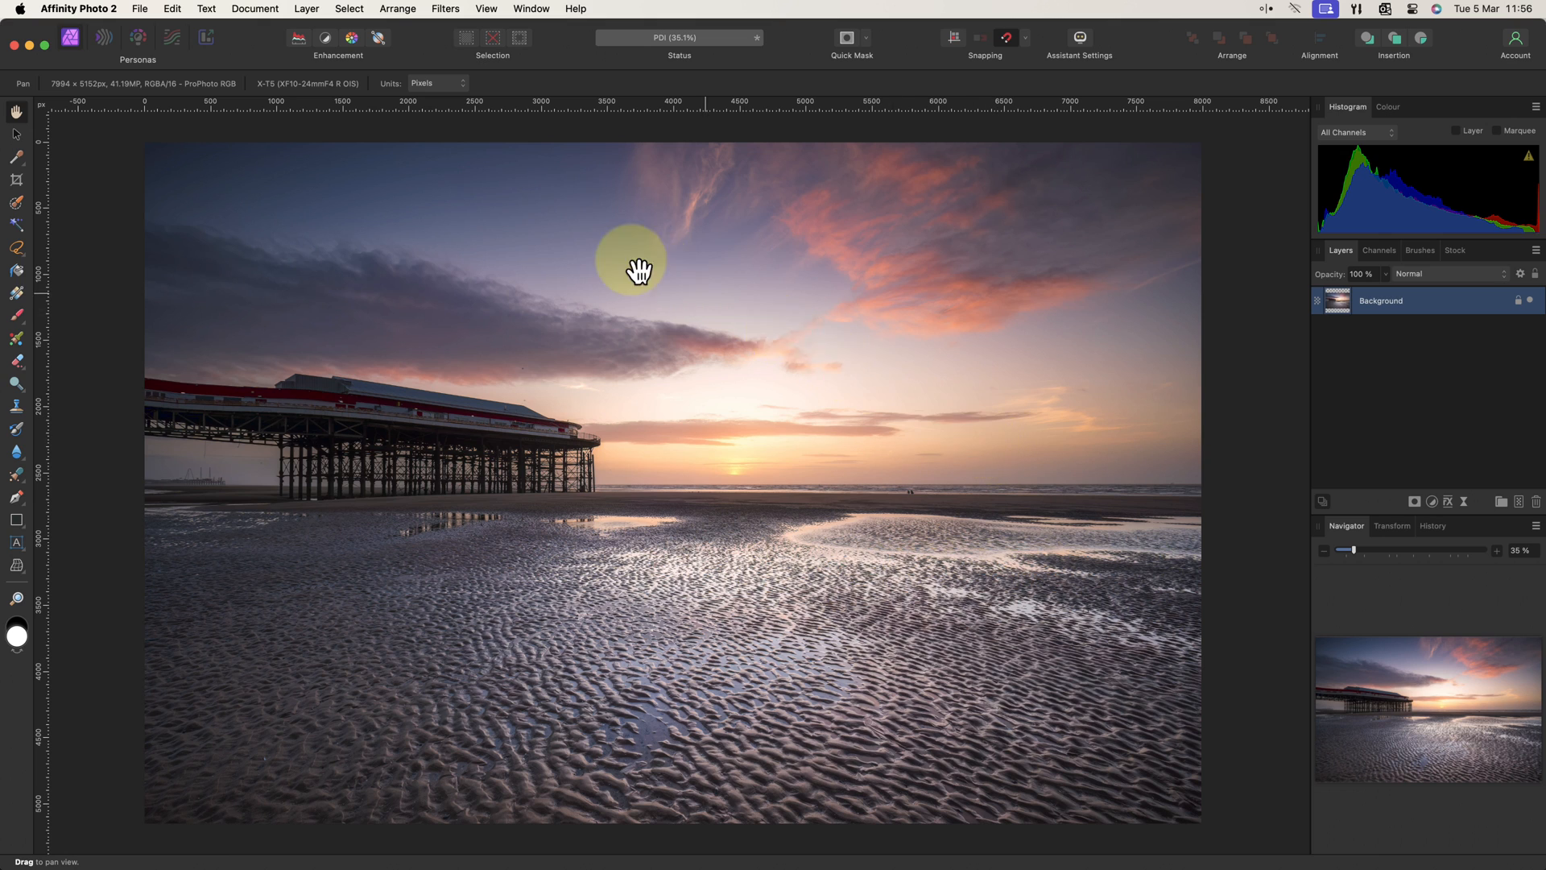
- Set Resize Document to 1600 px wide (1031.2 px high), pixels, Lanczos 3 separable resampling
{"action": "left_click", "coordinate": [255, 10]}
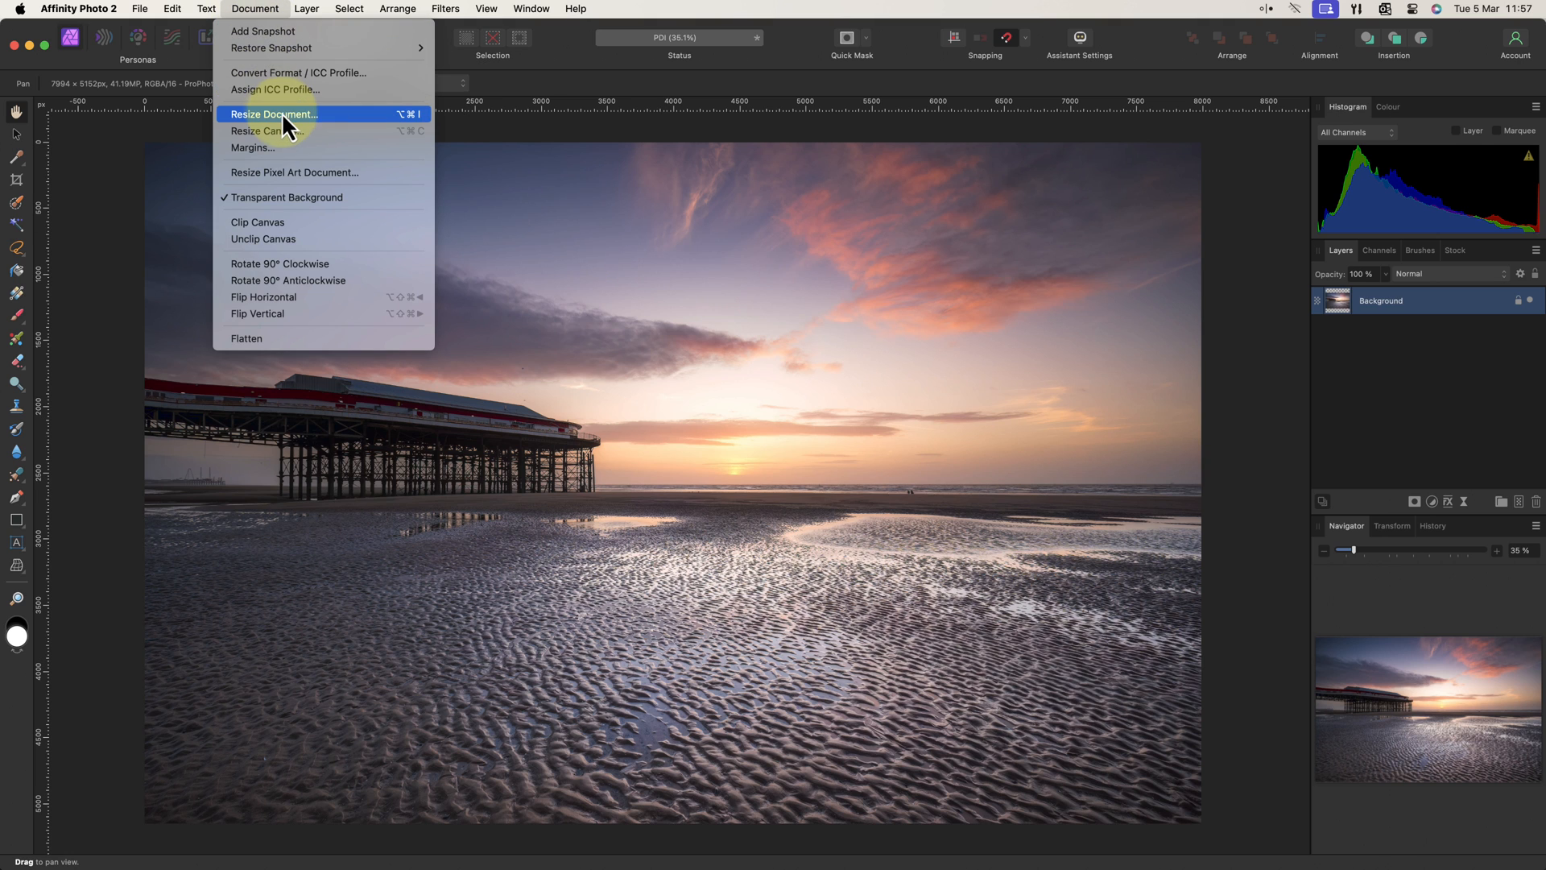
{"action": "left_click", "coordinate": [273, 113]}
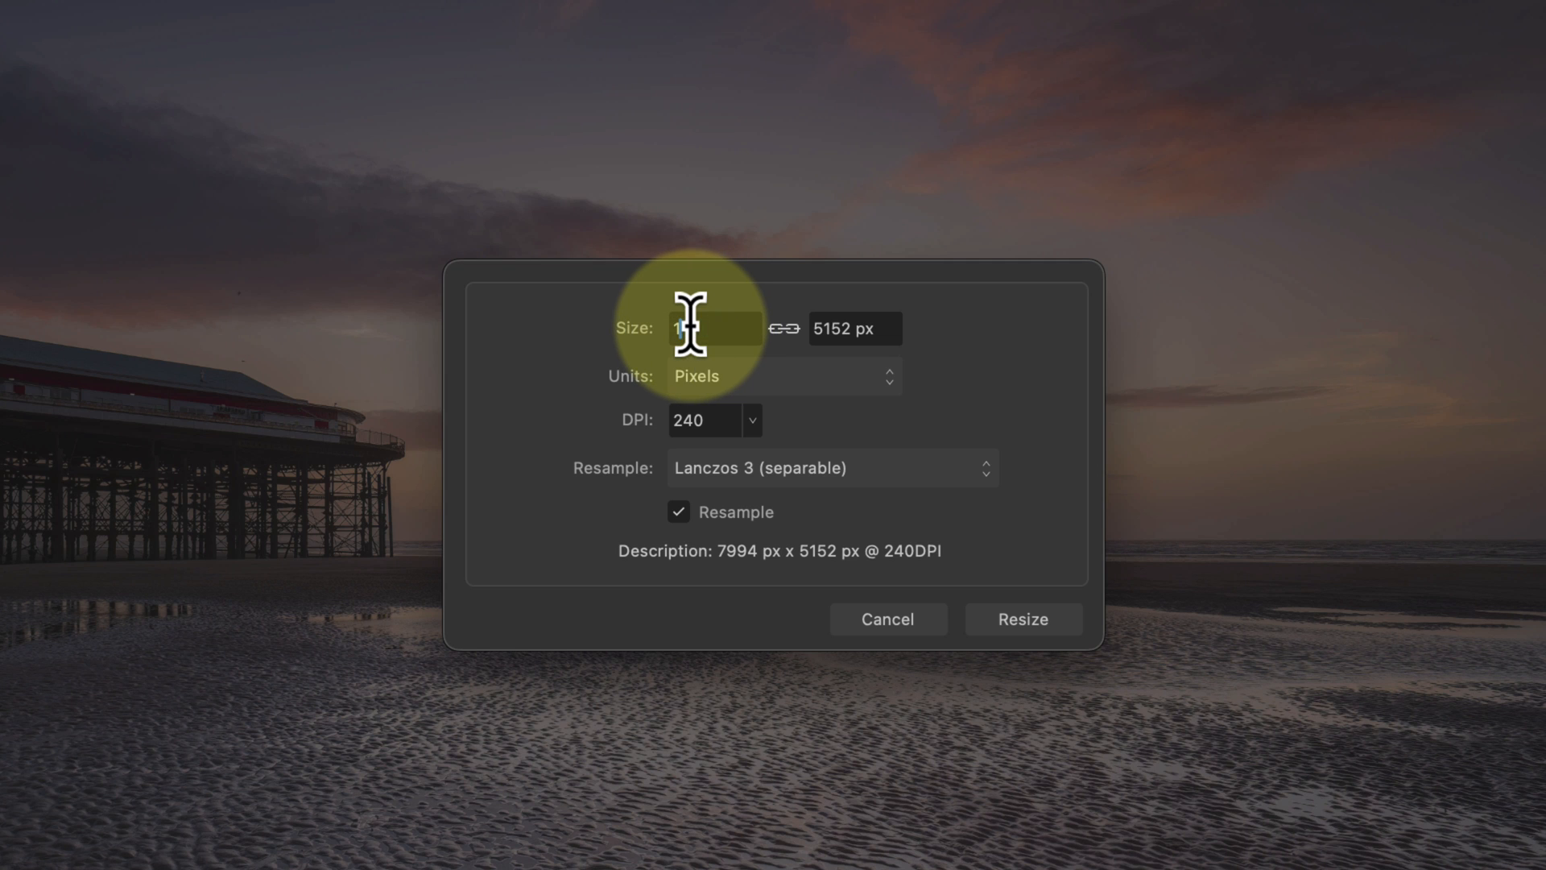
{"action": "type", "text": "1600 px"}
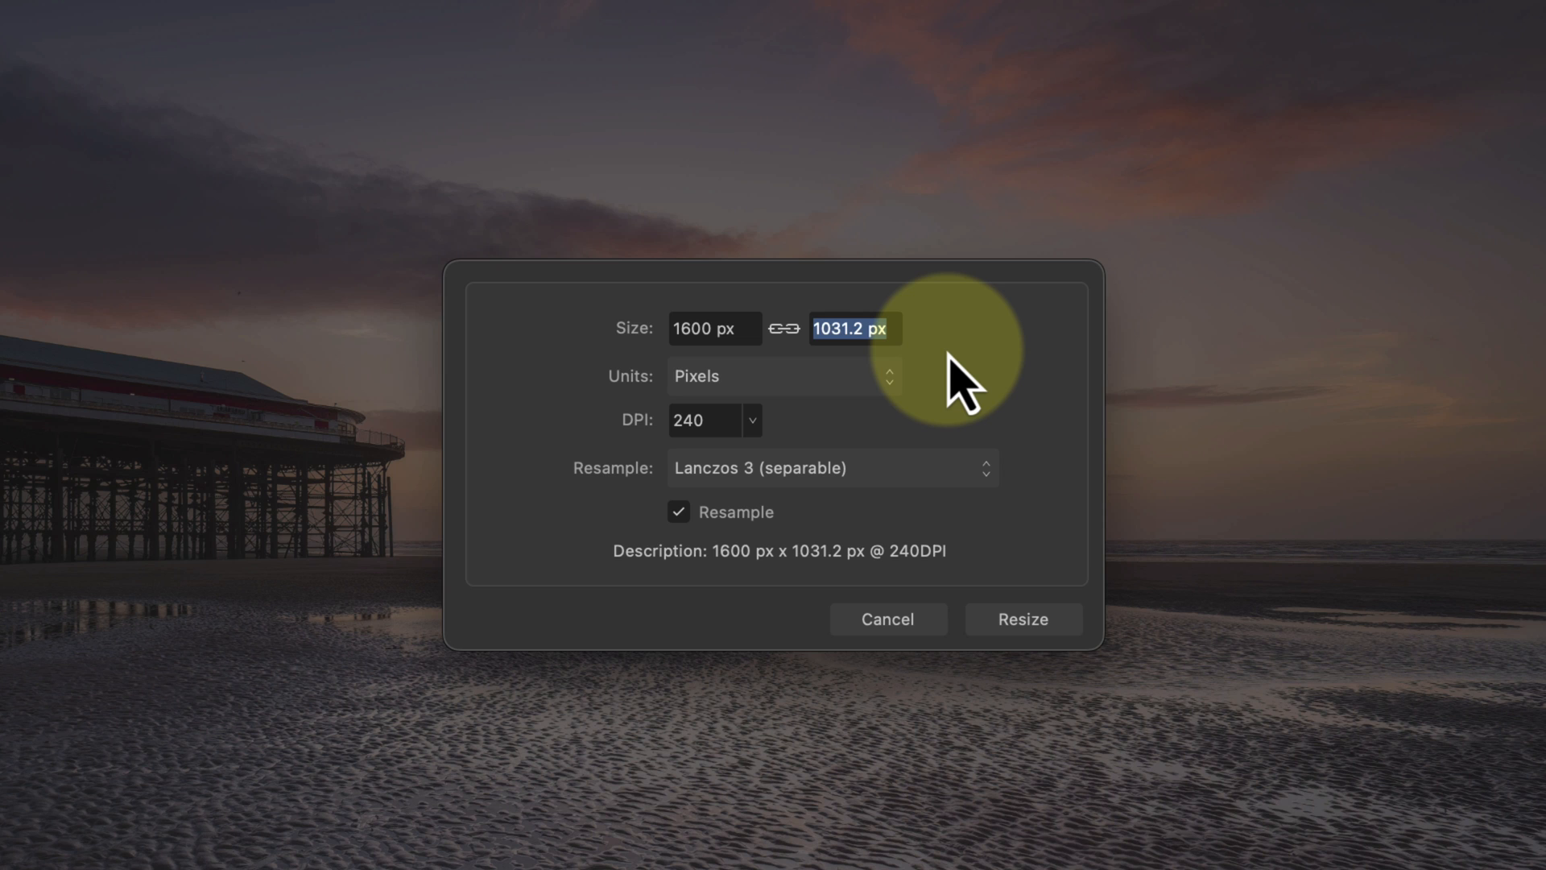
{"action": "mouse_move", "coordinate": [950, 380]}
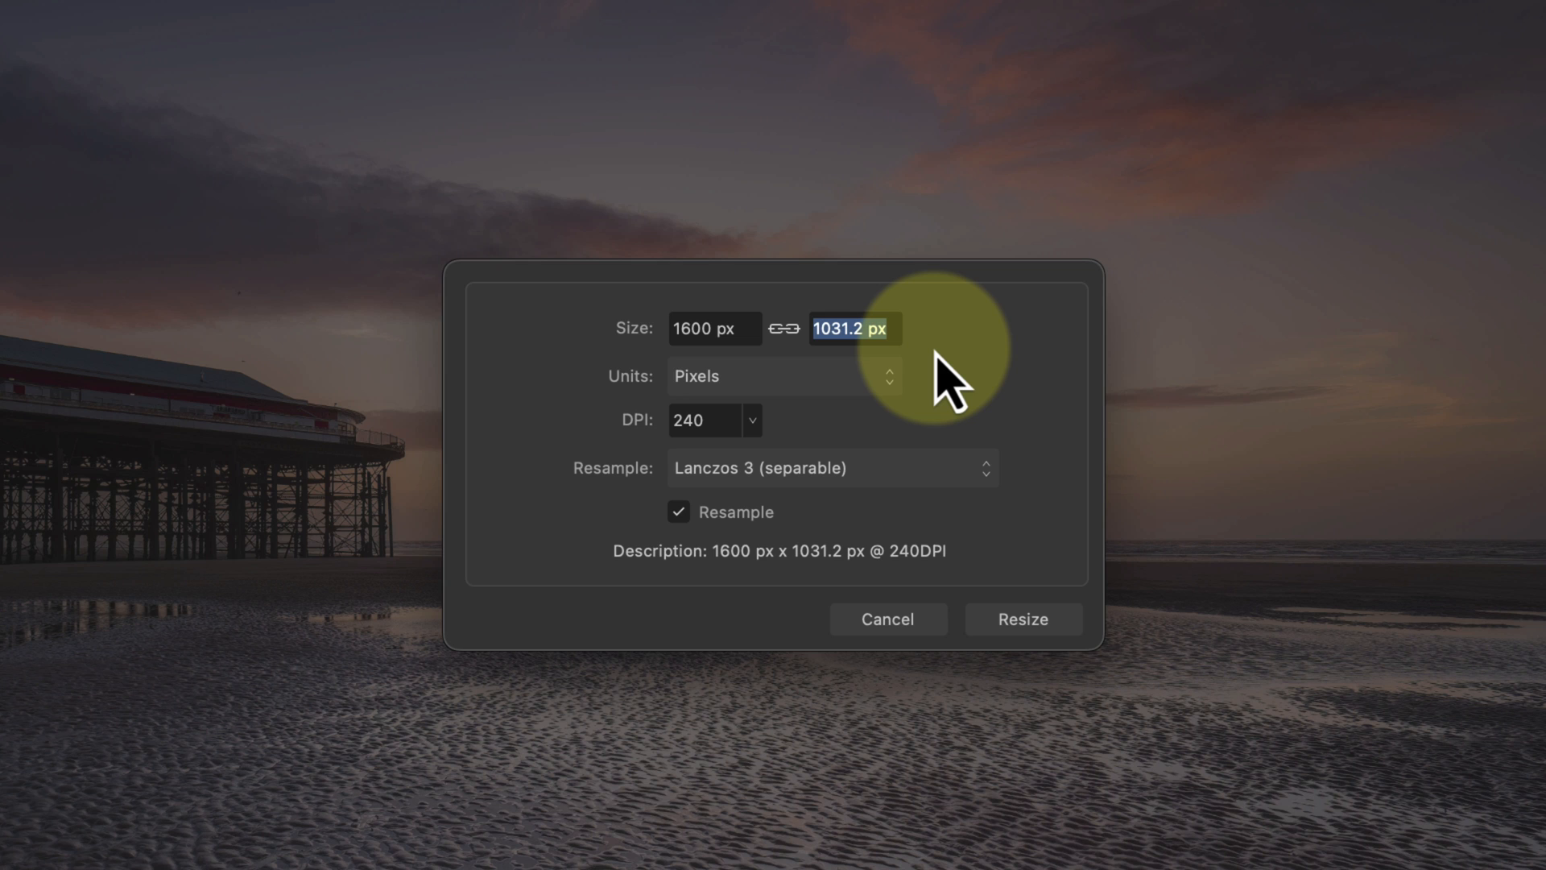
{"action": "left_click", "coordinate": [785, 375]}
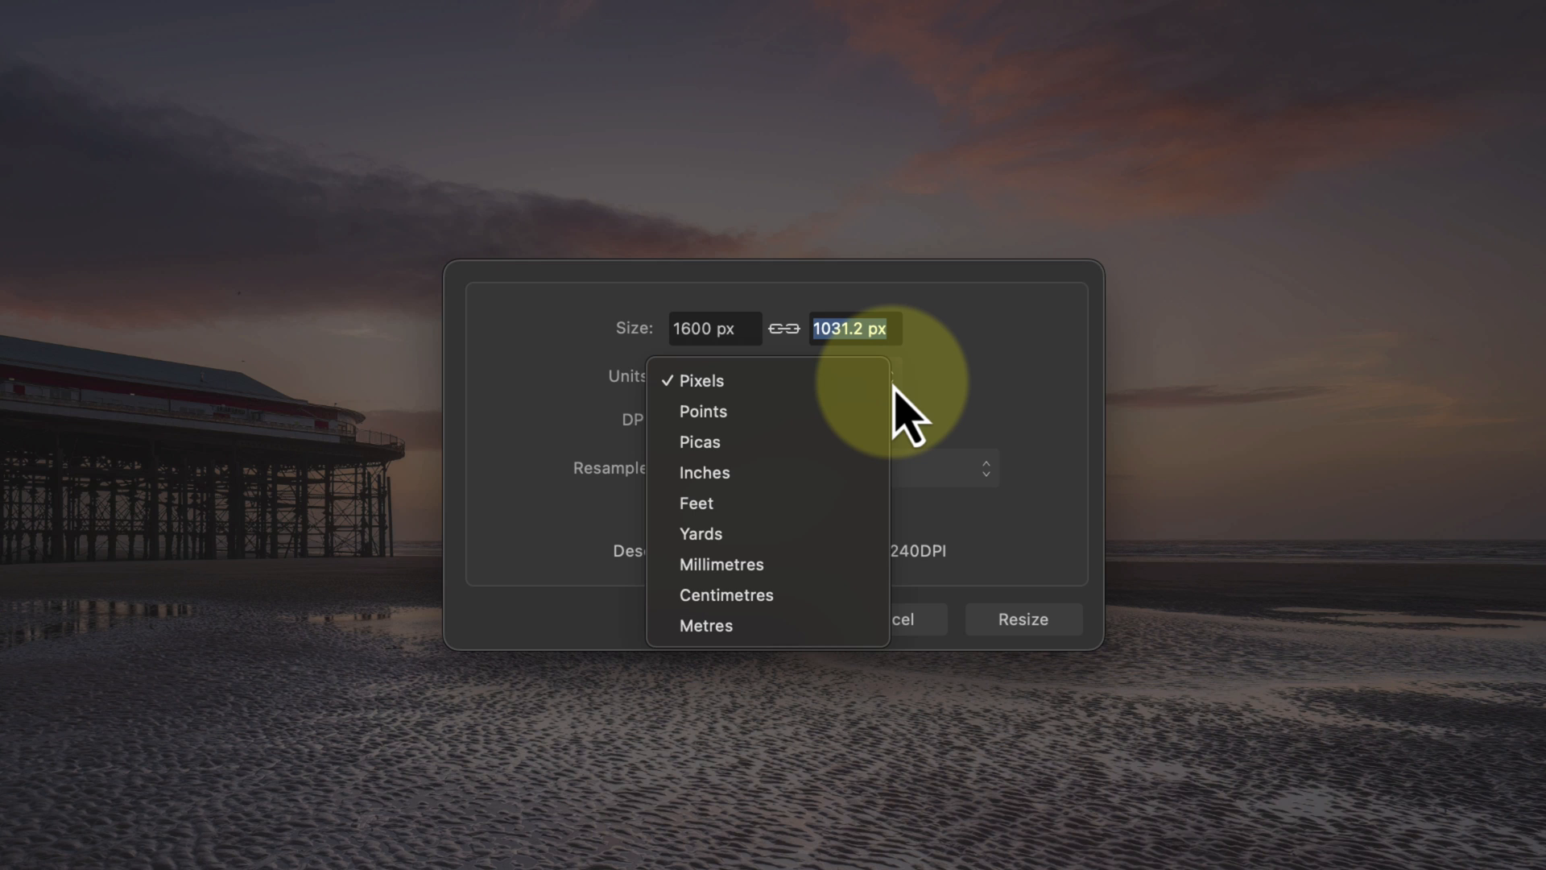
{"action": "left_click", "coordinate": [701, 380]}
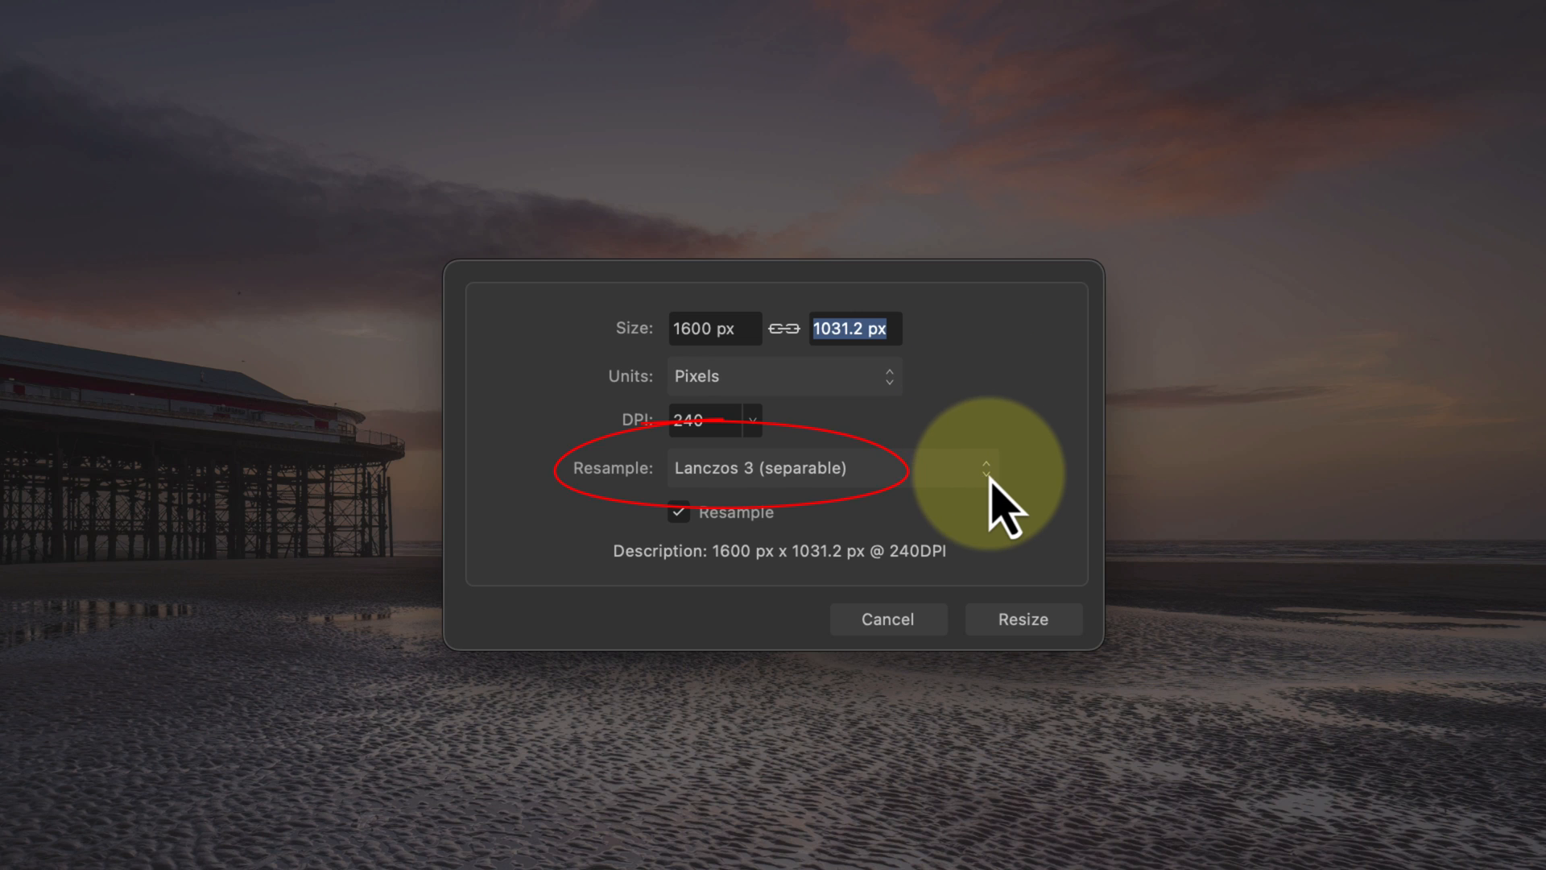
{"action": "left_click", "coordinate": [781, 467]}
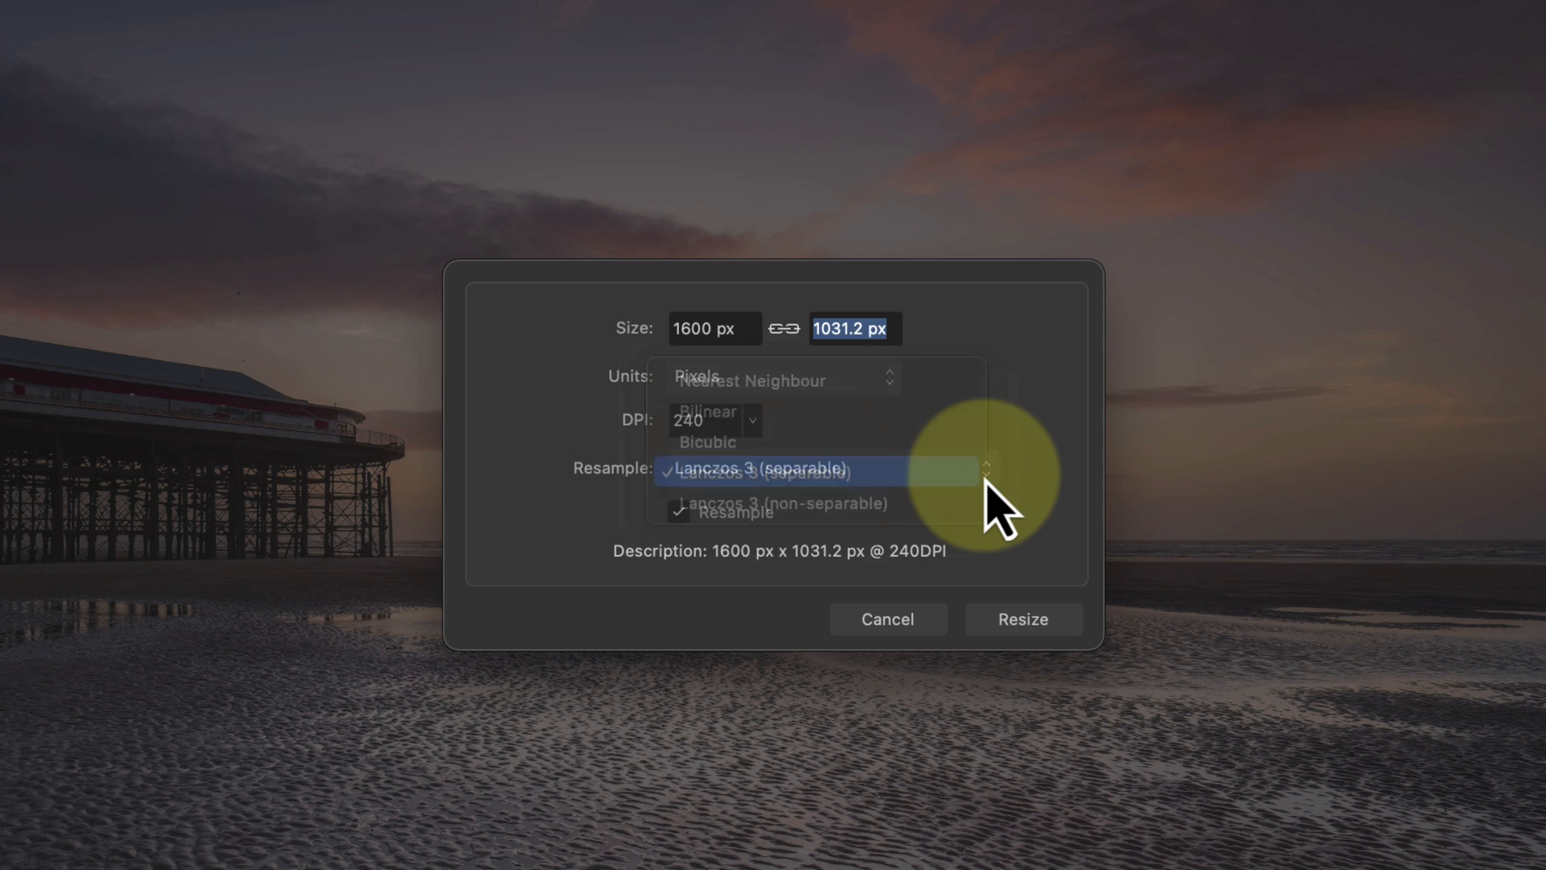
{"action": "left_click", "coordinate": [773, 469]}
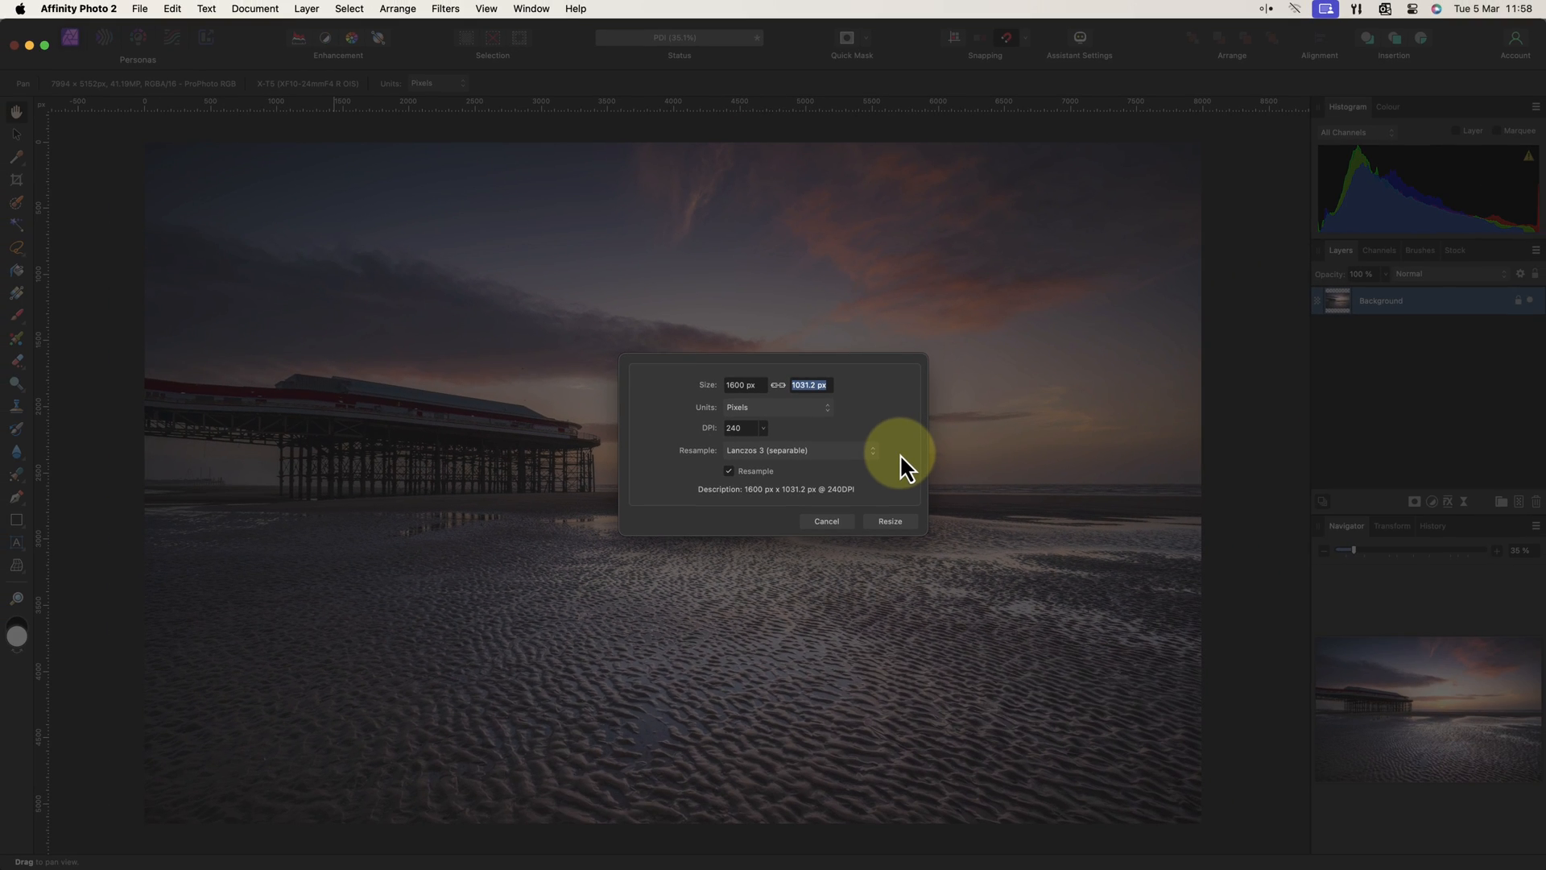
- Apply the resize so the photo becomes 1600 × 1031 px
{"action": "left_click", "coordinate": [886, 520]}
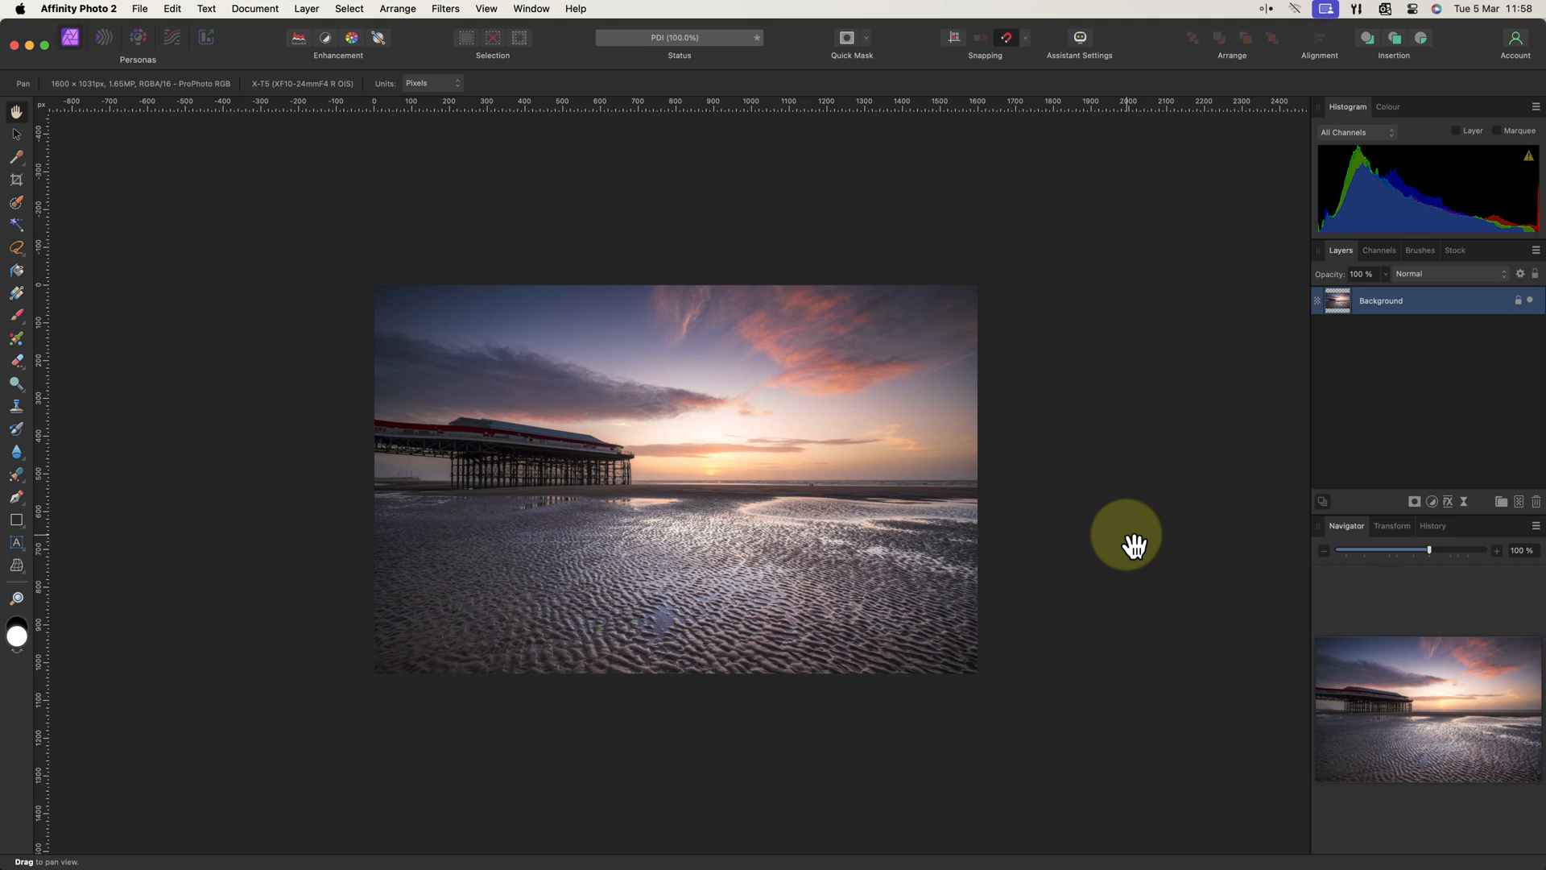
{"action": "mouse_move", "coordinate": [1127, 543]}
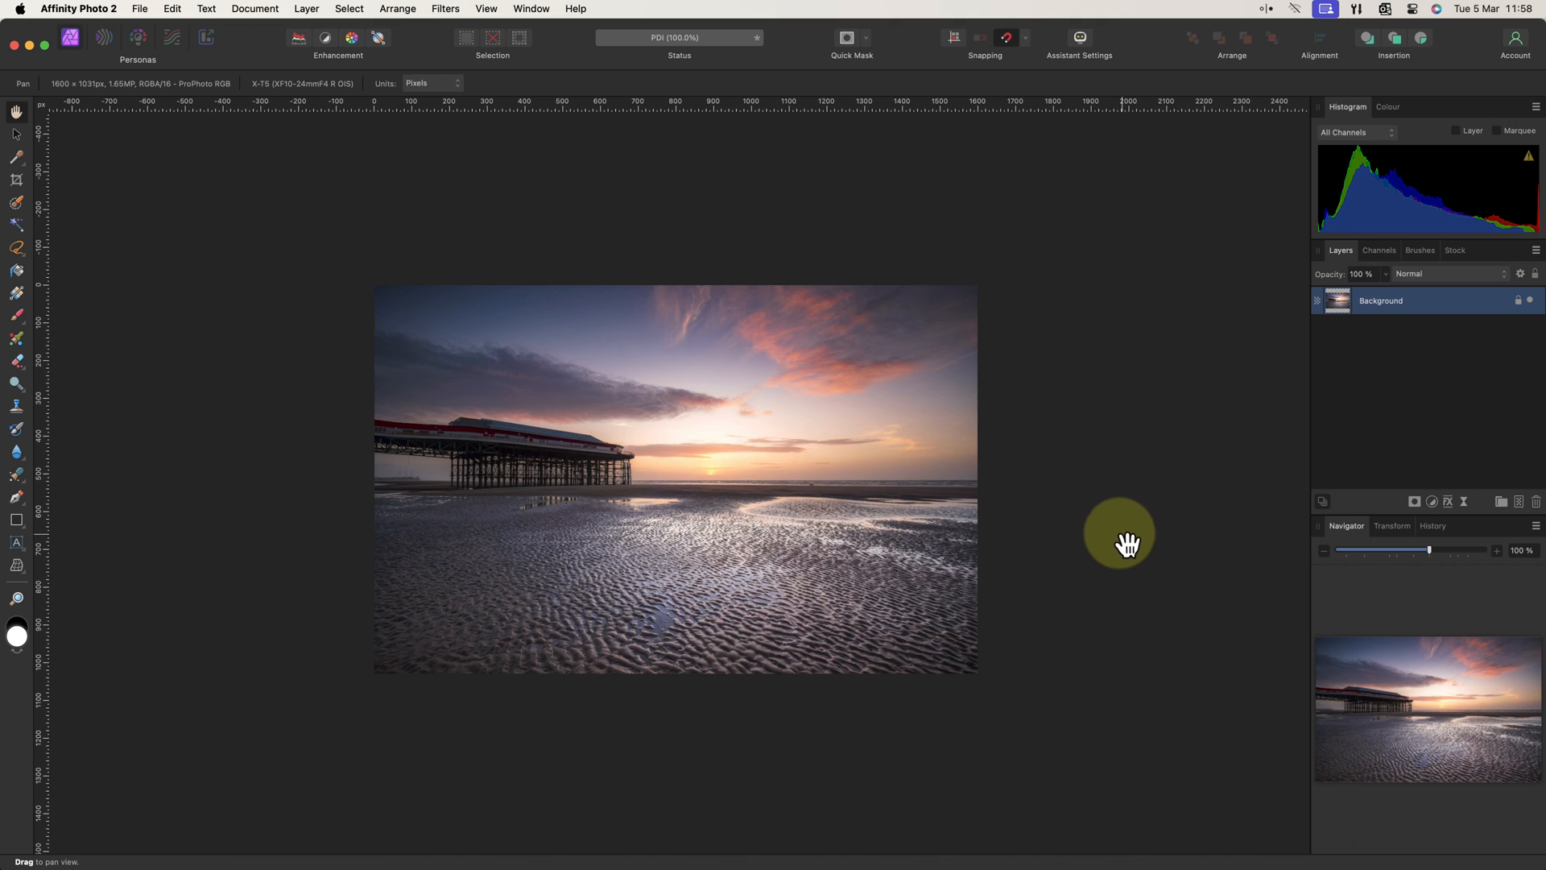
- Resize the canvas to 1600 × 1200 px, adding empty strips above and below the photo
{"action": "left_click", "coordinate": [254, 10]}
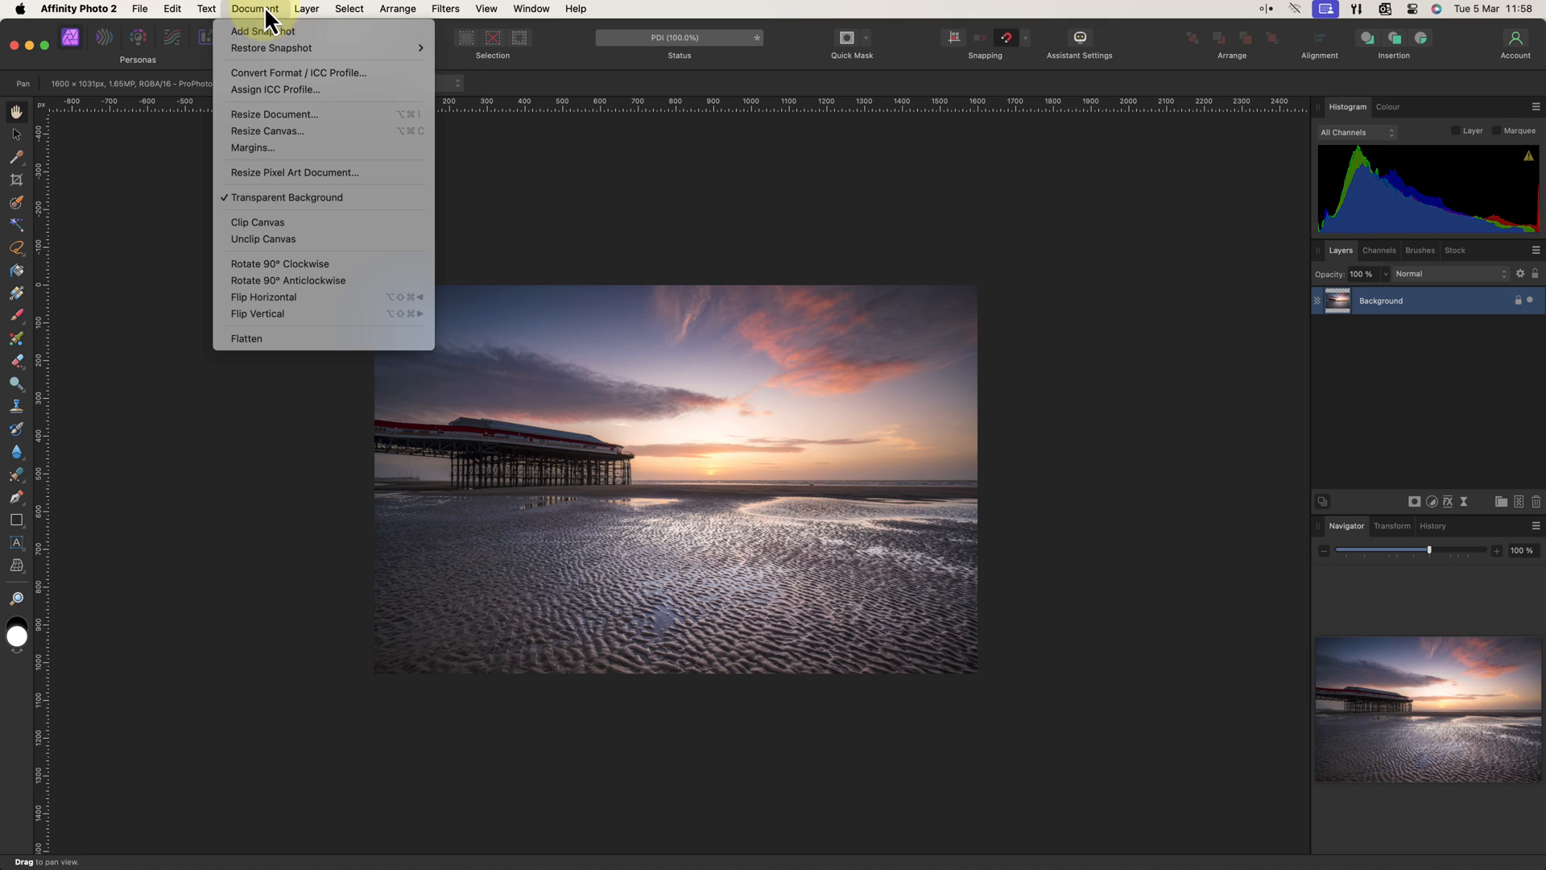
{"action": "left_click", "coordinate": [265, 131]}
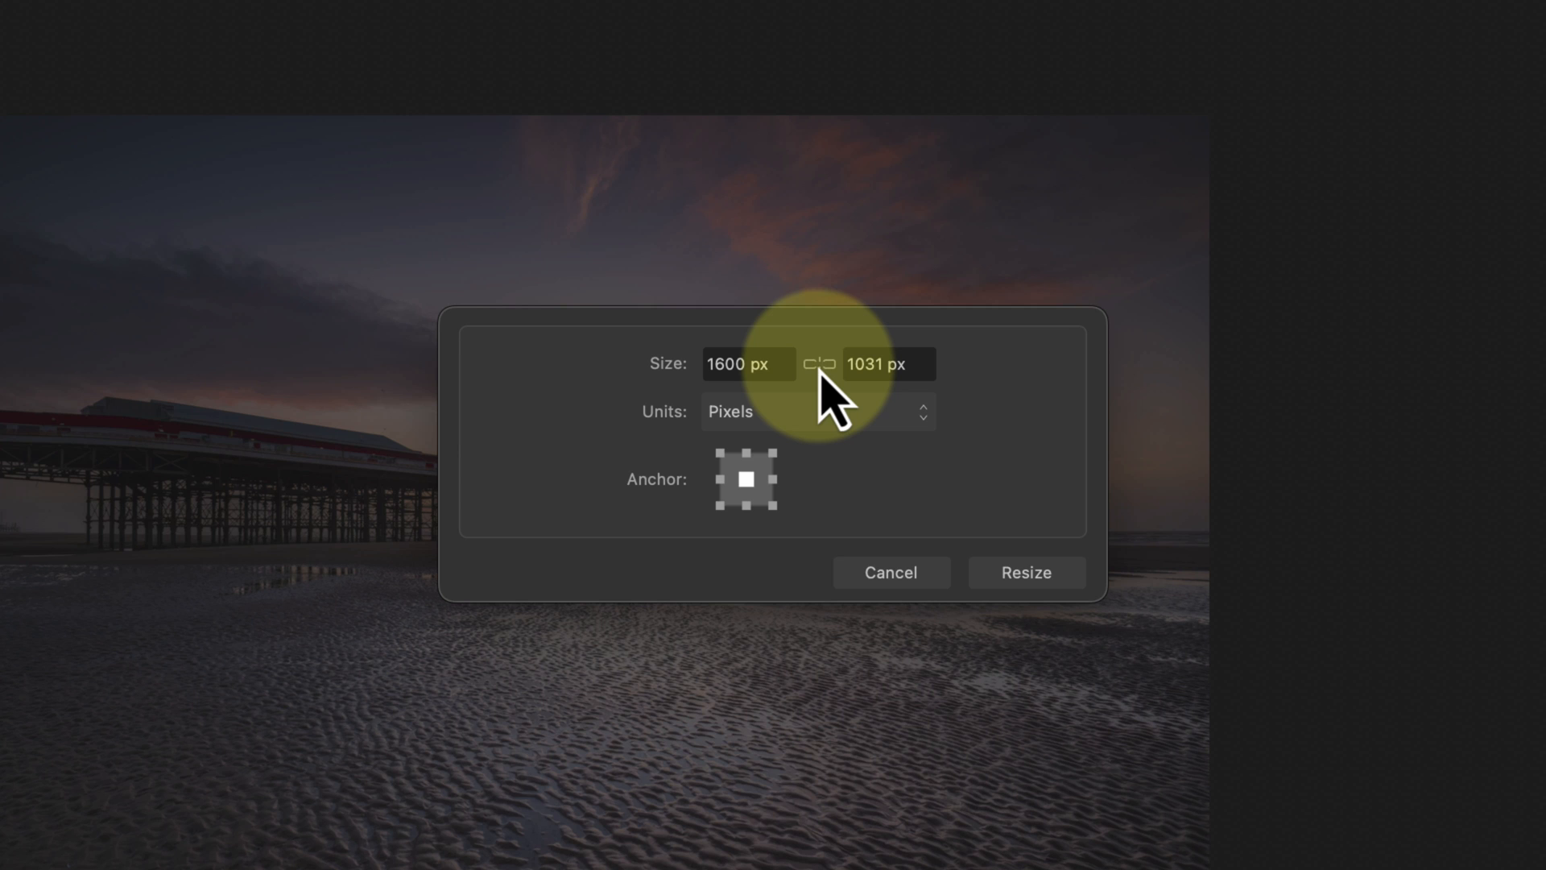
{"action": "triple_click", "coordinate": [886, 364]}
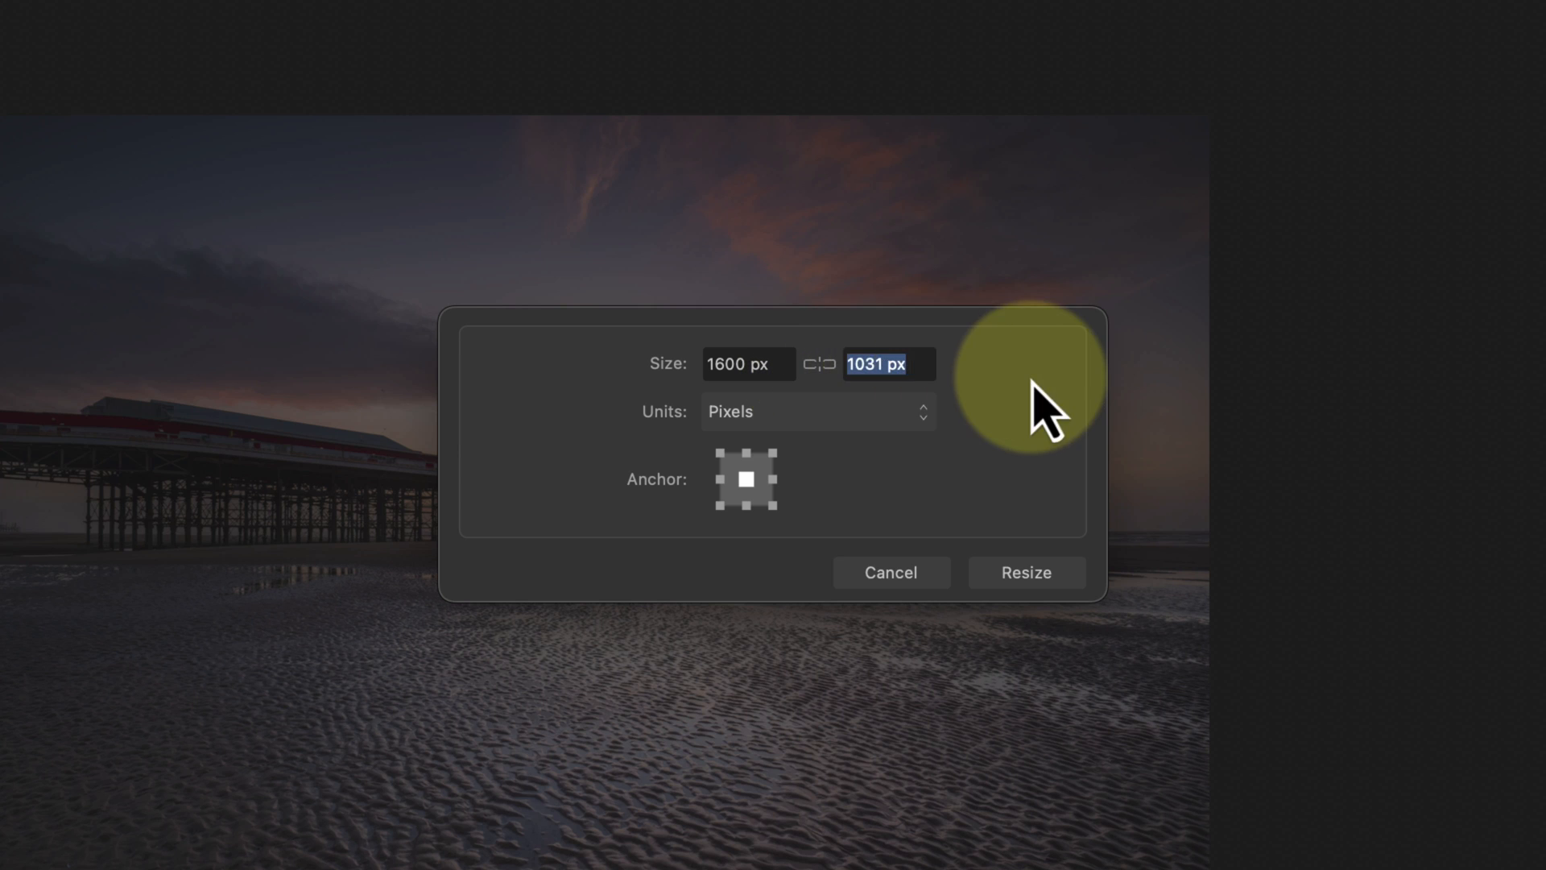
{"action": "type", "text": "1200"}
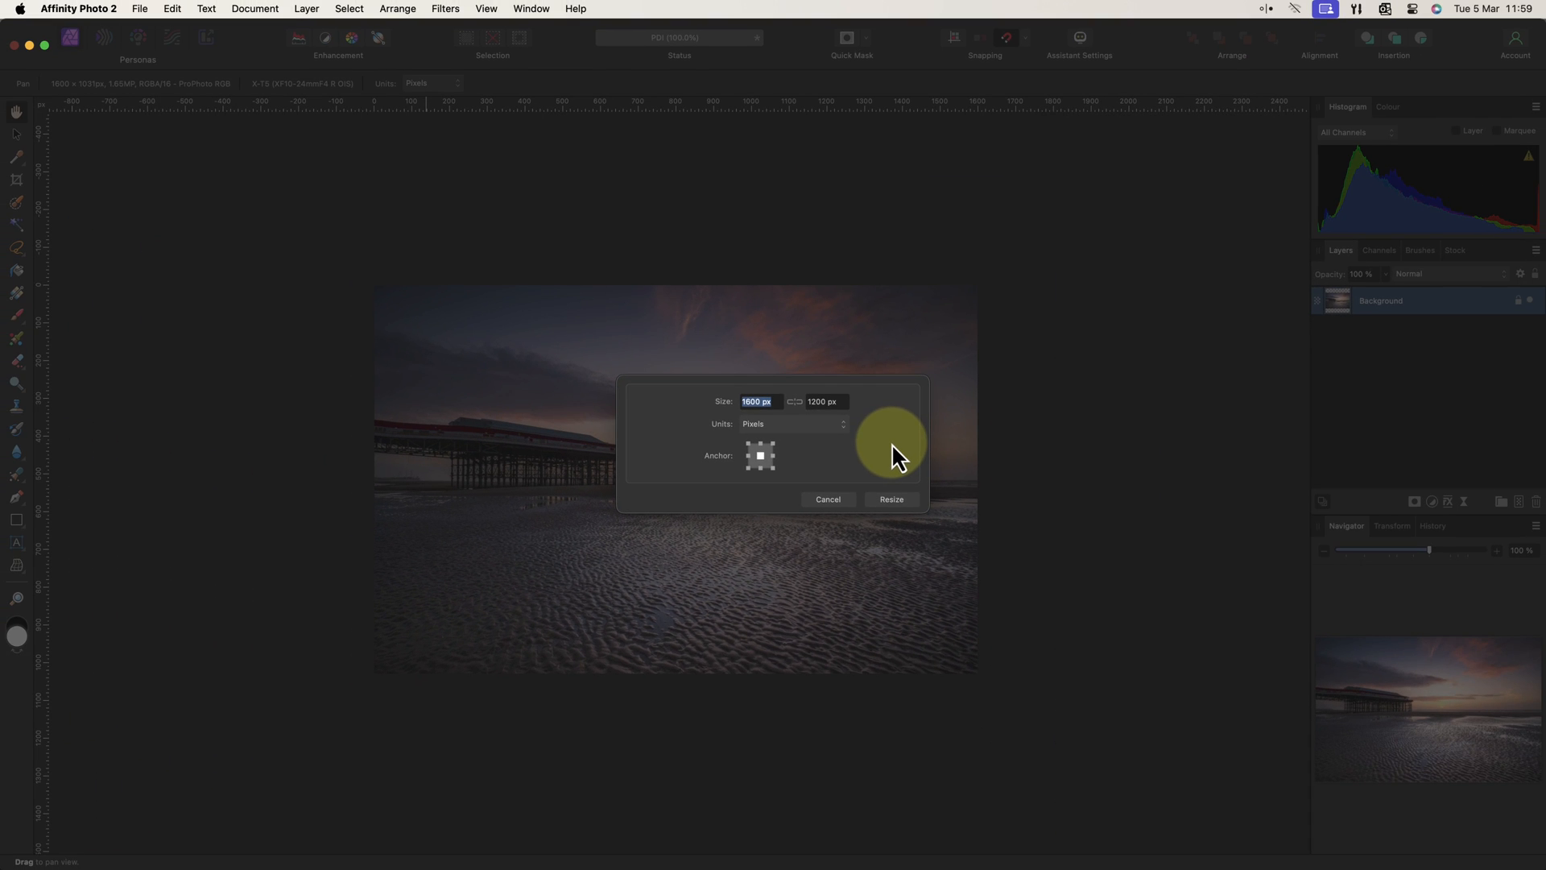
{"action": "left_click", "coordinate": [889, 499]}
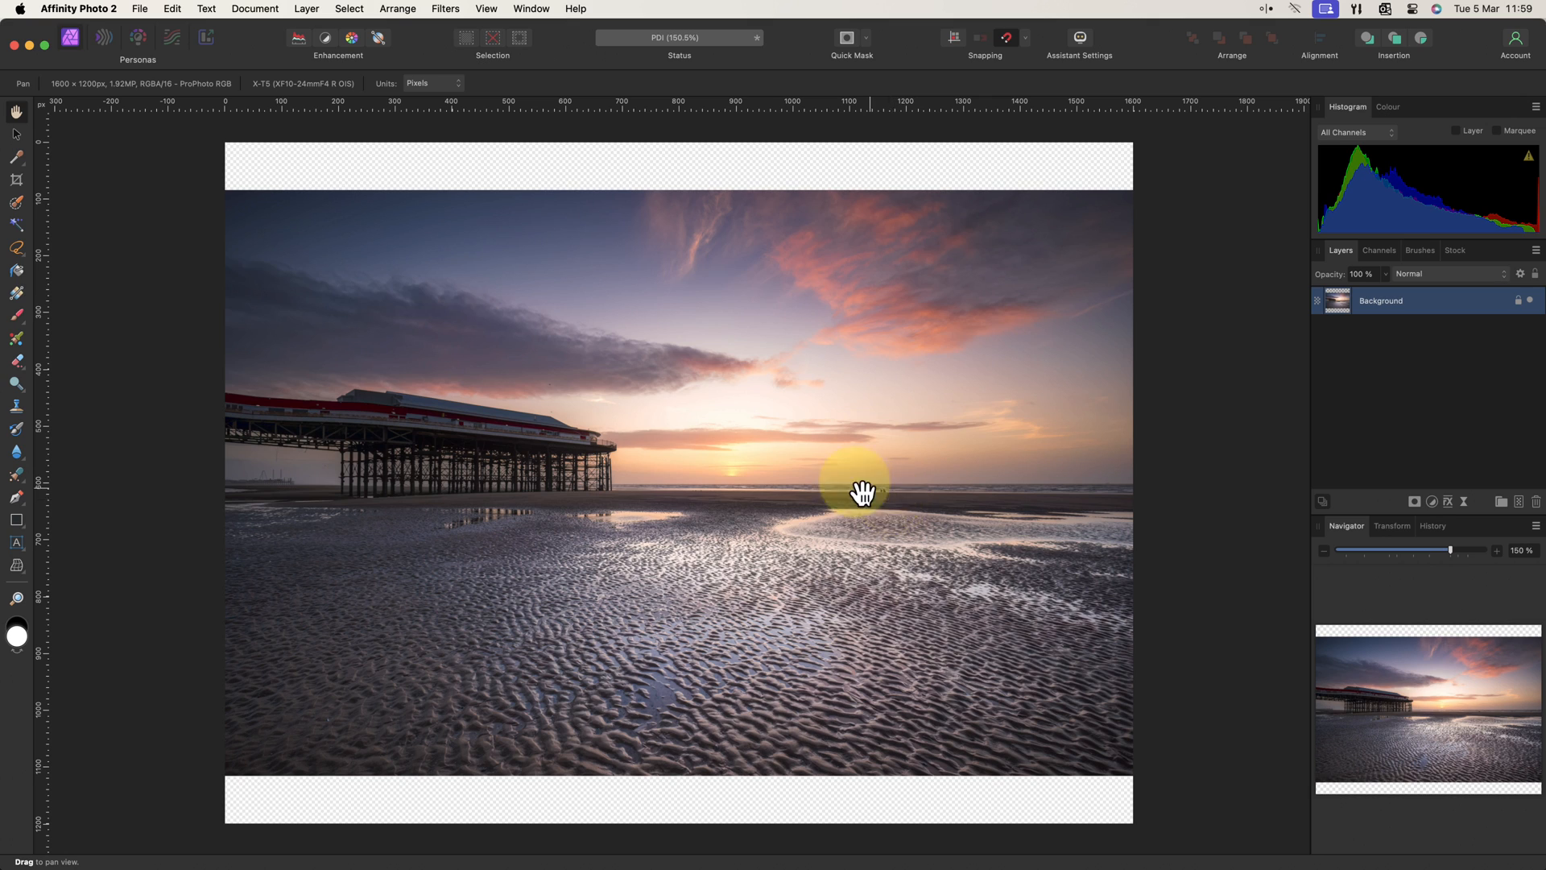
- Add a black fill layer beneath the photo to colour the empty strips
{"action": "left_click", "coordinate": [306, 10]}
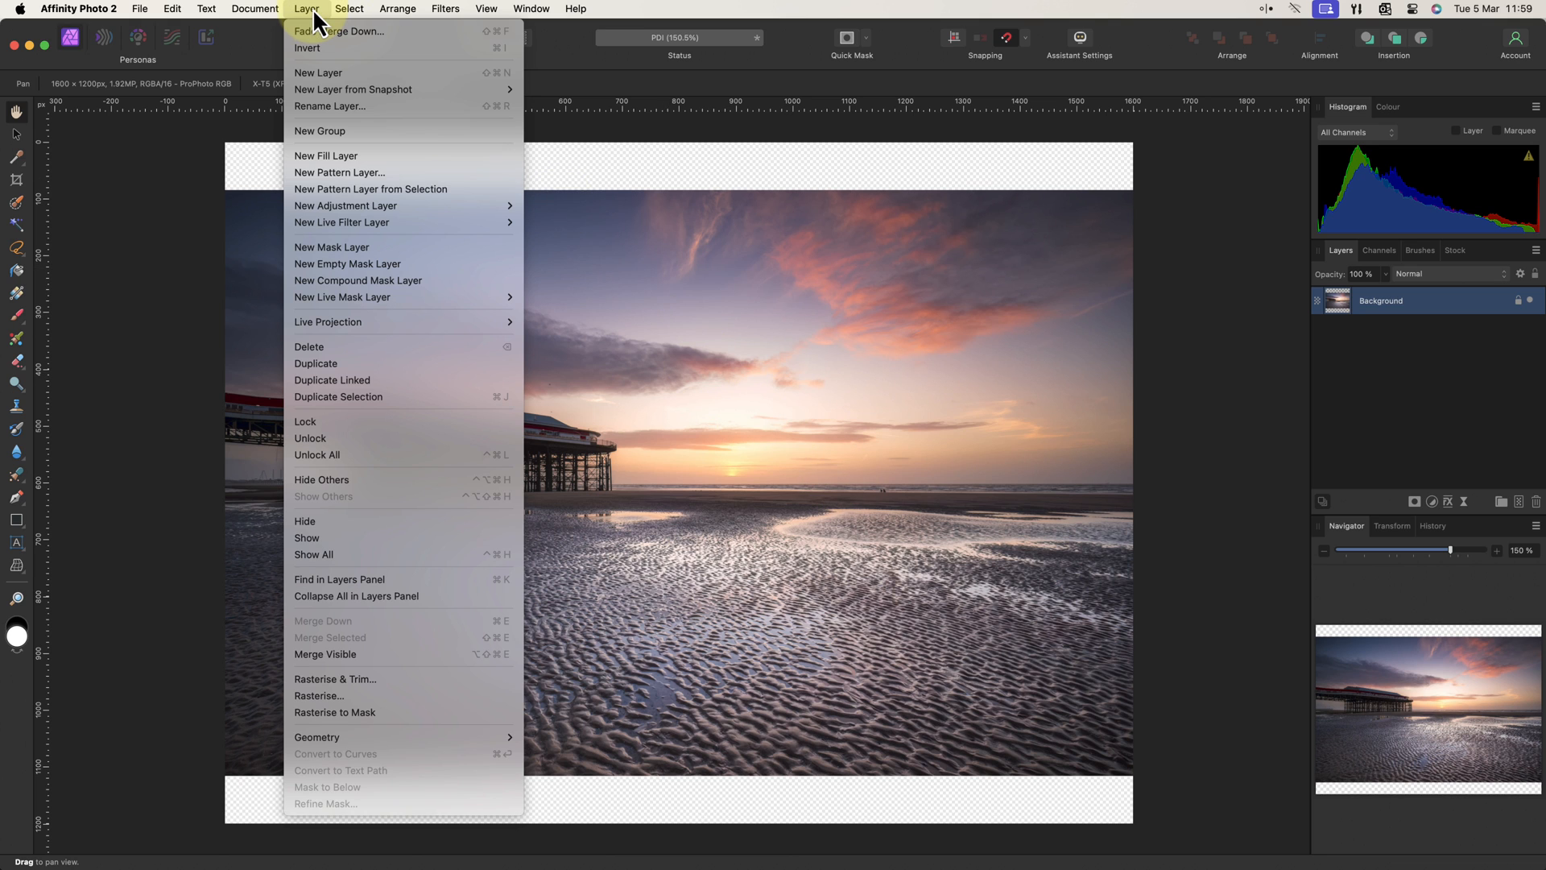
{"action": "mouse_move", "coordinate": [365, 157]}
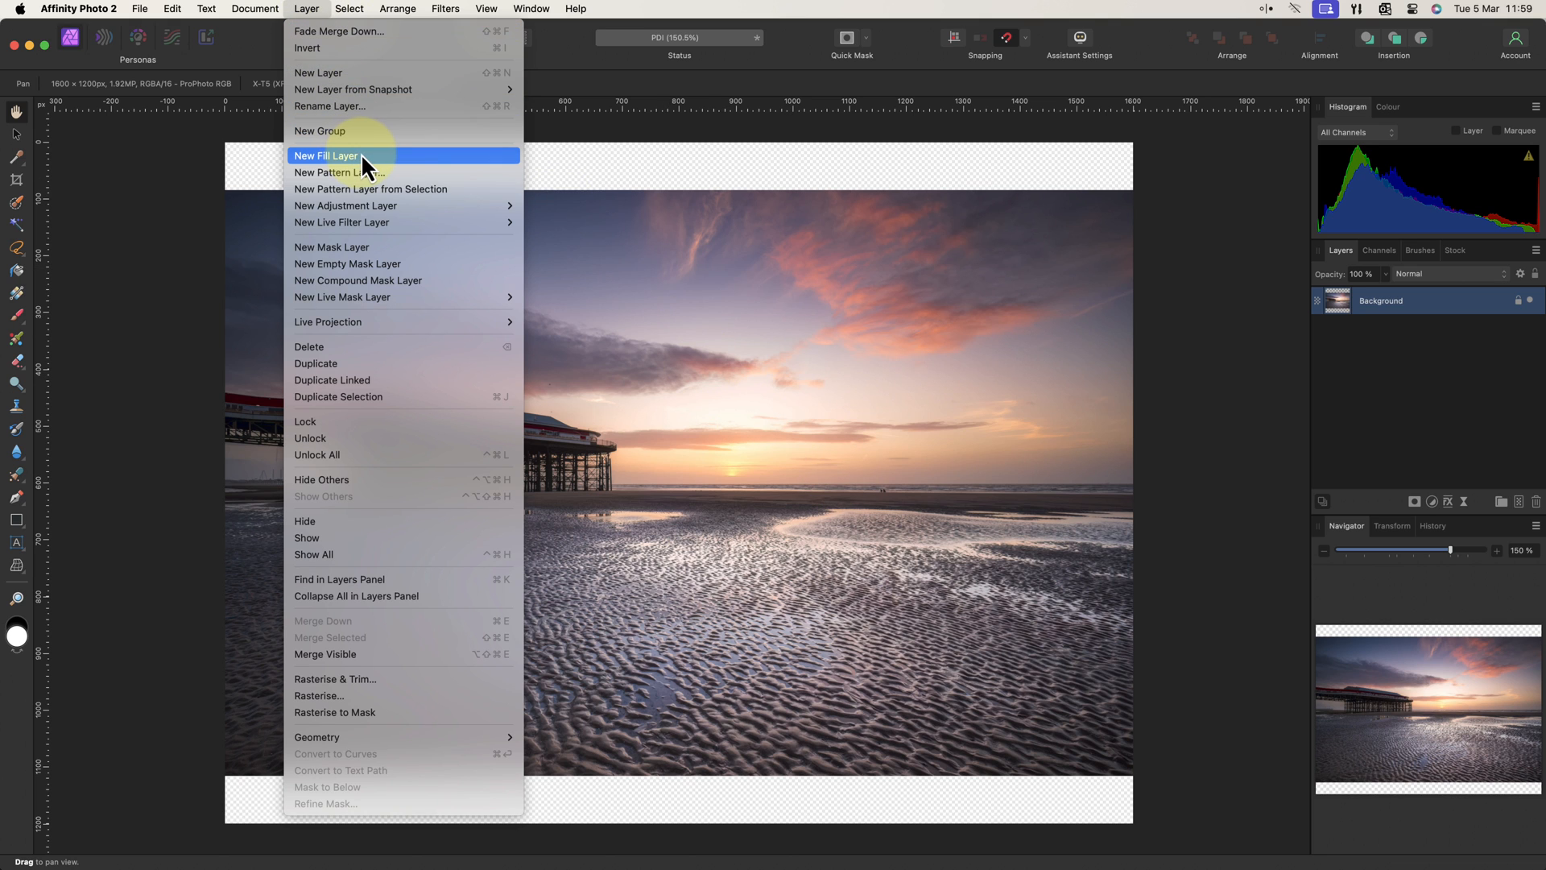
{"action": "left_click", "coordinate": [325, 155]}
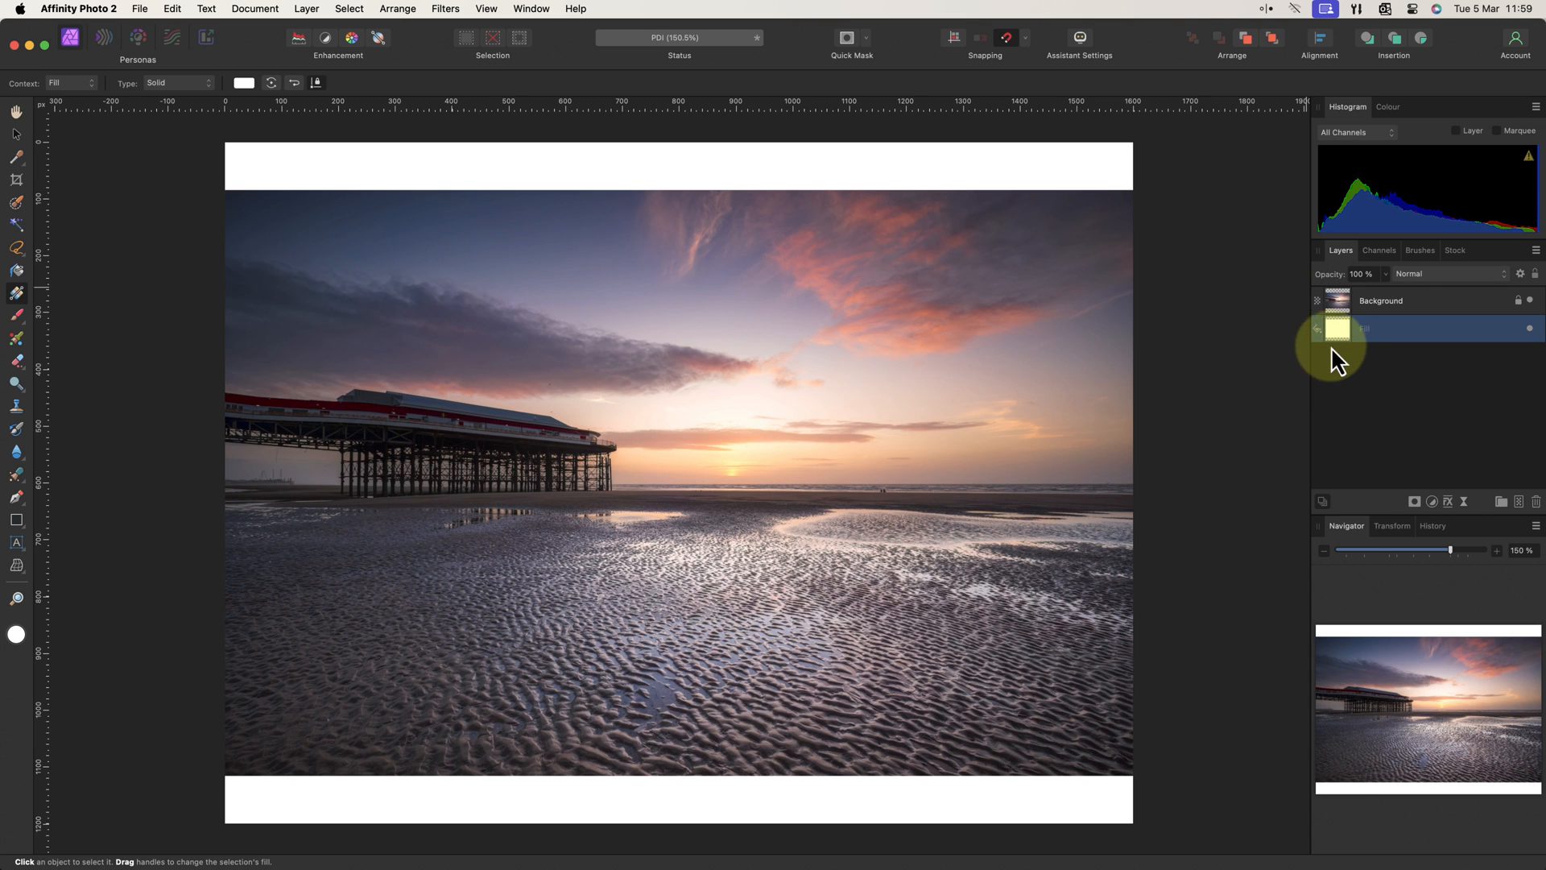
{"action": "left_click", "coordinate": [243, 82]}
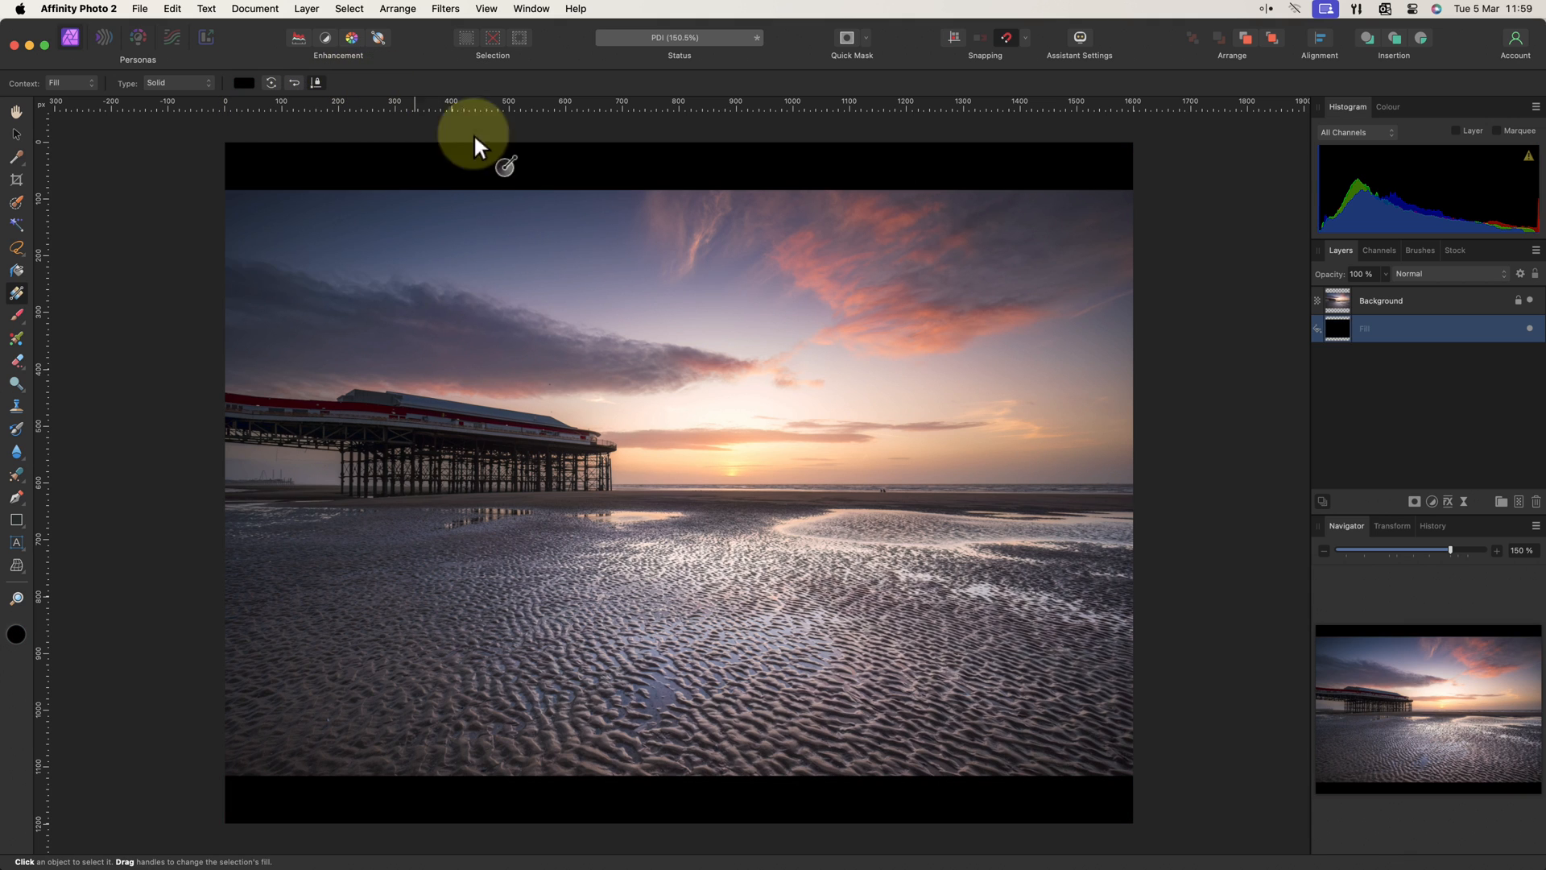
{"action": "mouse_move", "coordinate": [1209, 454]}
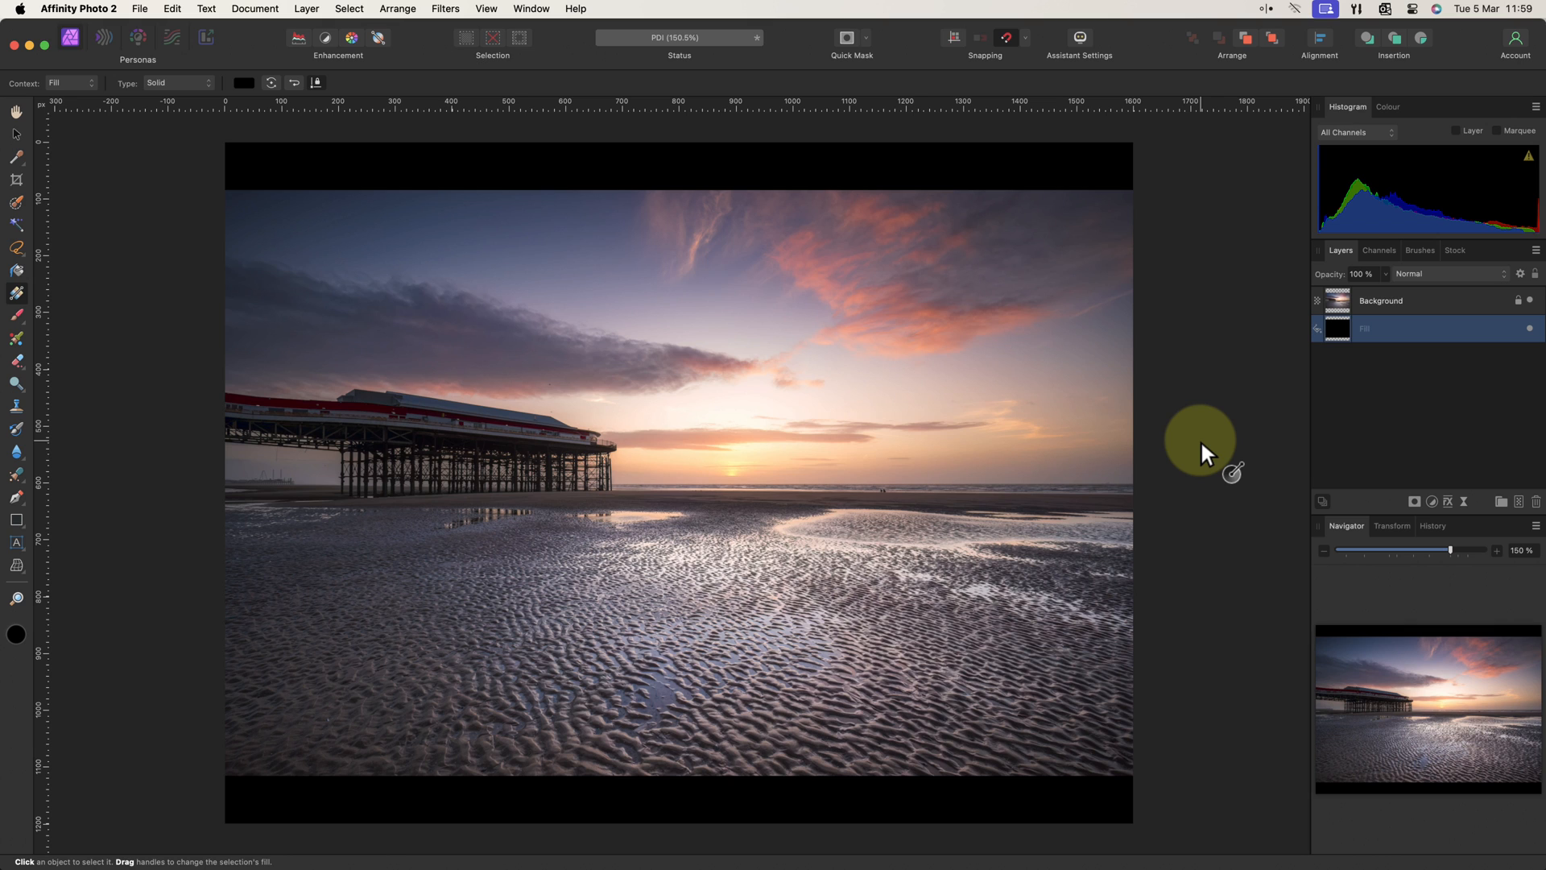
{"action": "mouse_move", "coordinate": [254, 10]}
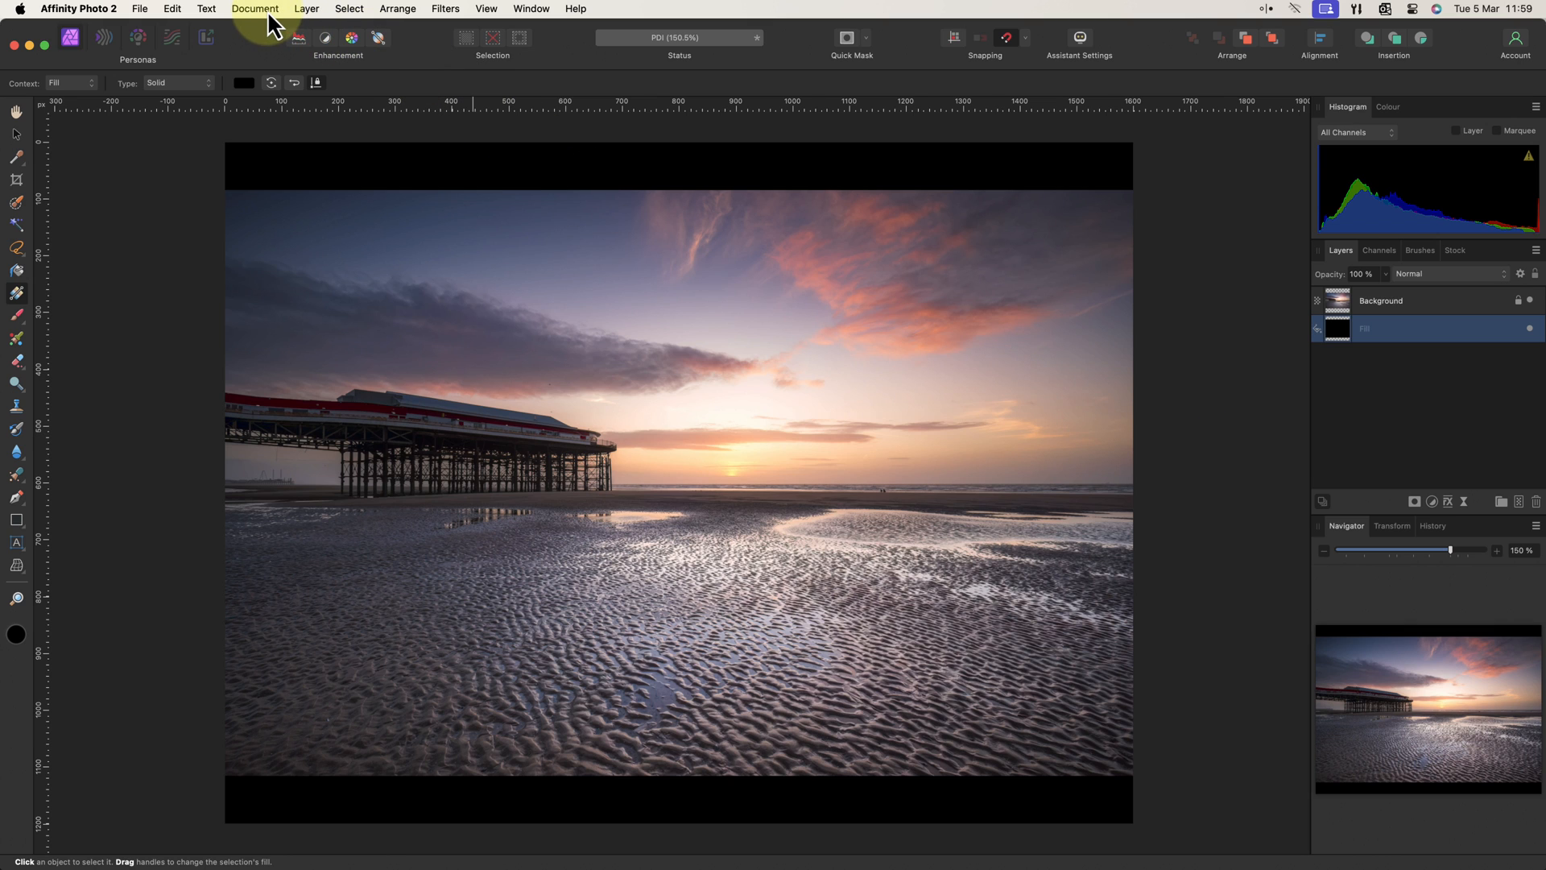
- Set colour conversion to the sRGB IEC61966-2.1 profile with Perceptual rendering intent
{"action": "left_click", "coordinate": [254, 9]}
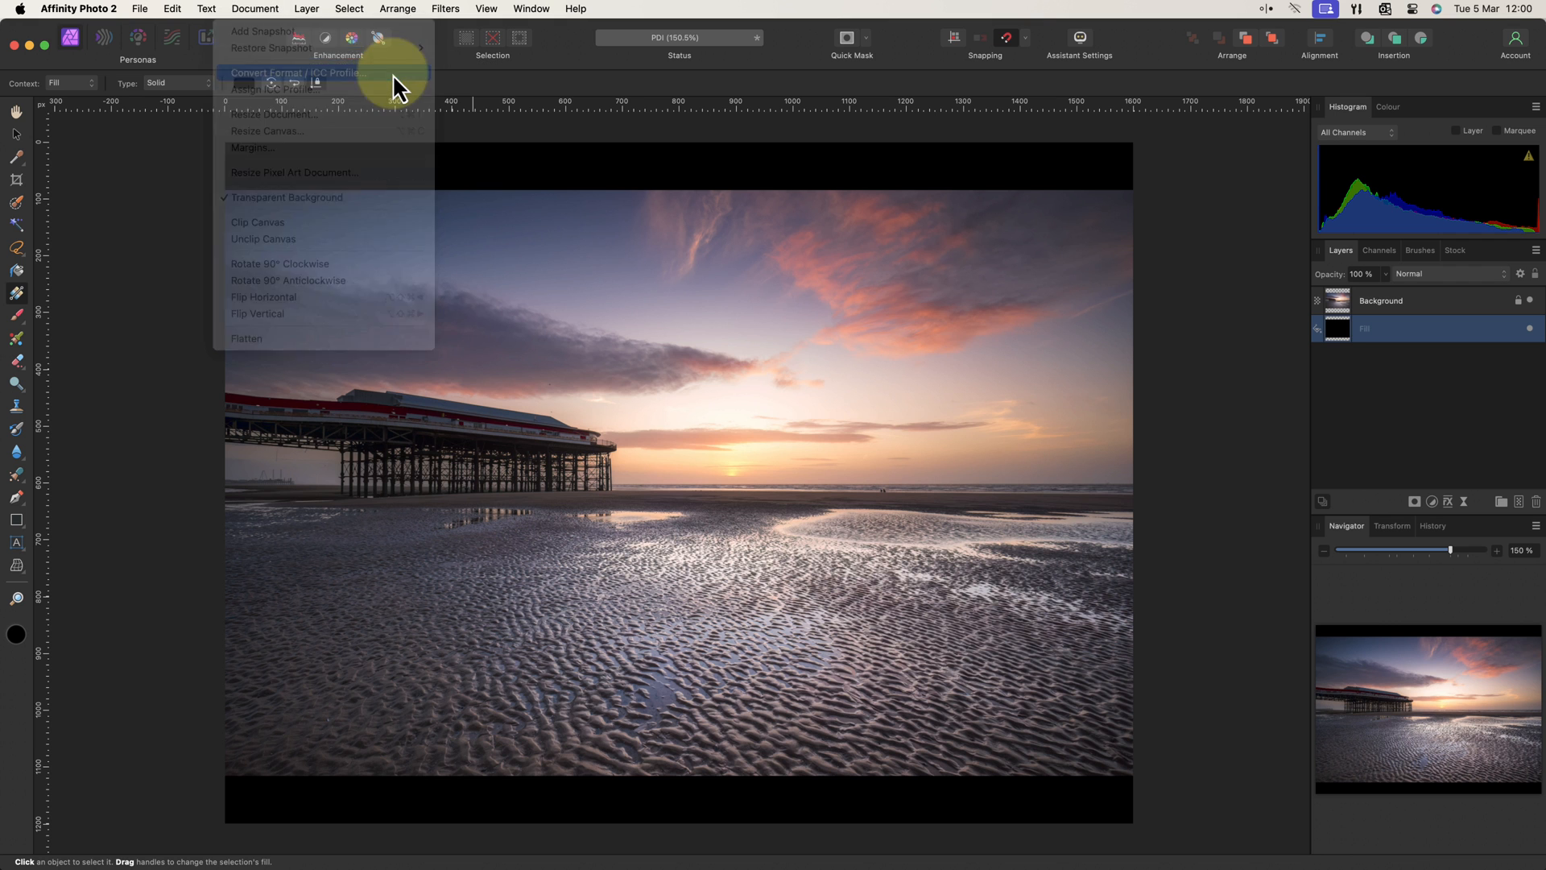
{"action": "left_click", "coordinate": [299, 73]}
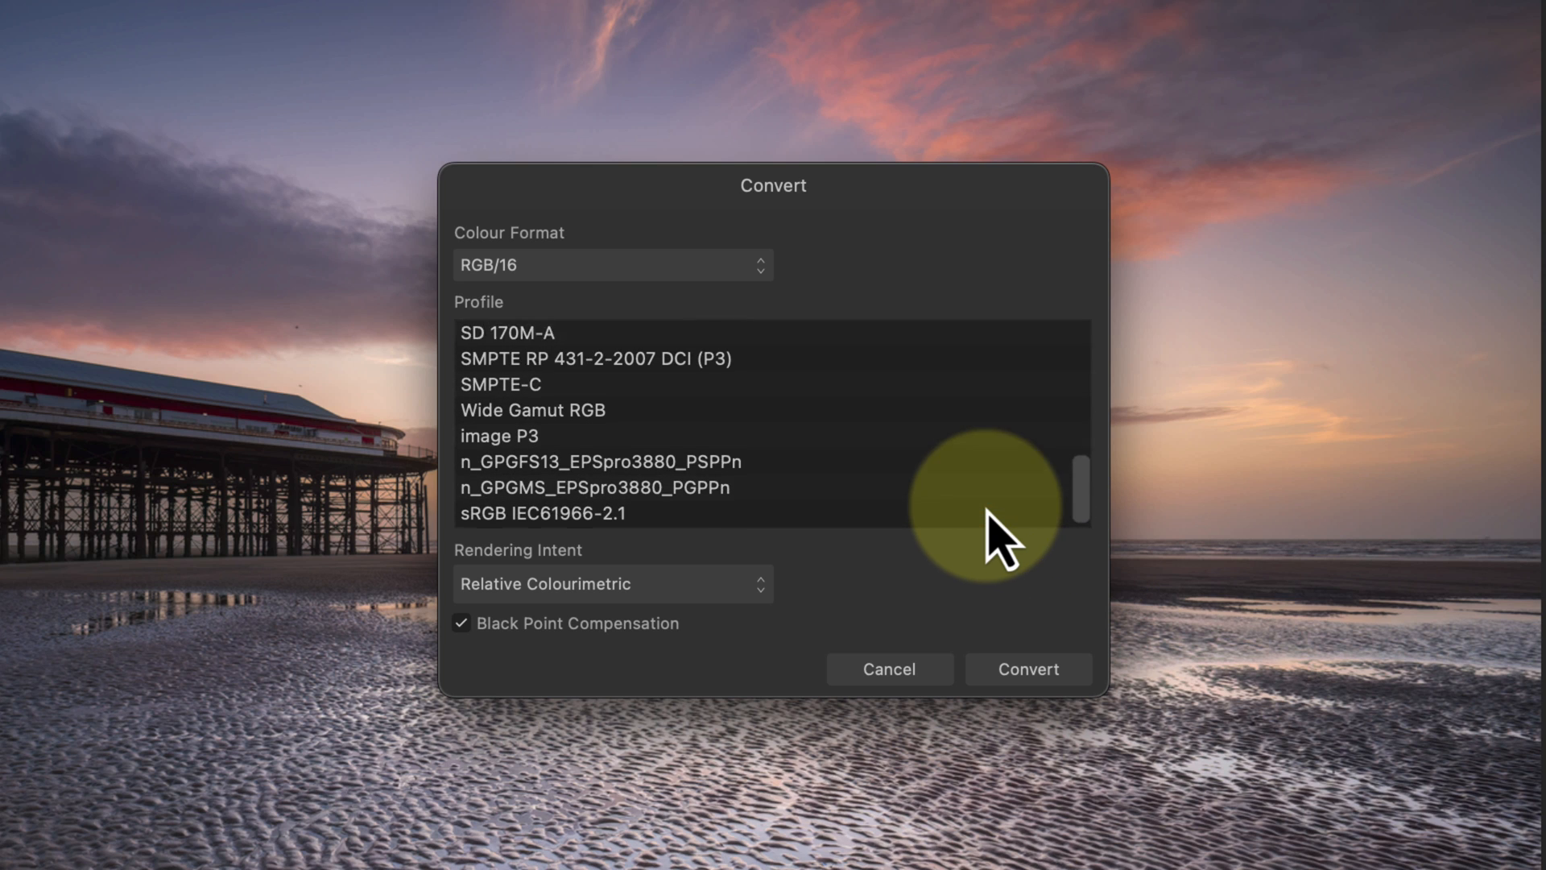
{"action": "left_click", "coordinate": [550, 512]}
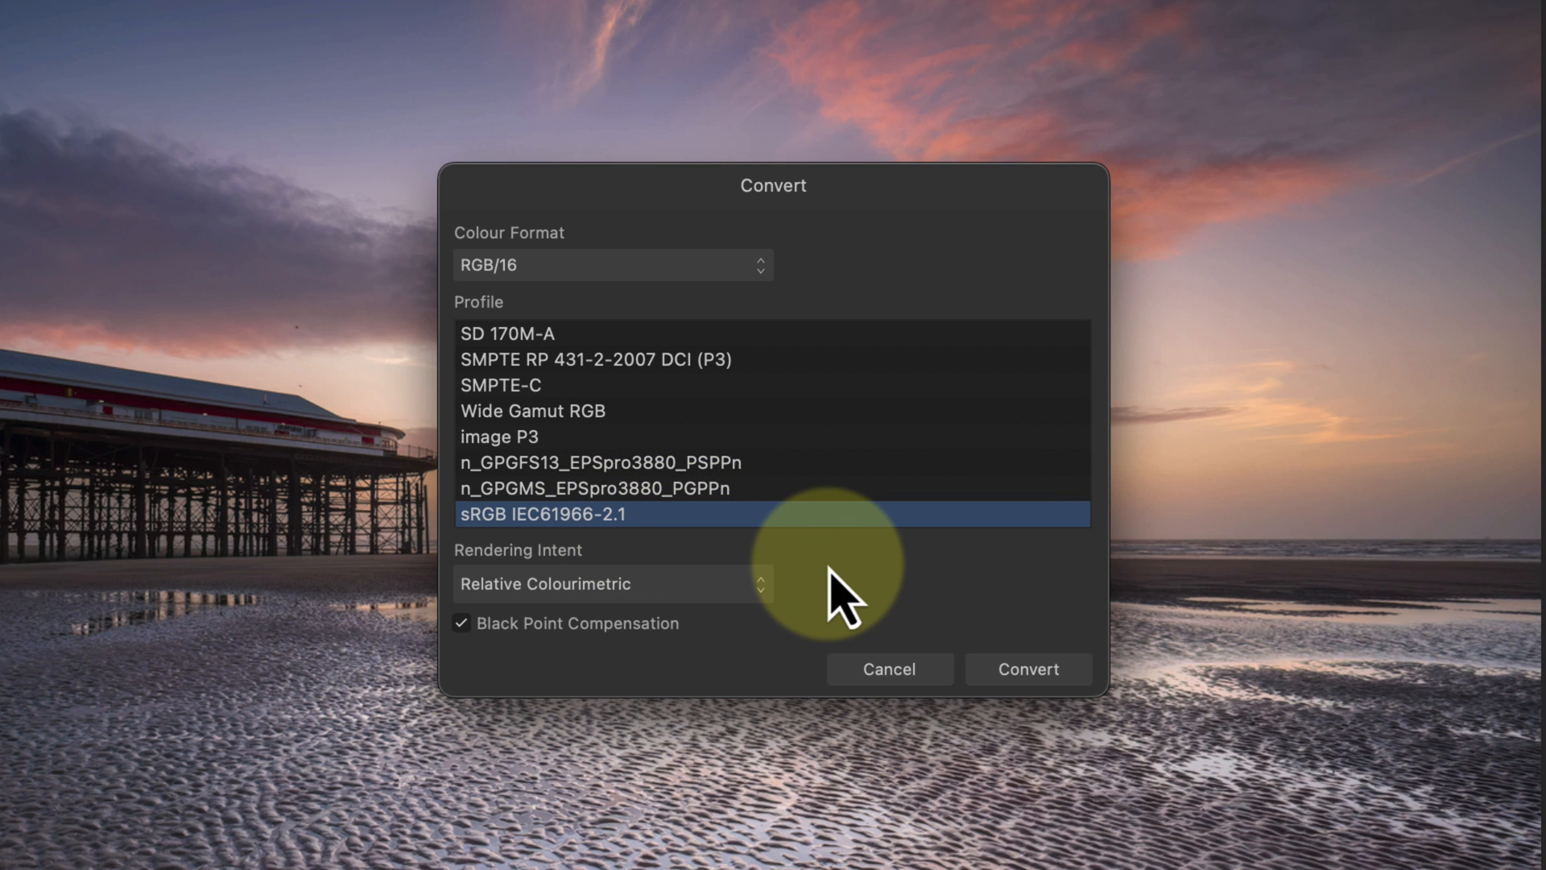
{"action": "mouse_move", "coordinate": [902, 601]}
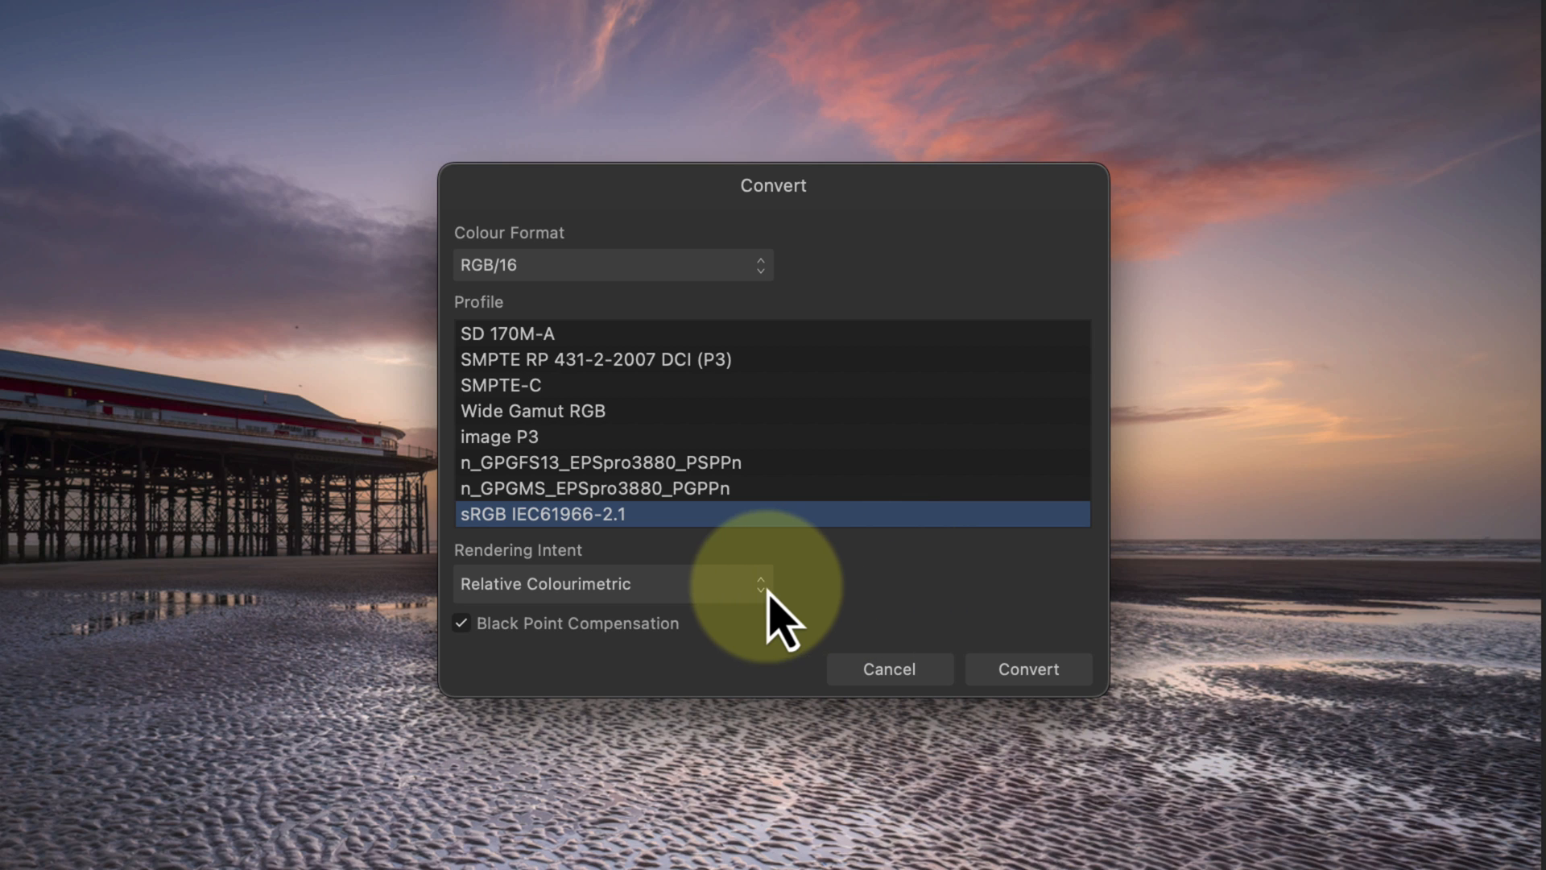
{"action": "left_click", "coordinate": [614, 583]}
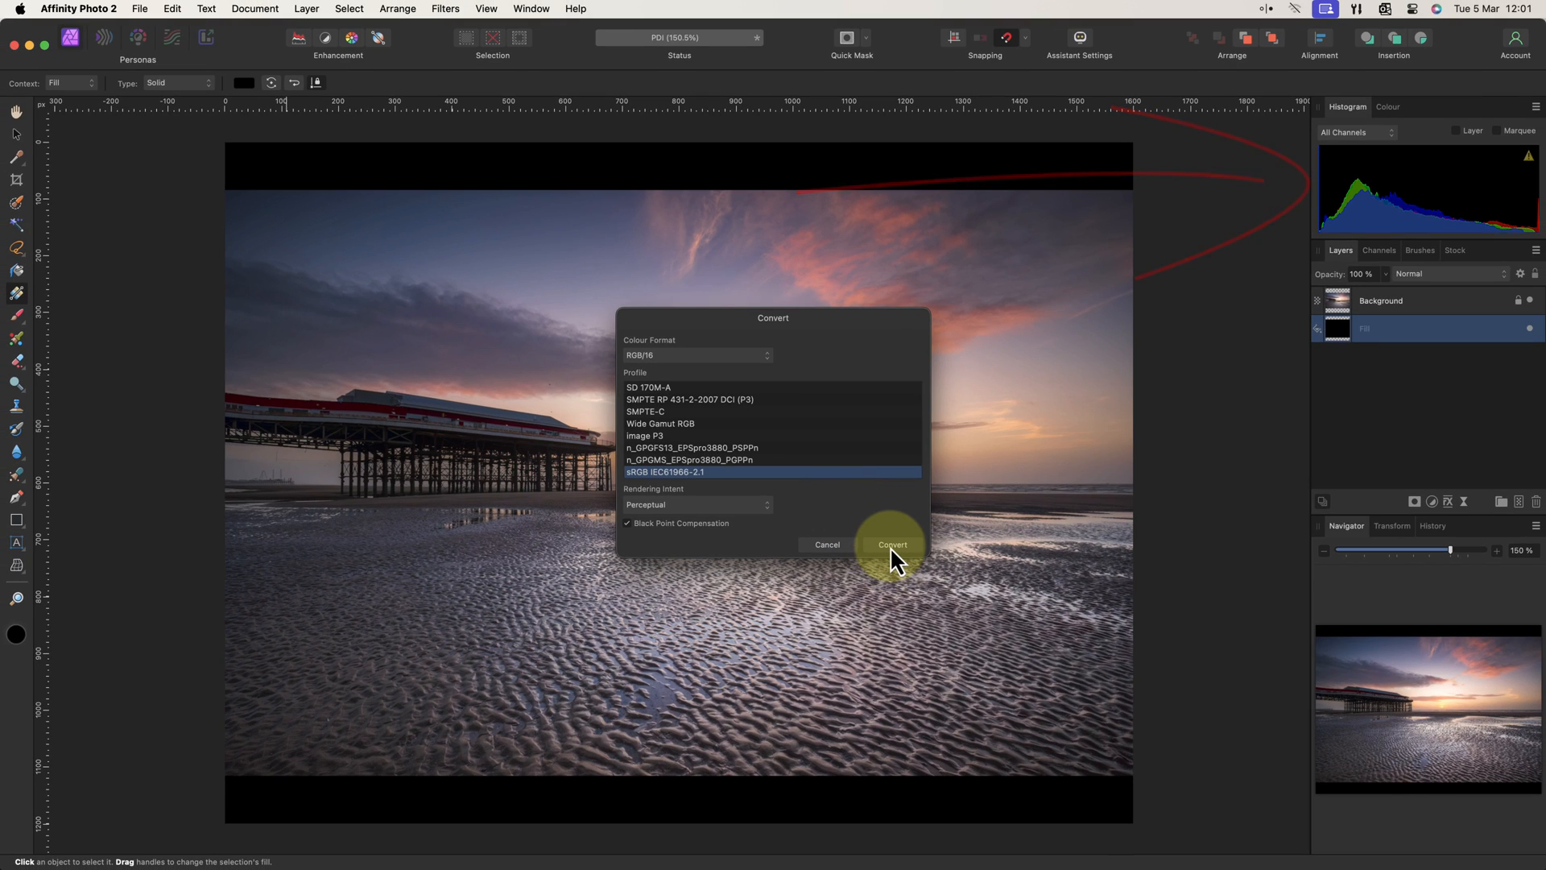
- Convert the document to the sRGB profile
{"action": "left_click", "coordinate": [891, 544]}
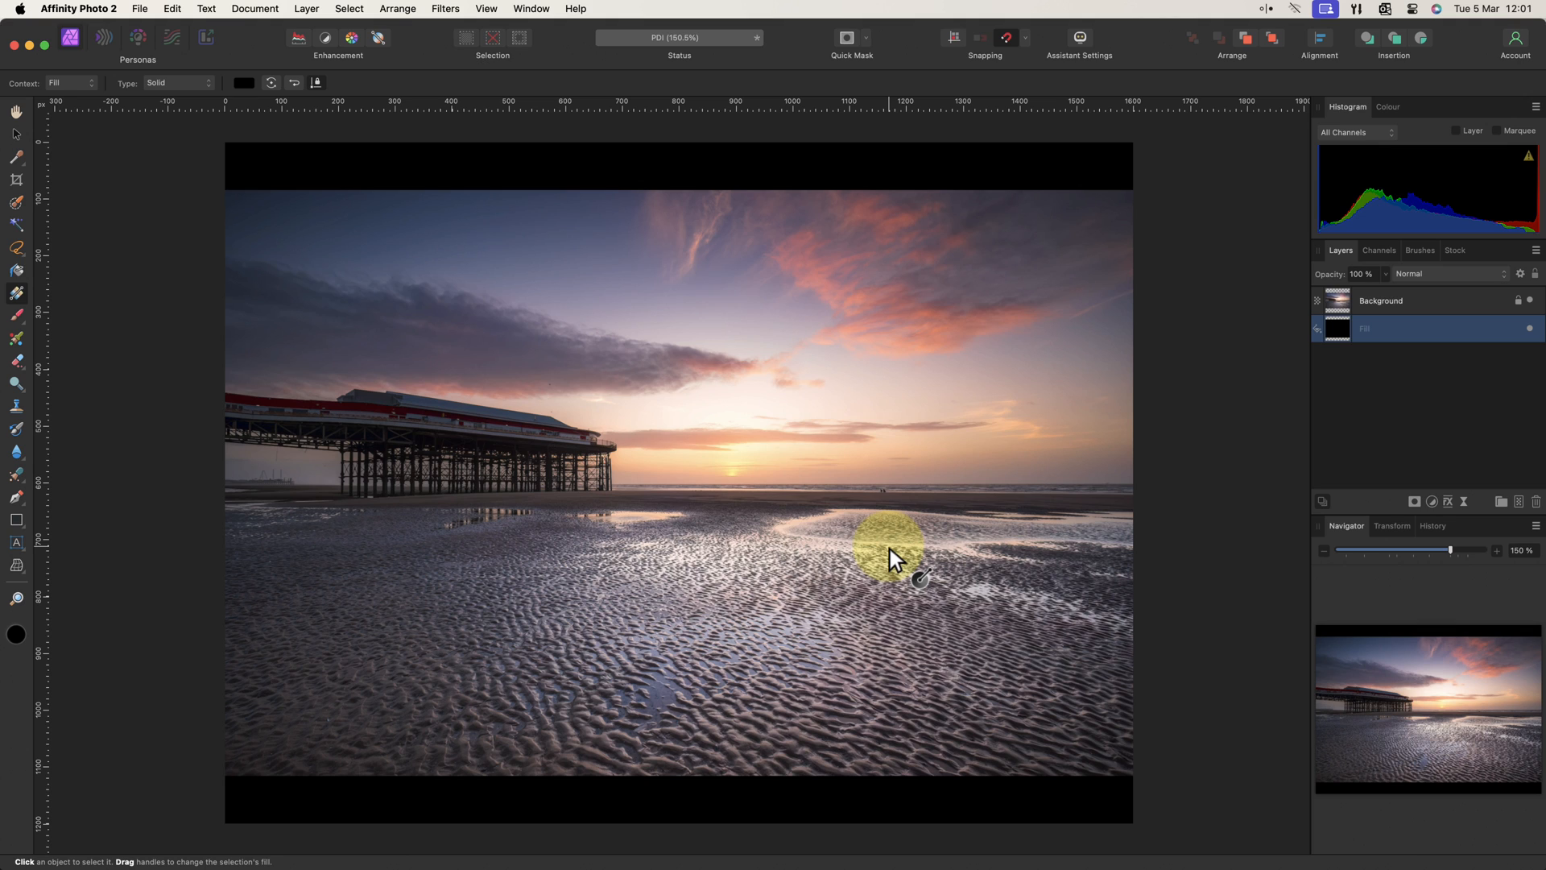
{"action": "mouse_move", "coordinate": [888, 544]}
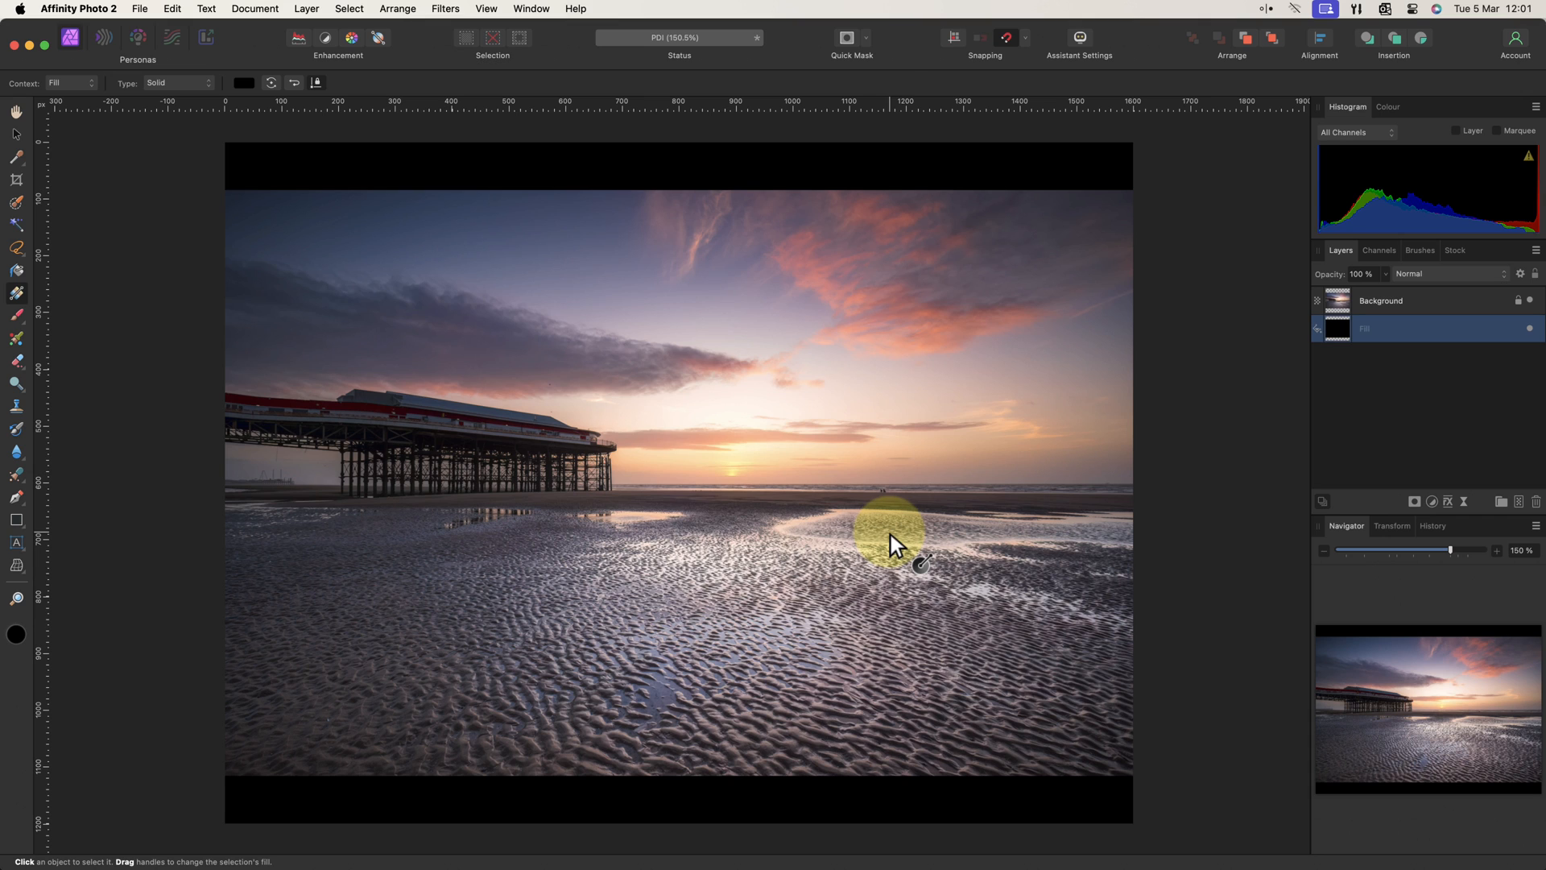
{"action": "mouse_move", "coordinate": [905, 538]}
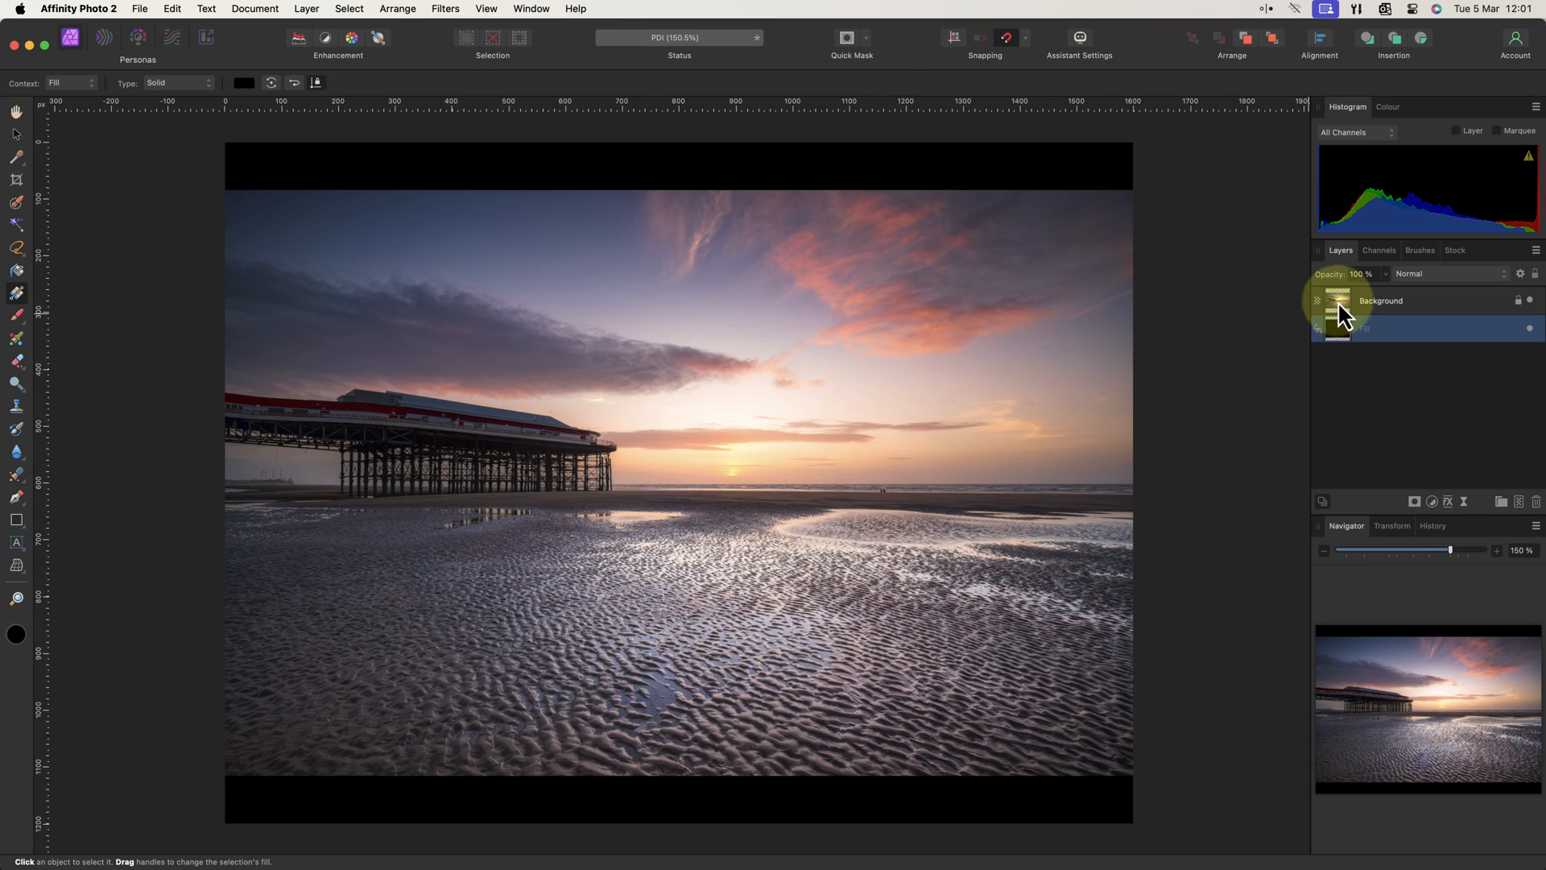
- Duplicate the Background layer and send it to Nik 6 Sharpener Output
{"action": "right_click", "coordinate": [1380, 302]}
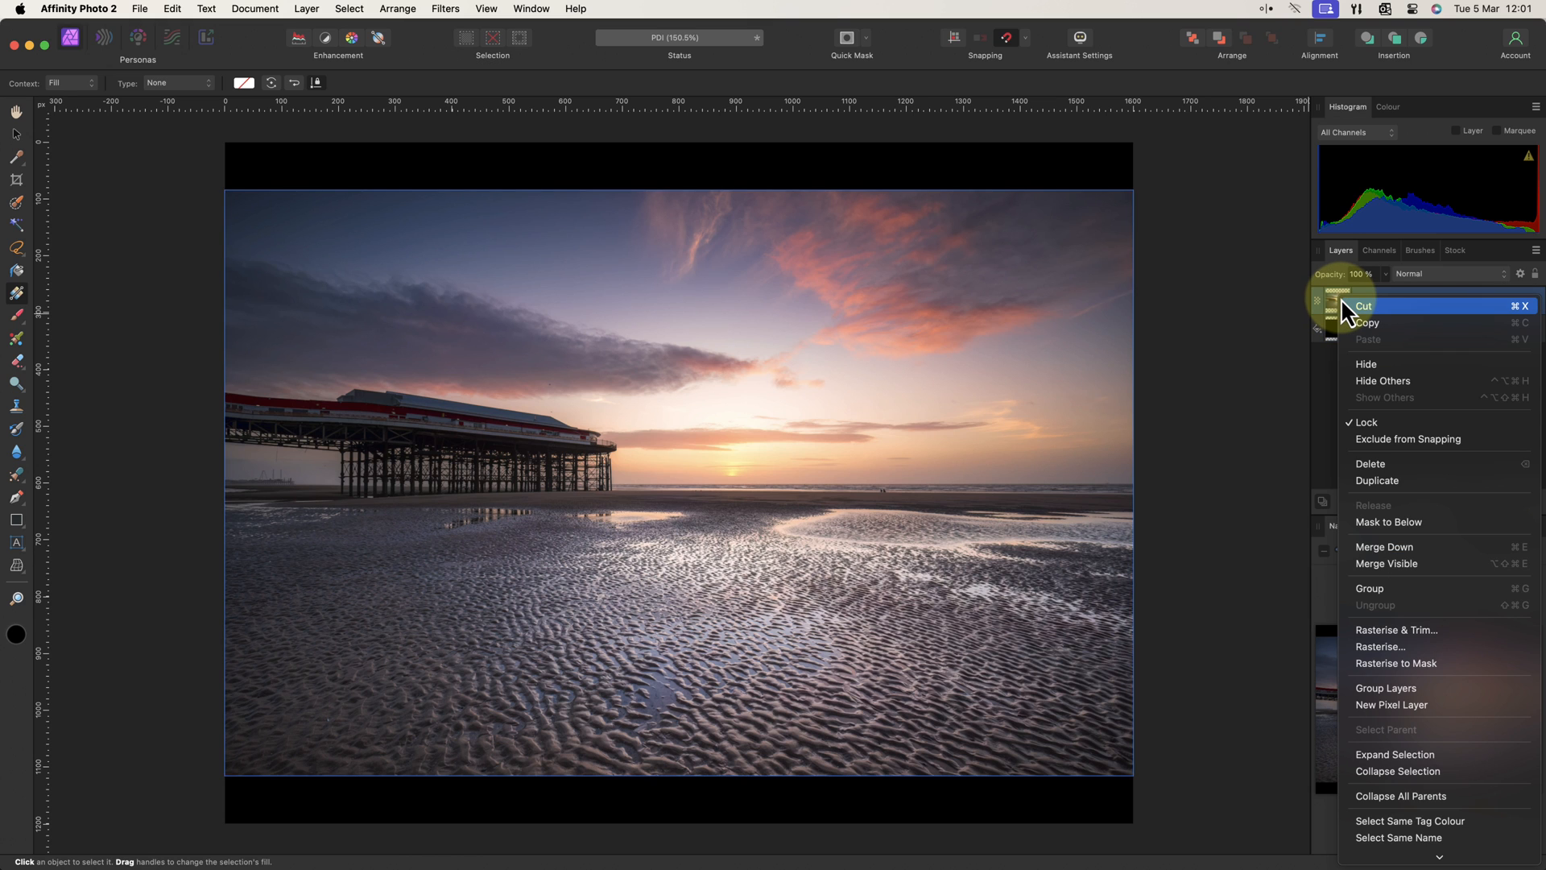
{"action": "mouse_move", "coordinate": [1400, 493]}
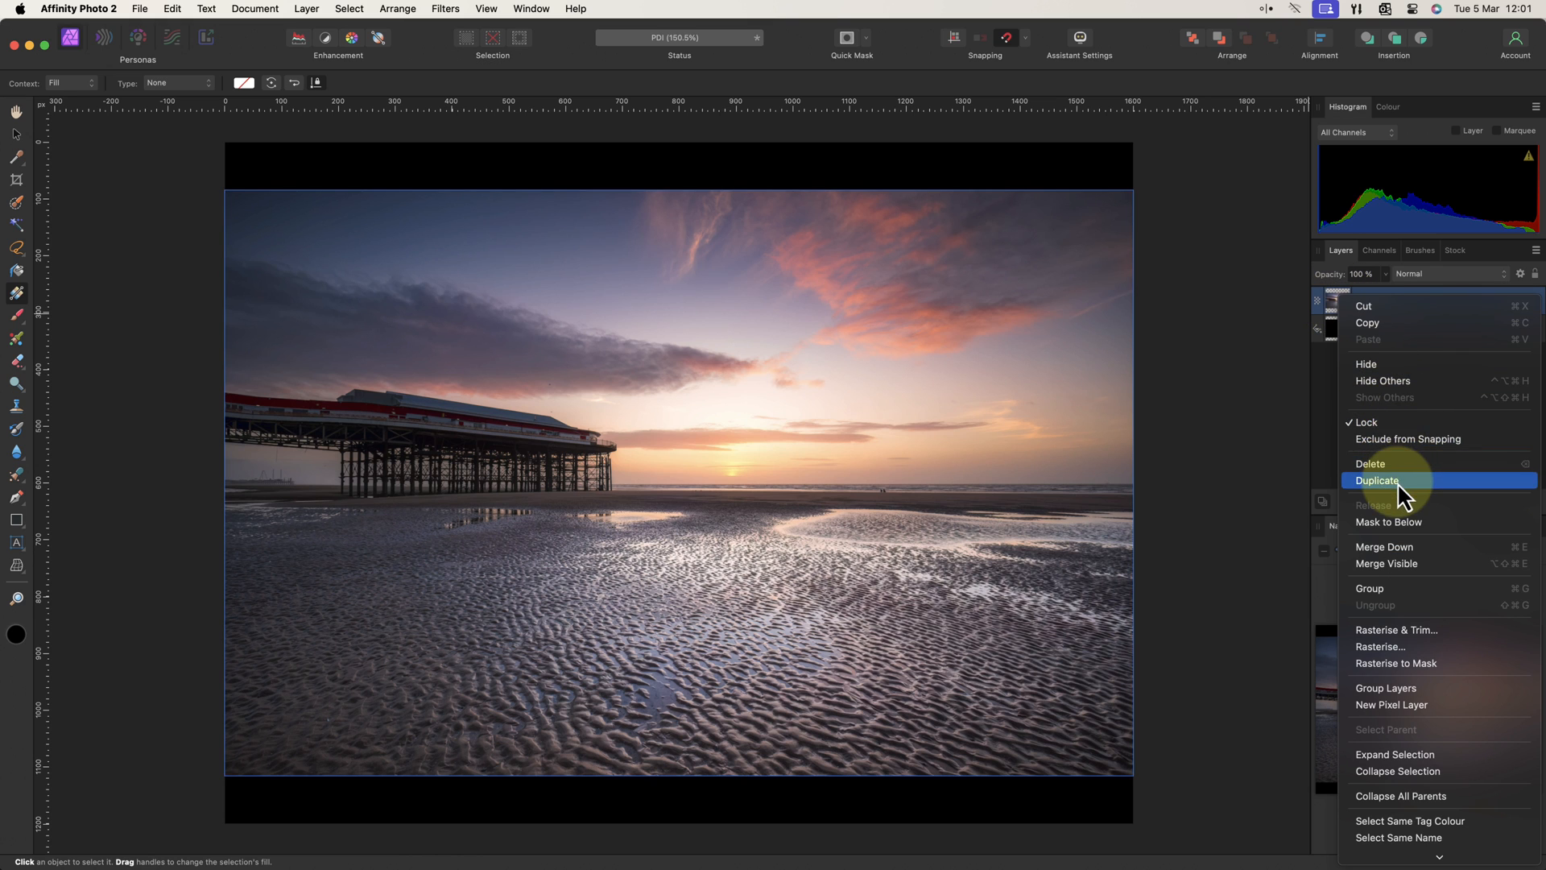
{"action": "left_click", "coordinate": [1380, 480]}
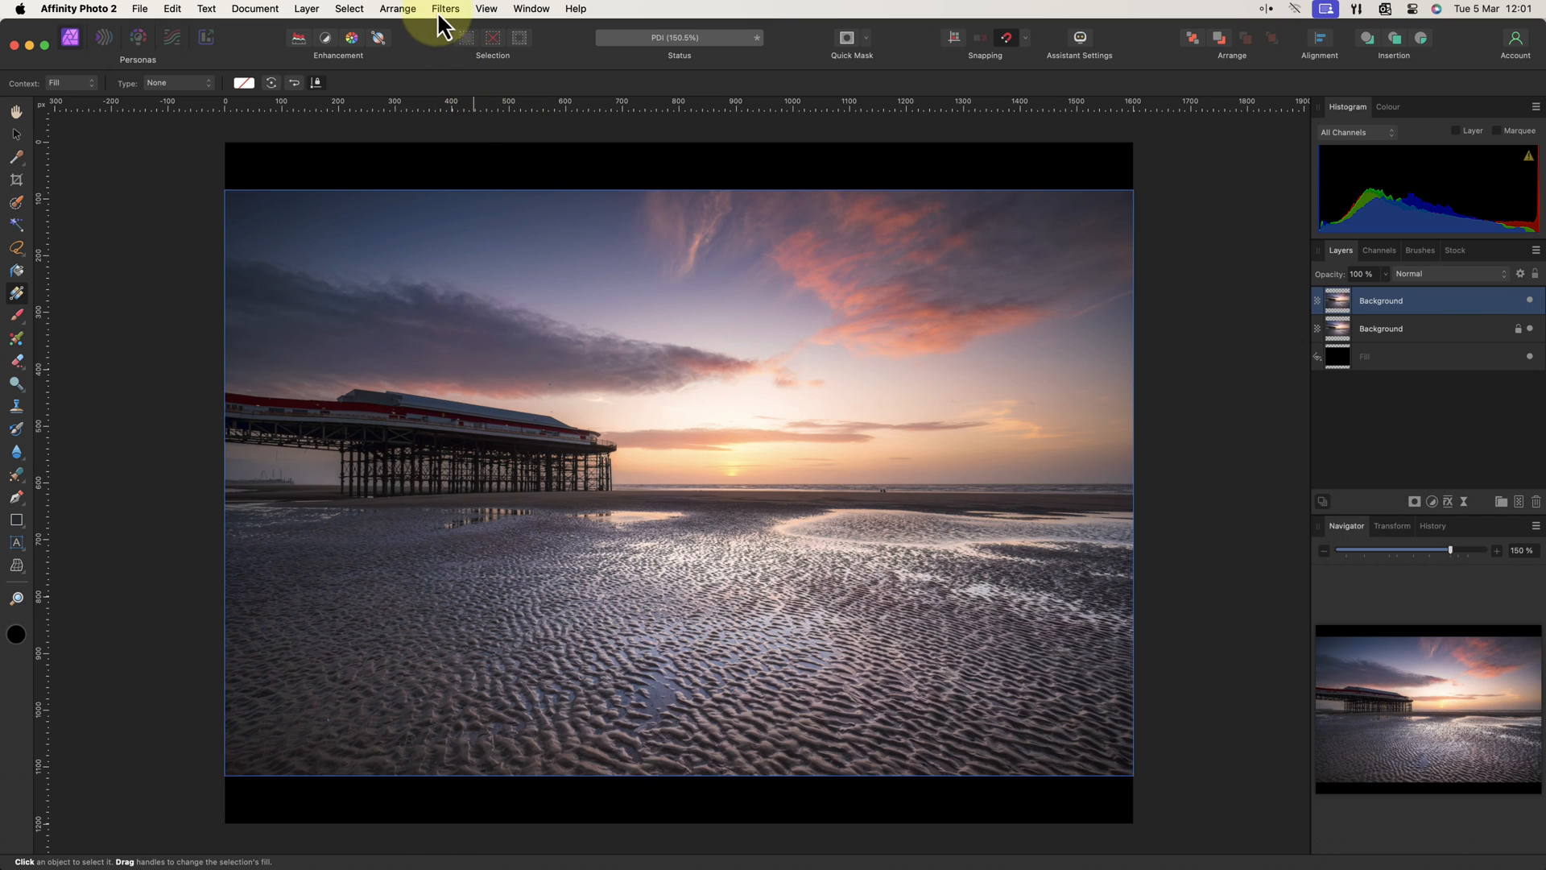
{"action": "left_click", "coordinate": [446, 8]}
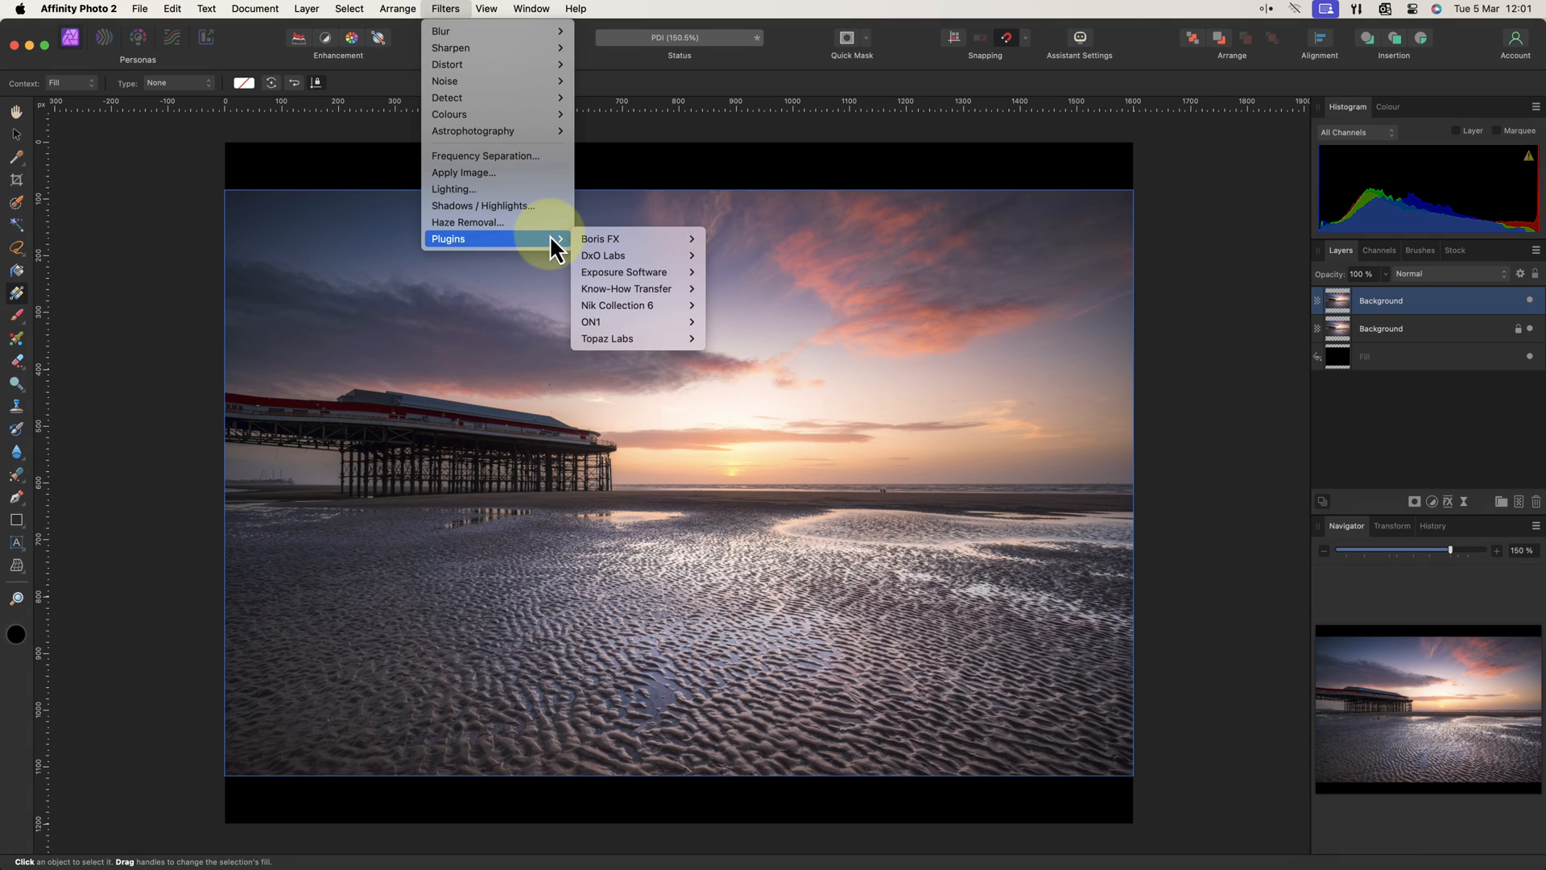
{"action": "mouse_move", "coordinate": [617, 304]}
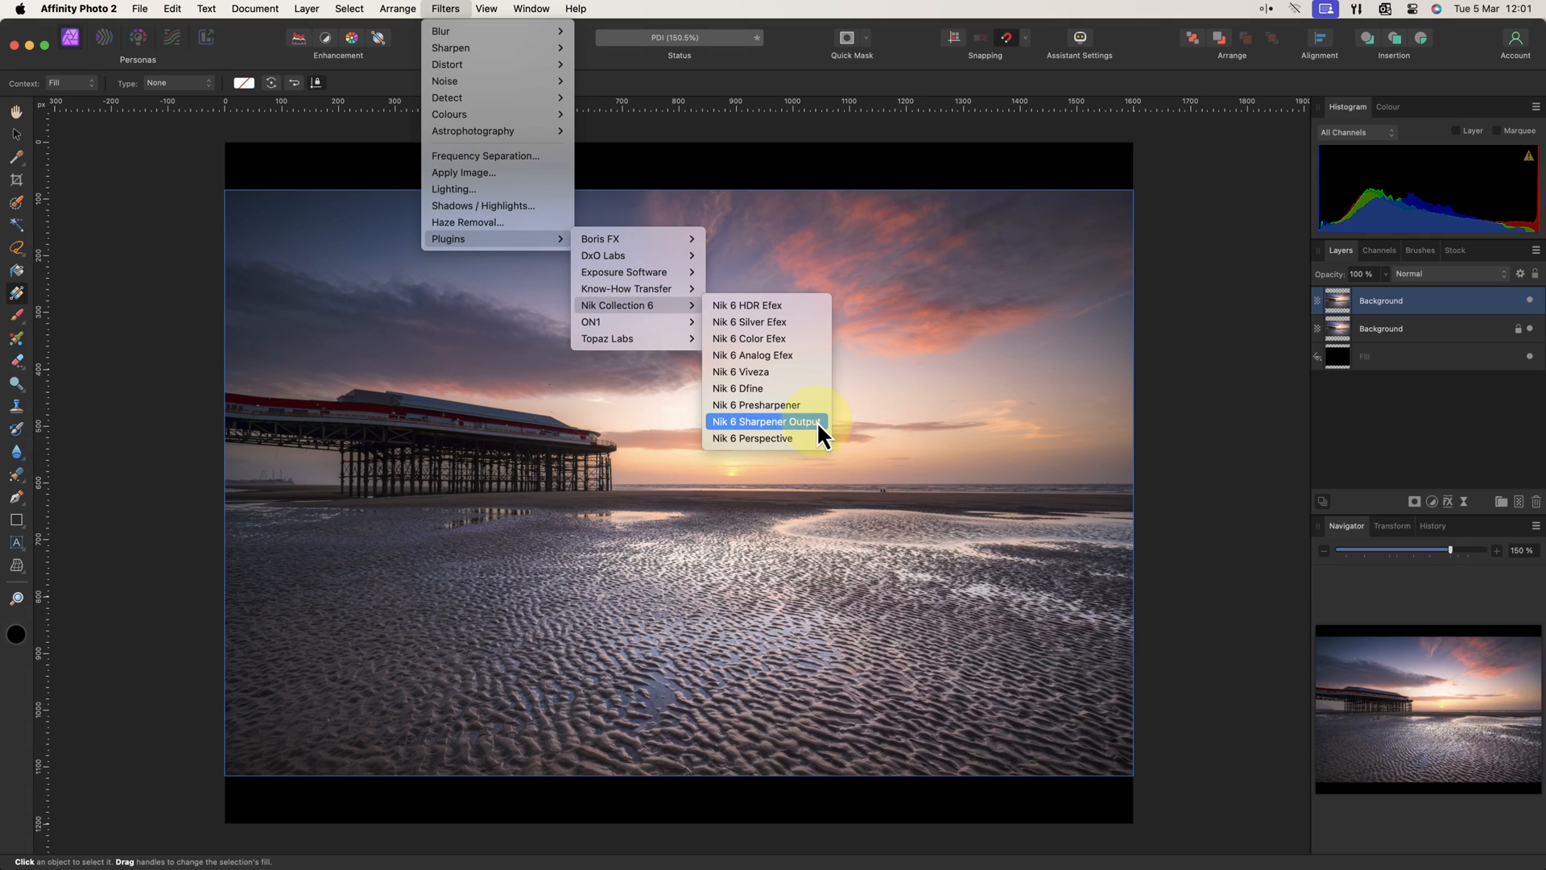
{"action": "left_click", "coordinate": [767, 422]}
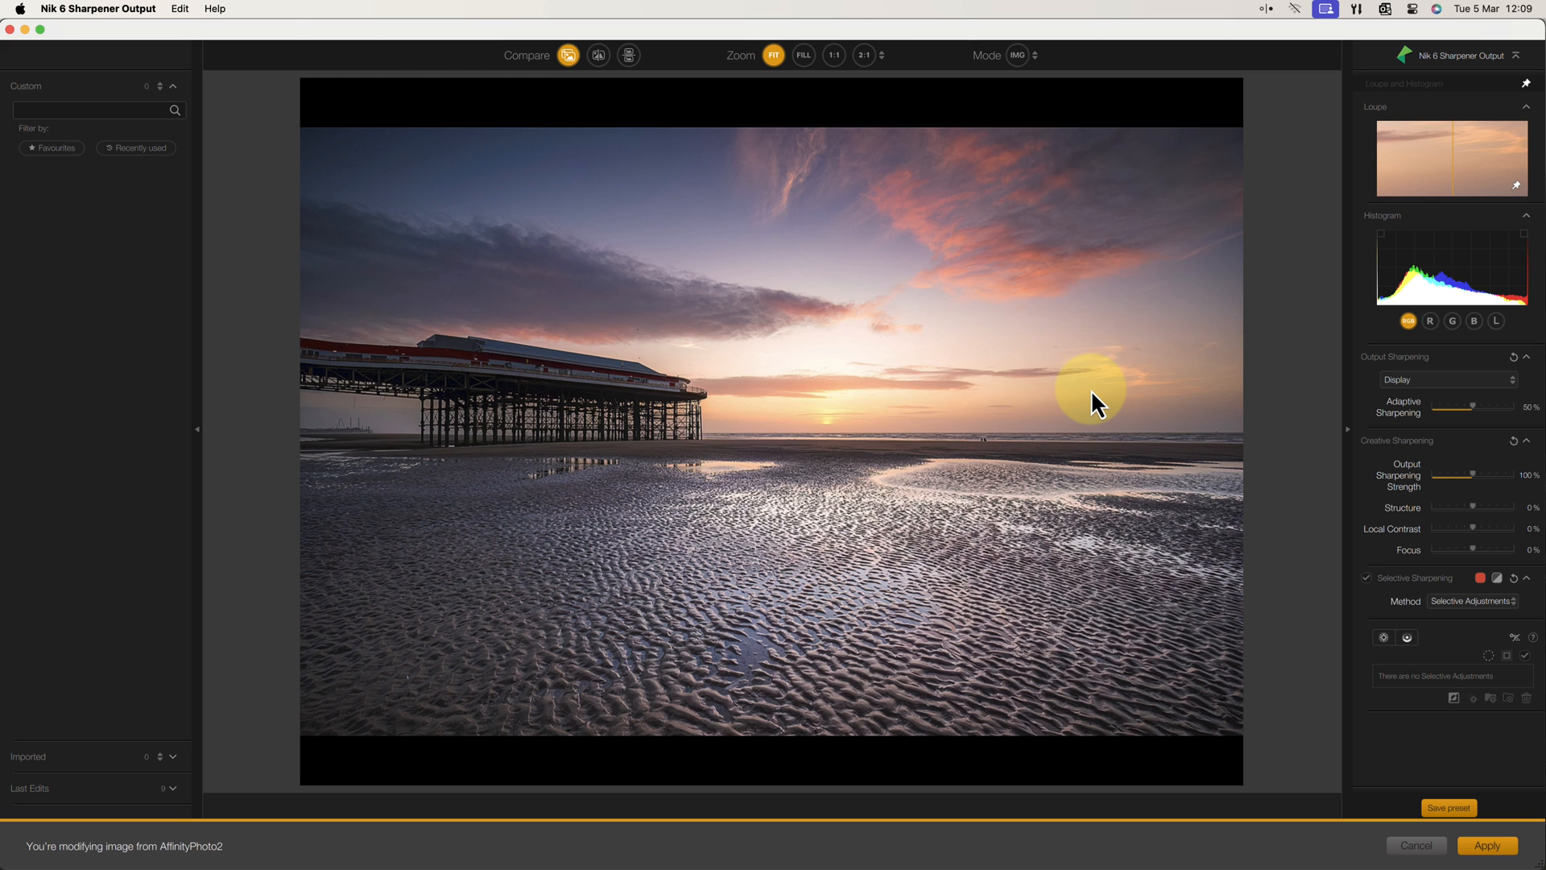
{"action": "mouse_move", "coordinate": [1171, 404]}
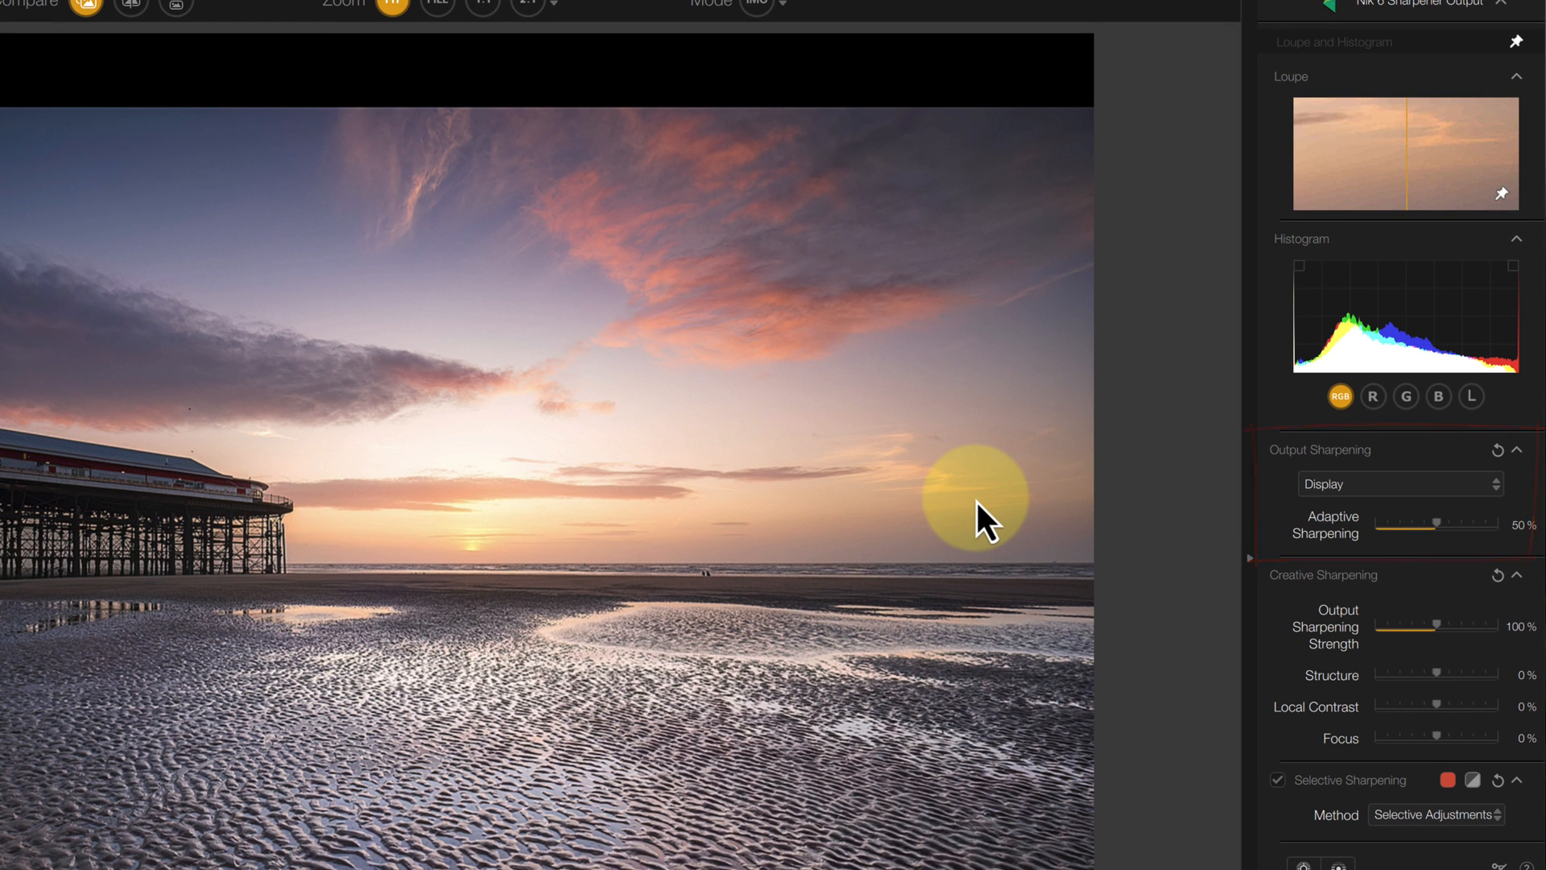
- Add a control point on the wet sand, lower Adaptive Sharpening to 38% and apply
{"action": "left_click", "coordinate": [1399, 485]}
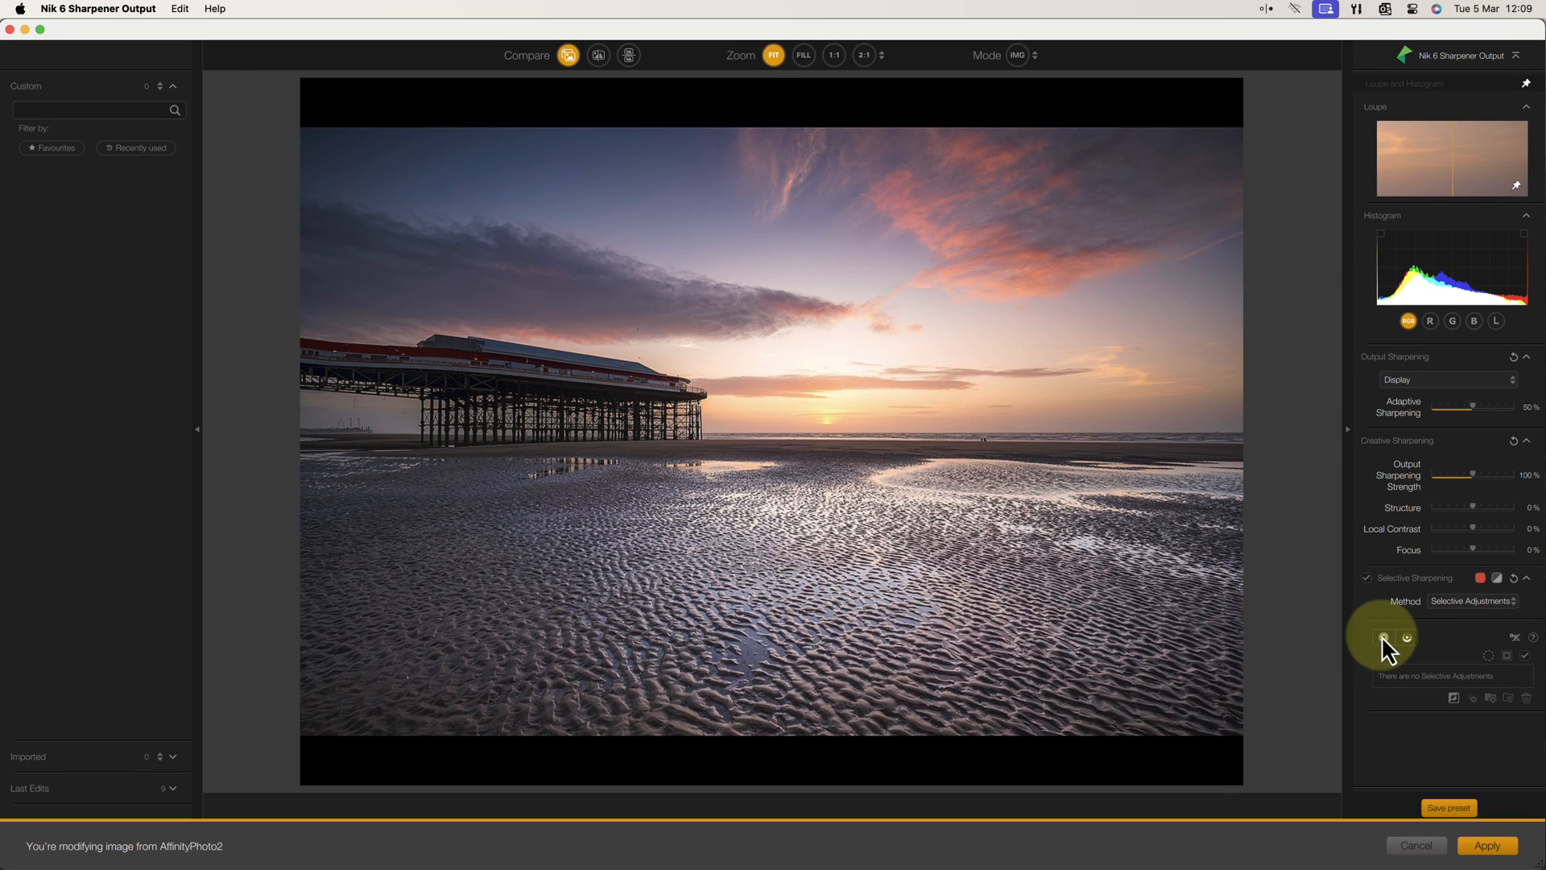
{"action": "left_click", "coordinate": [1383, 625]}
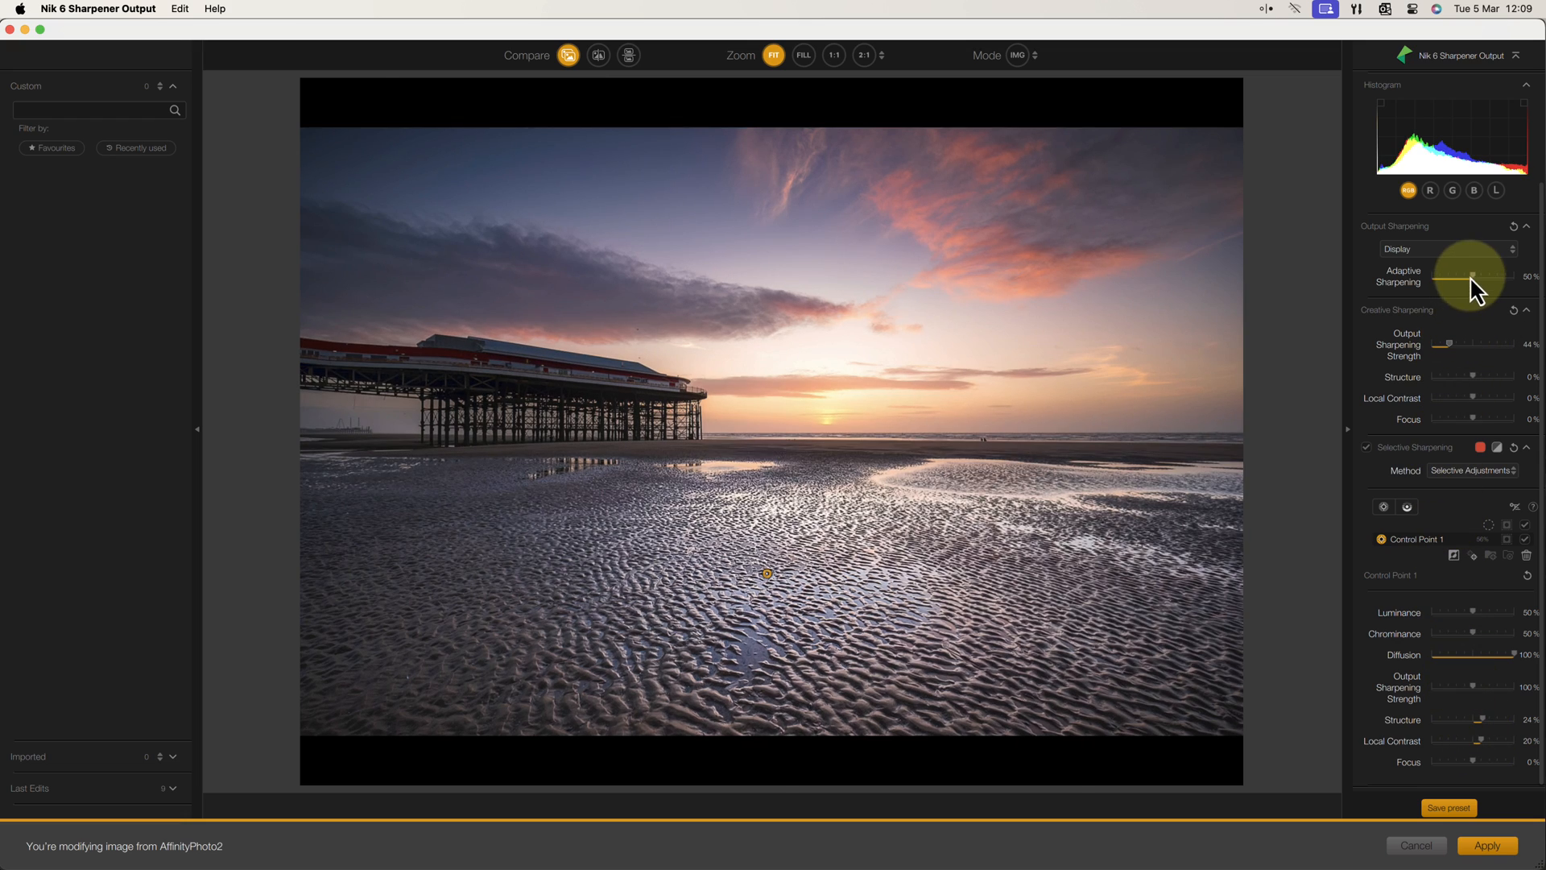
{"action": "left_click_drag", "start_coordinate": [1468, 276], "coordinate": [1459, 276]}
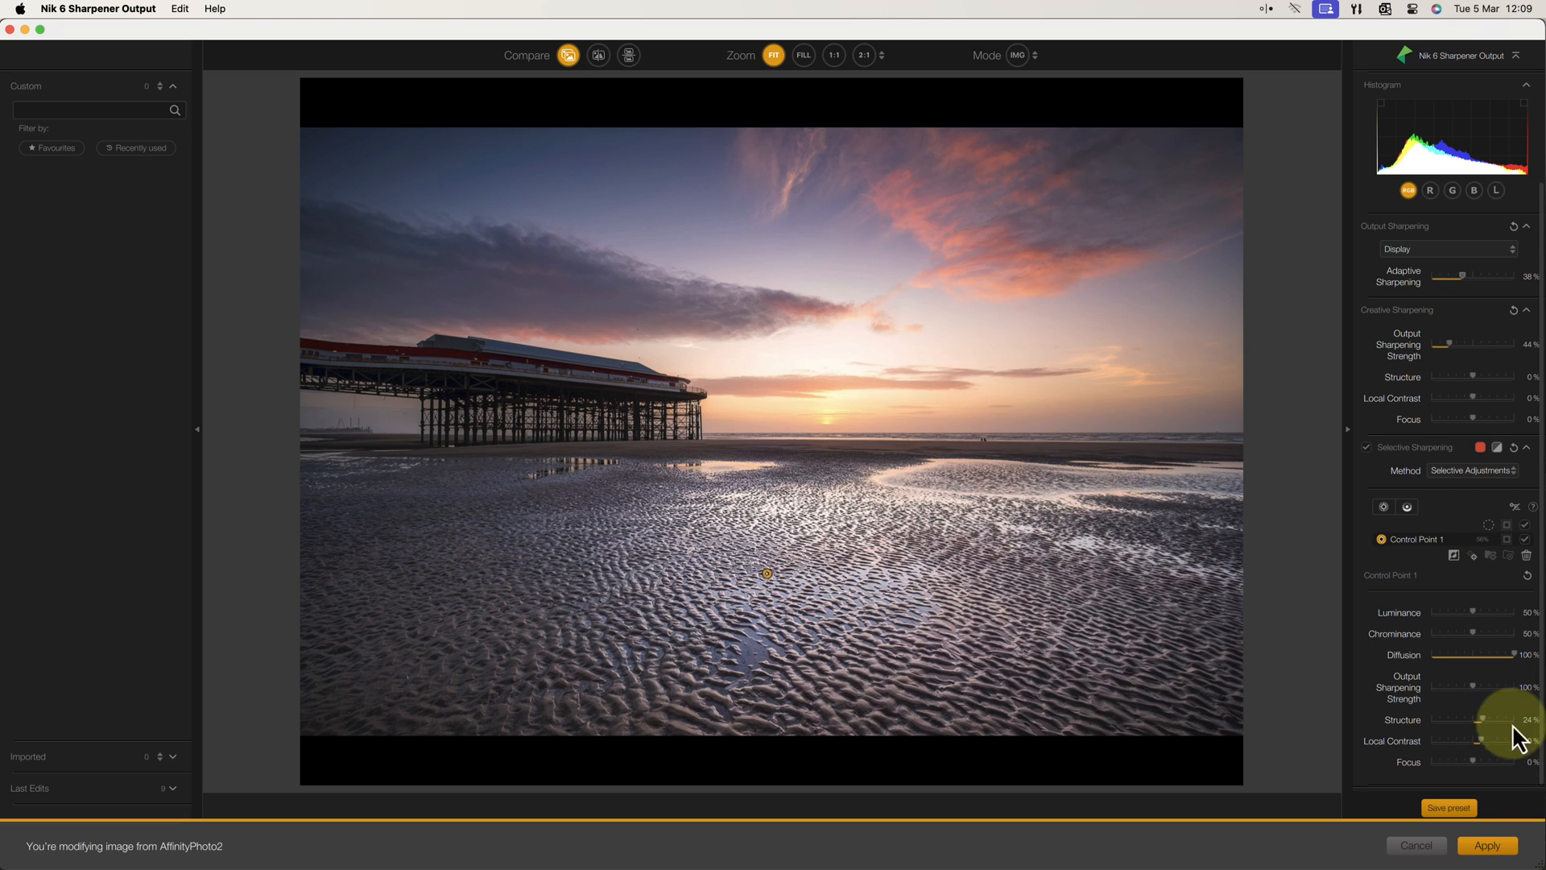
{"action": "left_click", "coordinate": [1486, 845]}
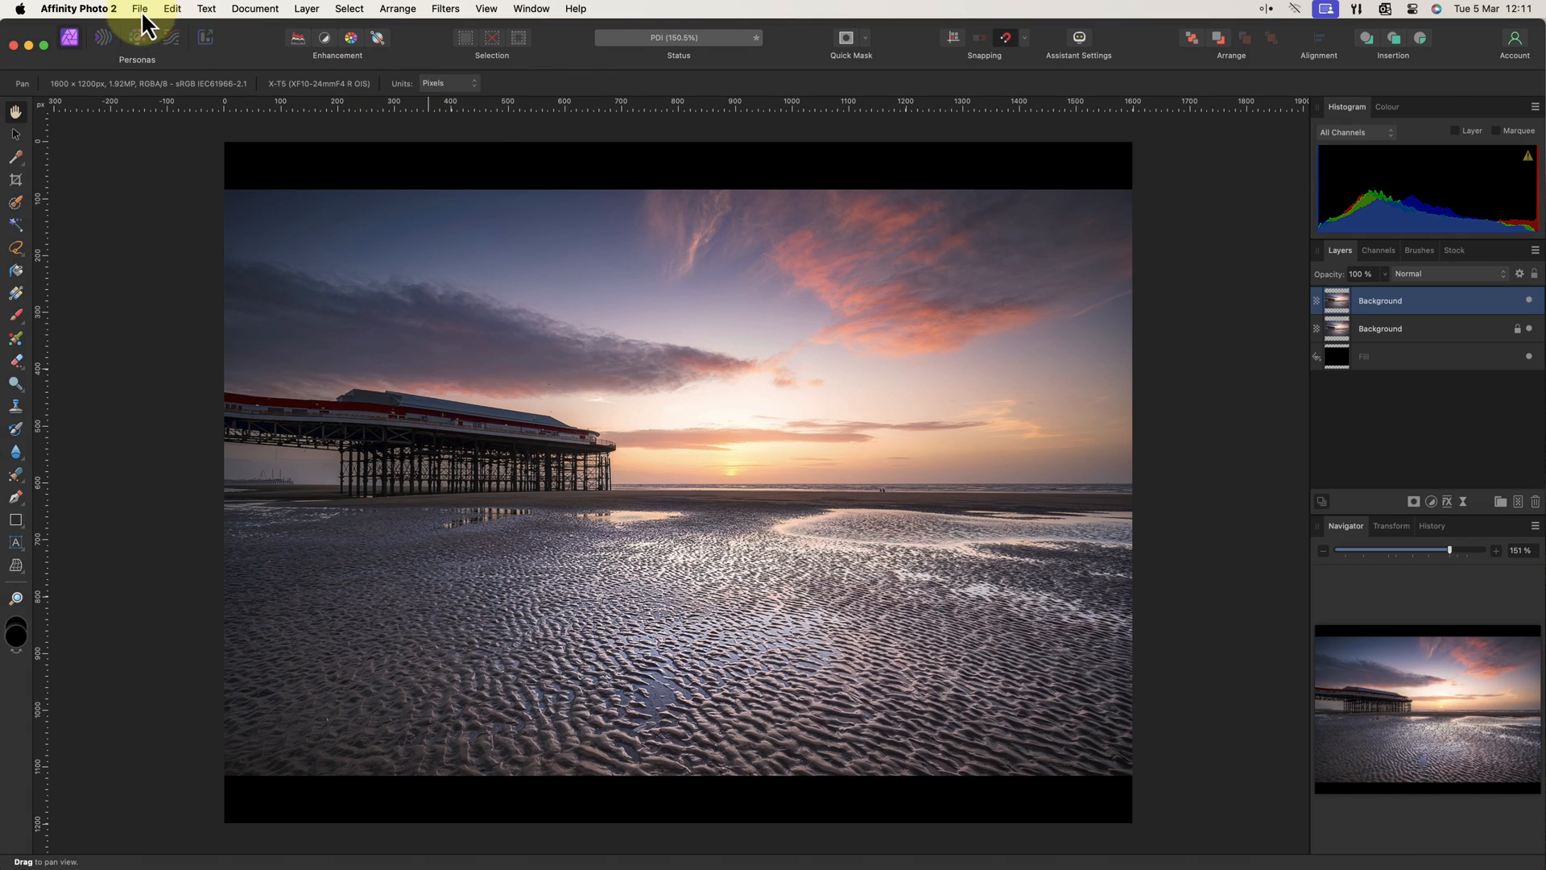
- Set up a File > Export as JPEG (Best quality), 1600x1200 px whole document, ICC profile embedded
{"action": "left_click", "coordinate": [138, 10]}
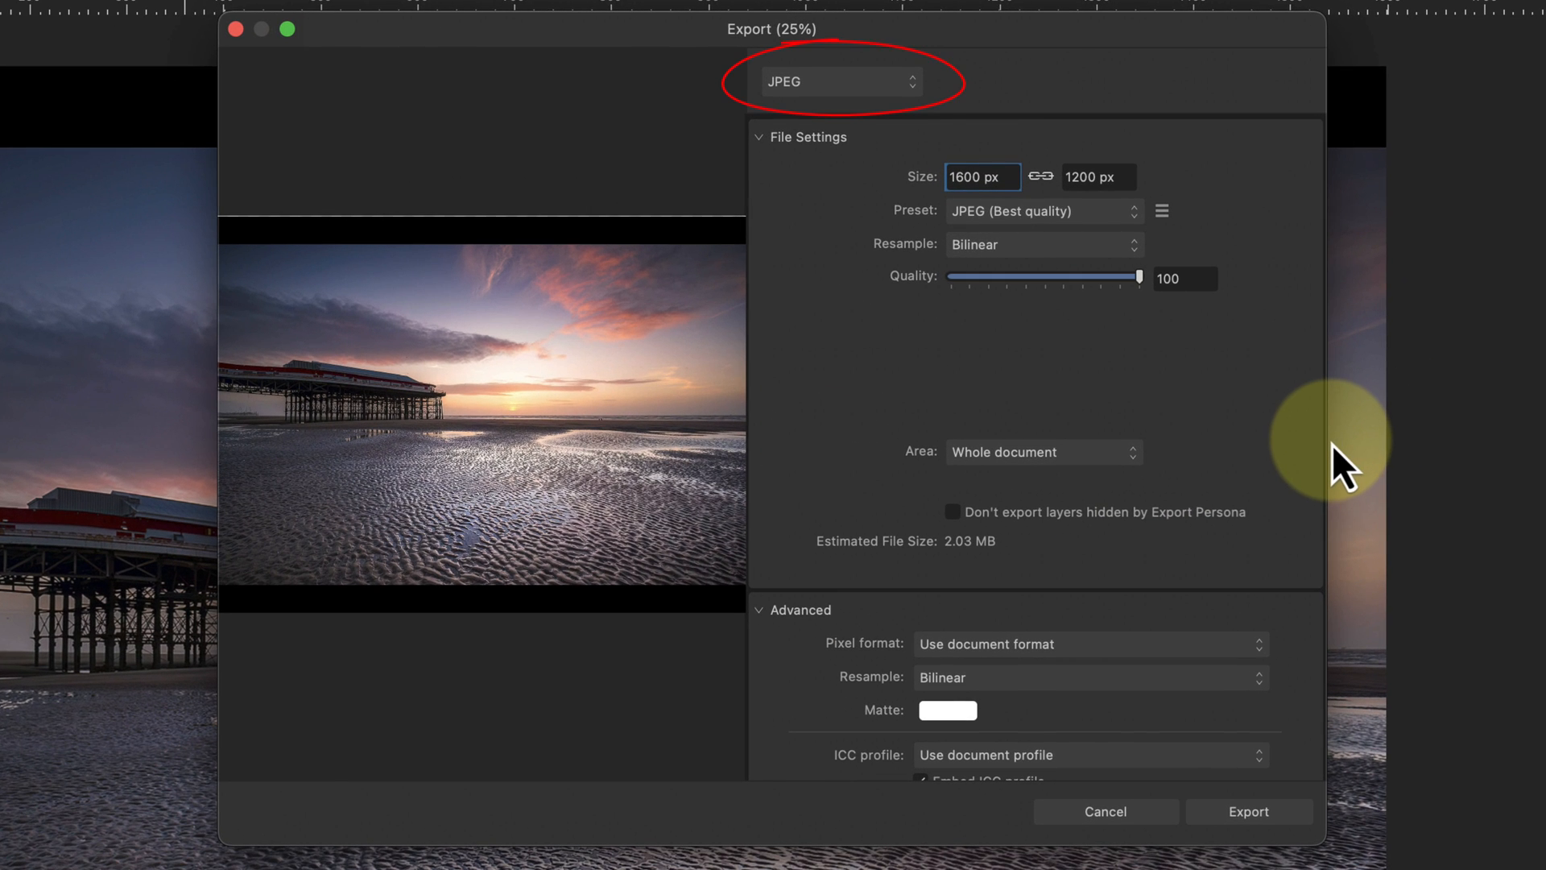
{"action": "left_click", "coordinate": [835, 81]}
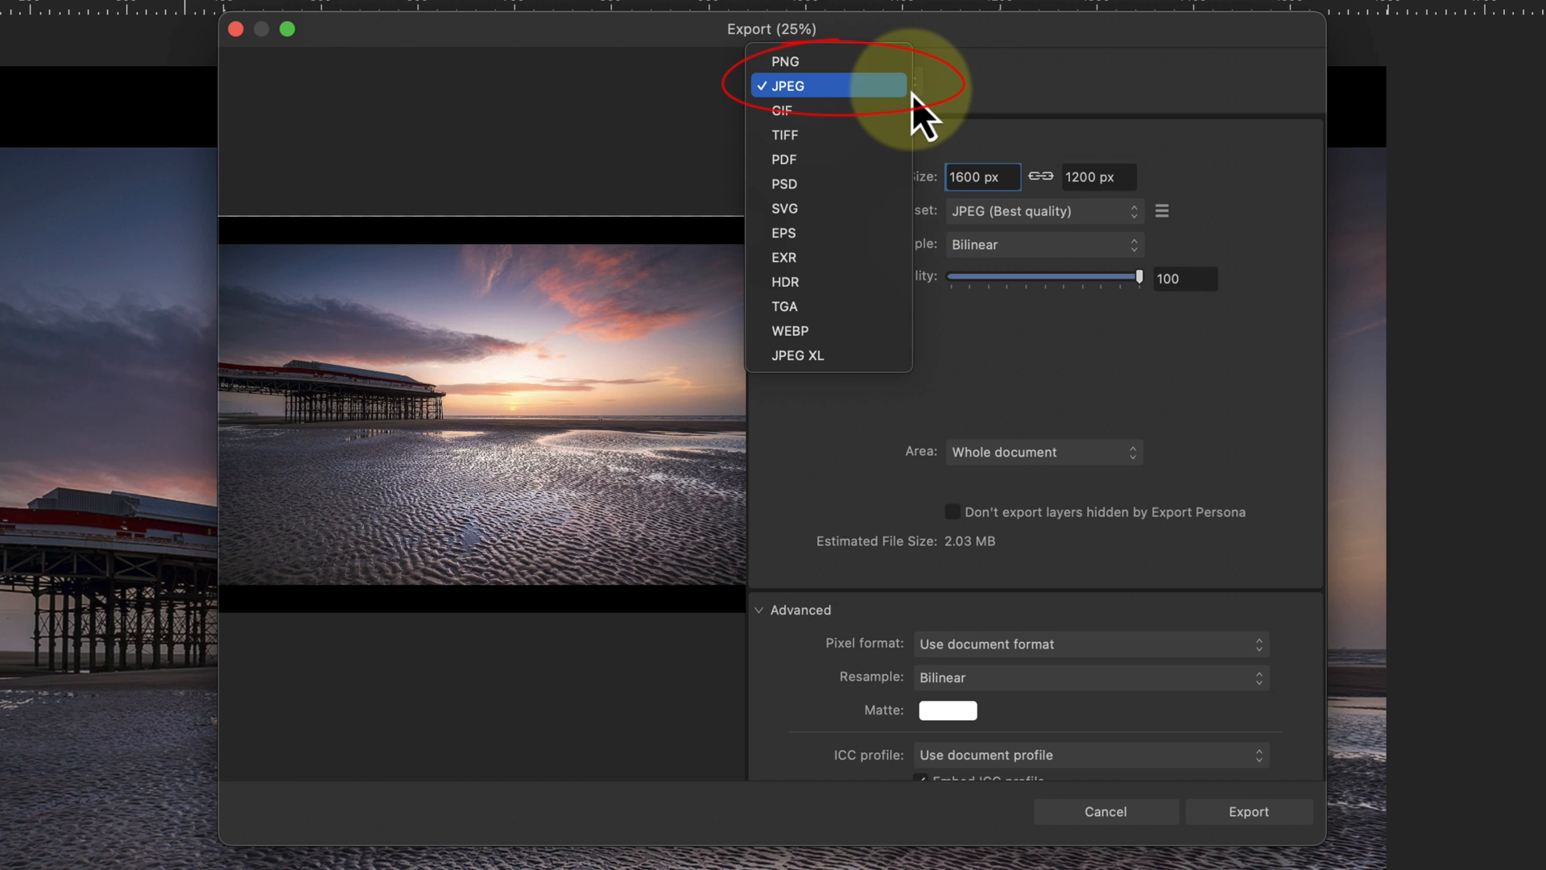
{"action": "left_click", "coordinate": [827, 85]}
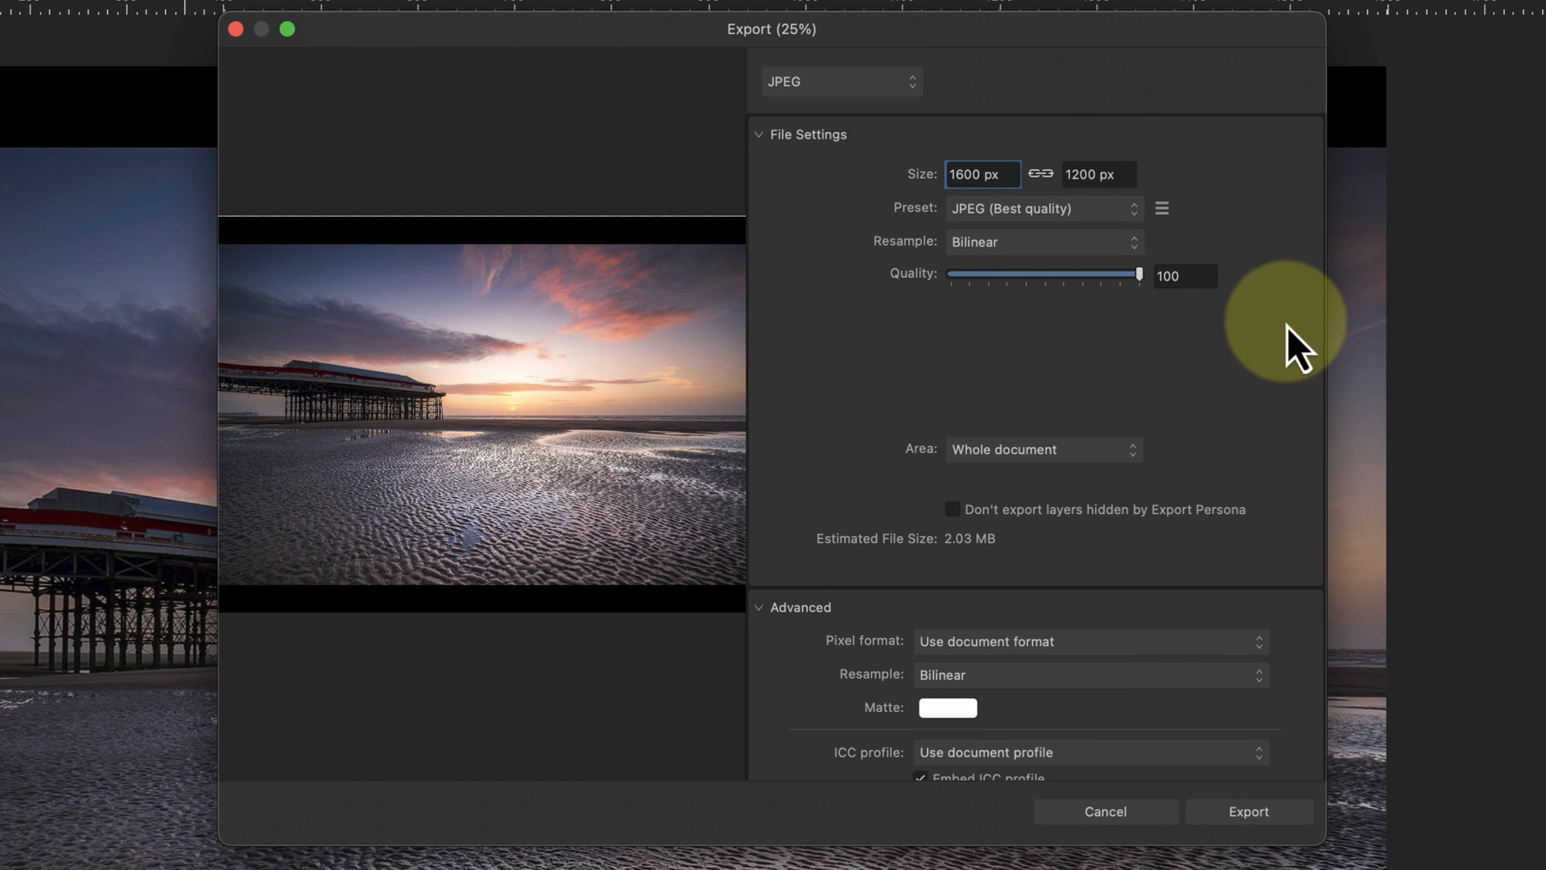
{"action": "left_click", "coordinate": [1032, 208]}
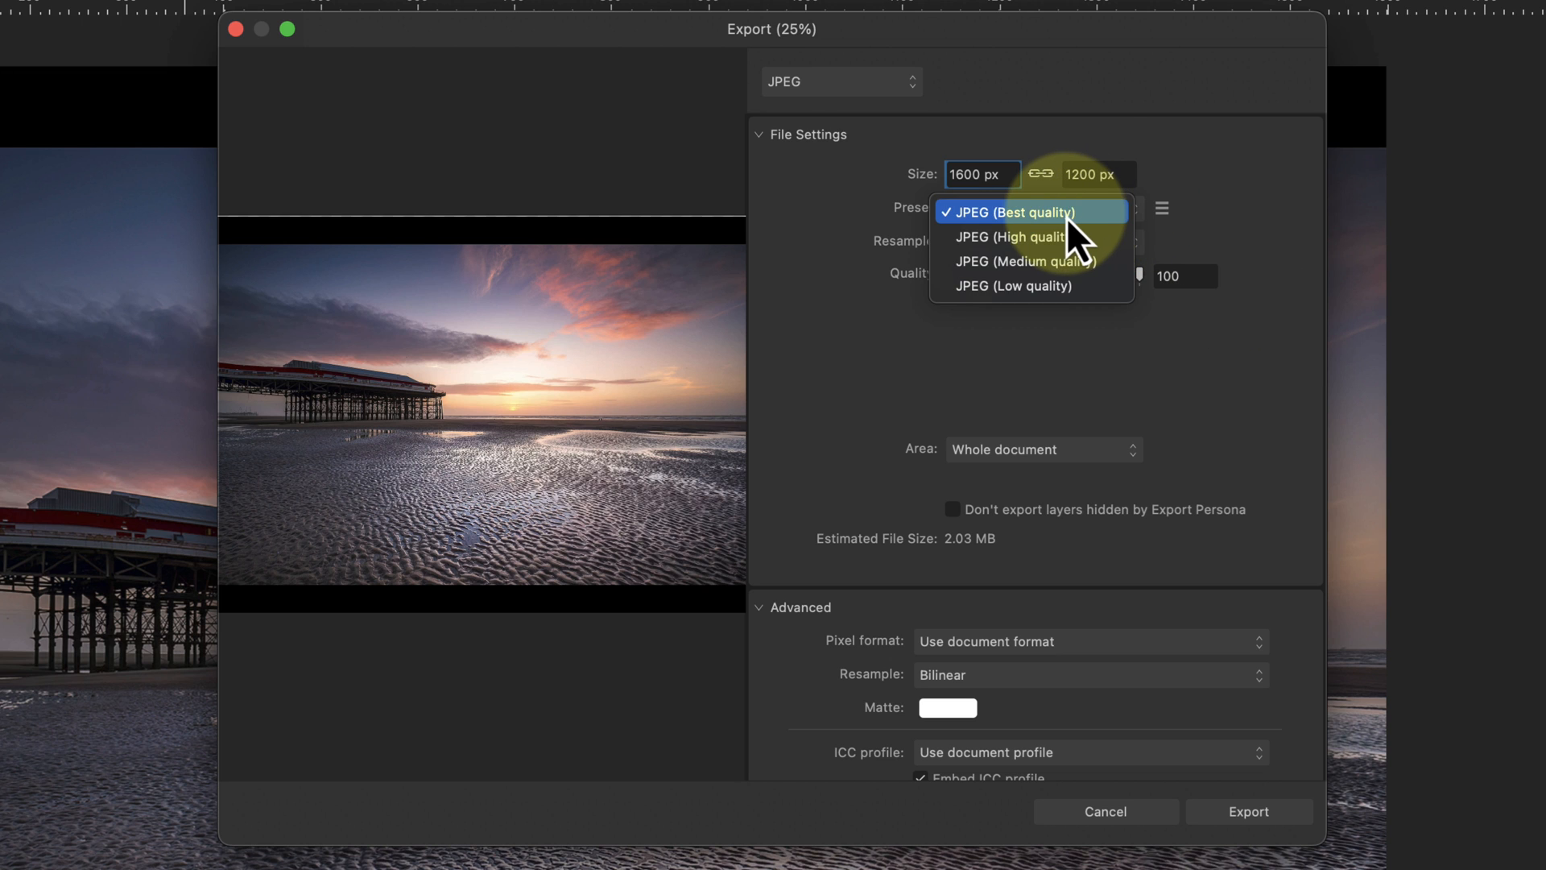
{"action": "left_click", "coordinate": [1009, 211]}
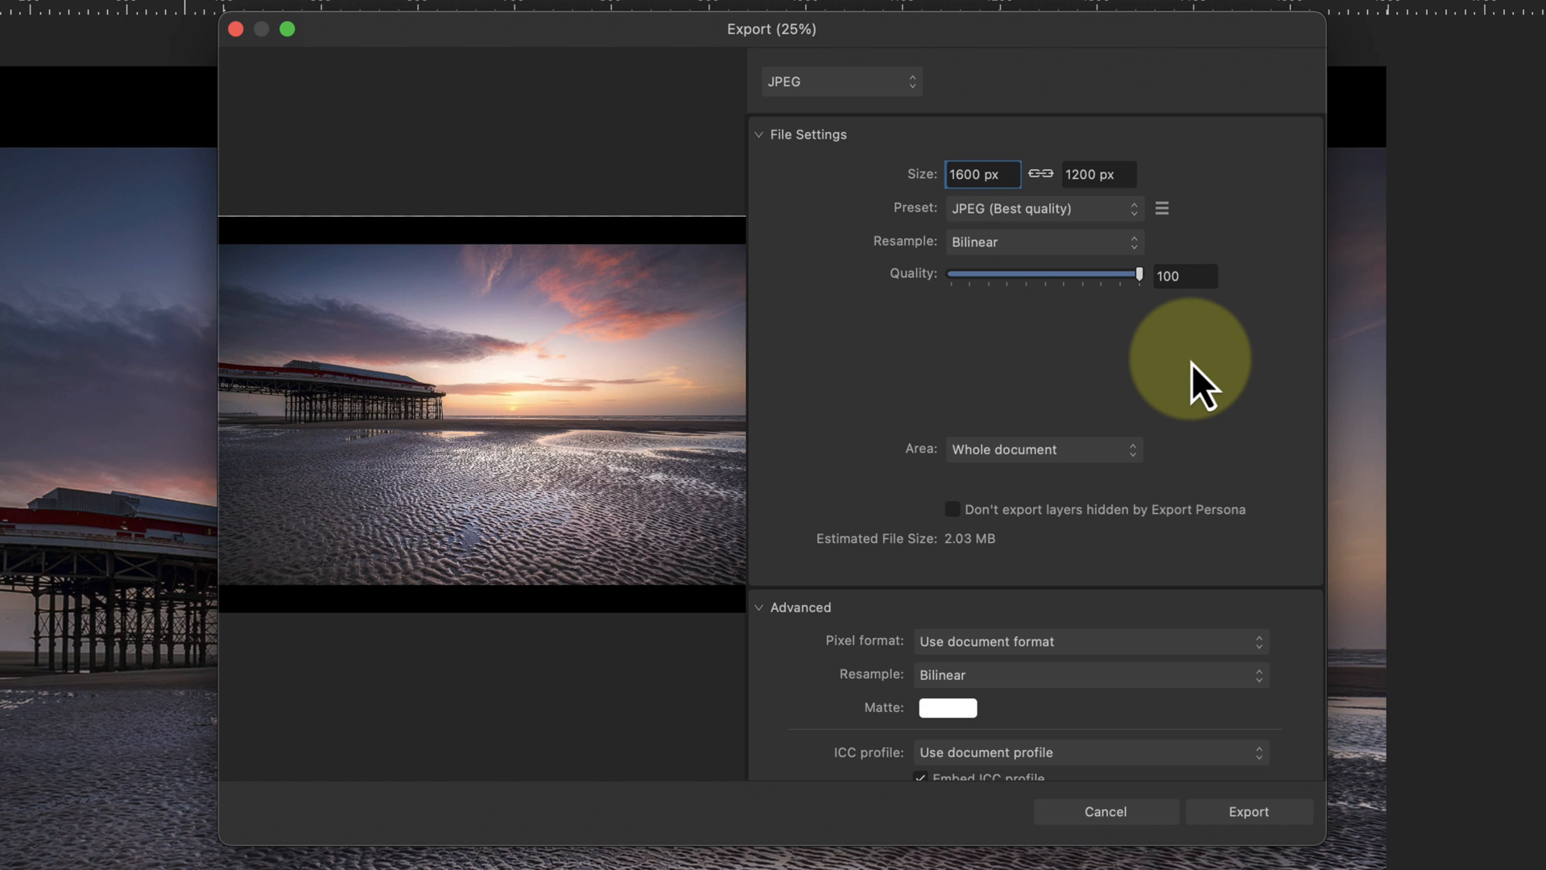
{"action": "scroll", "scroll_direction": "down", "scroll_amount": 3}
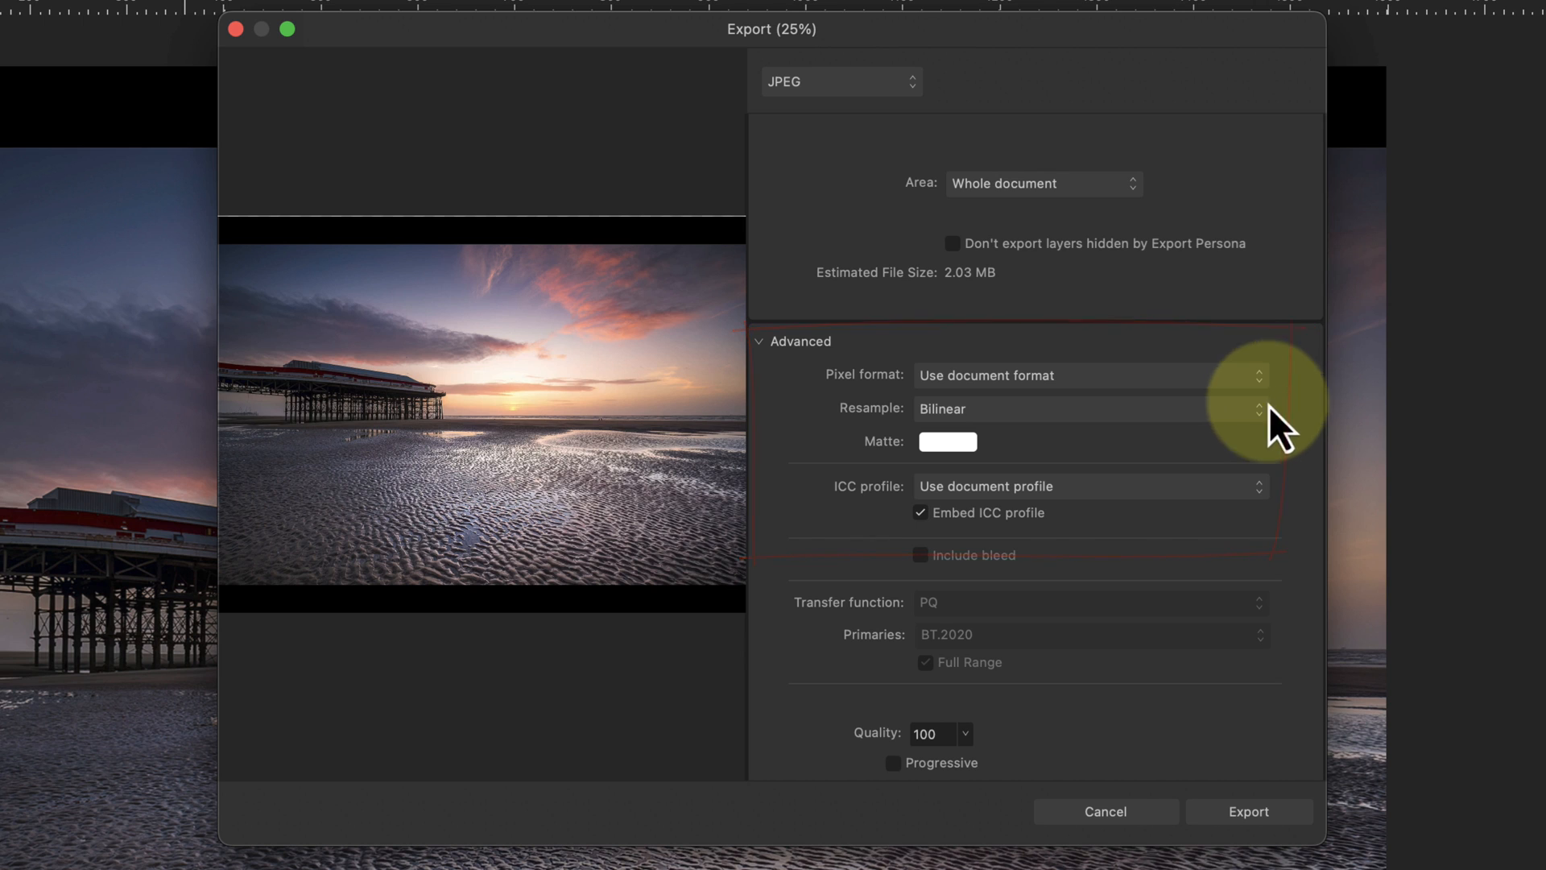
- Export and save the JPEG as PDI in the Stills folder
{"action": "left_click", "coordinate": [1084, 485]}
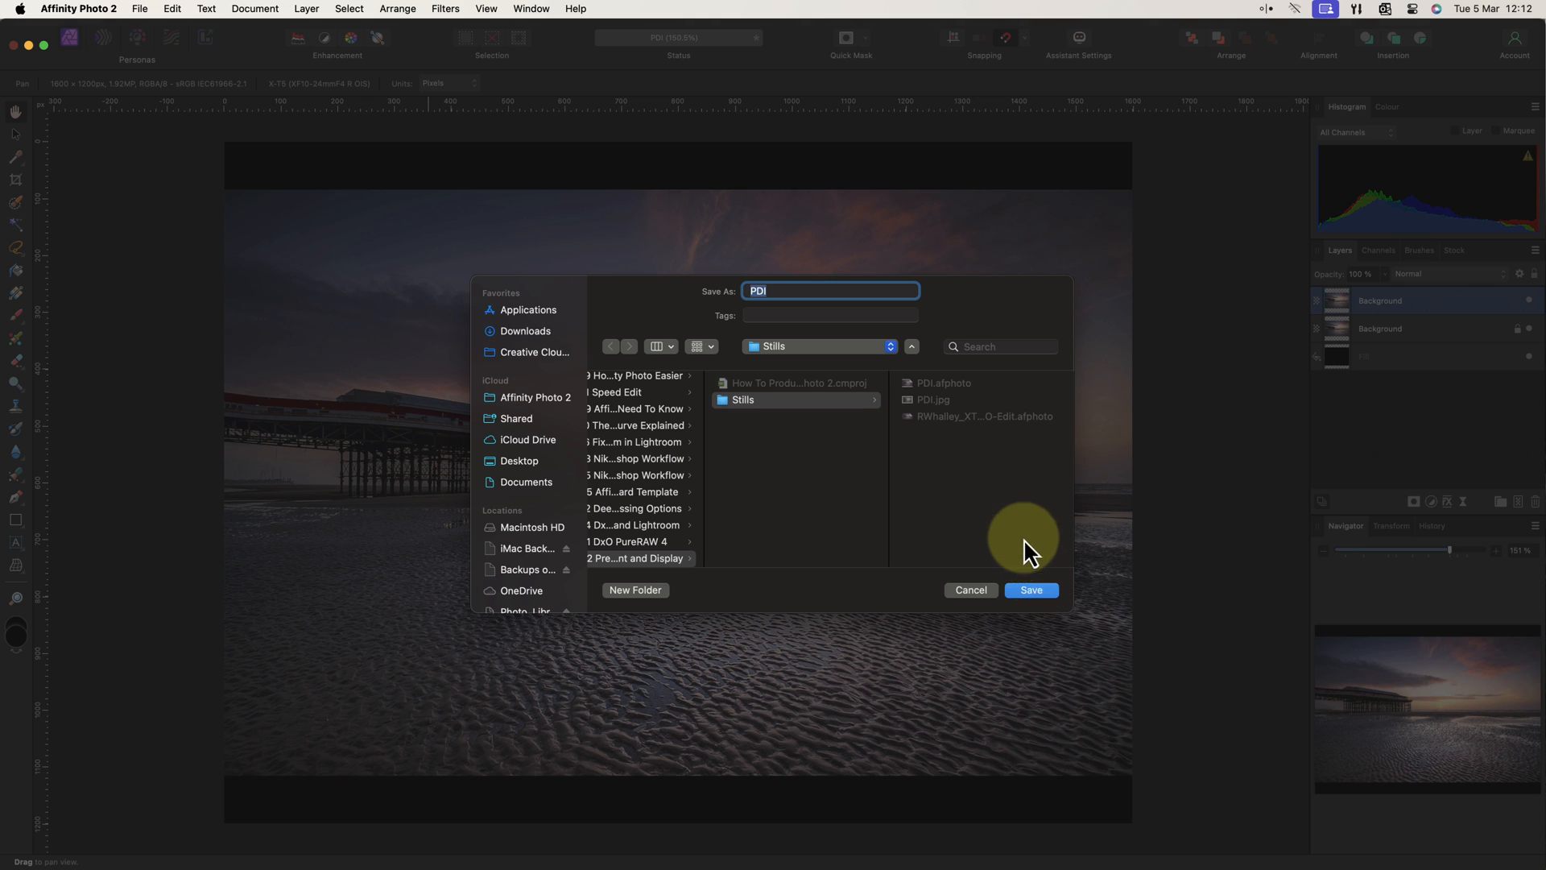
{"action": "left_click", "coordinate": [1030, 589]}
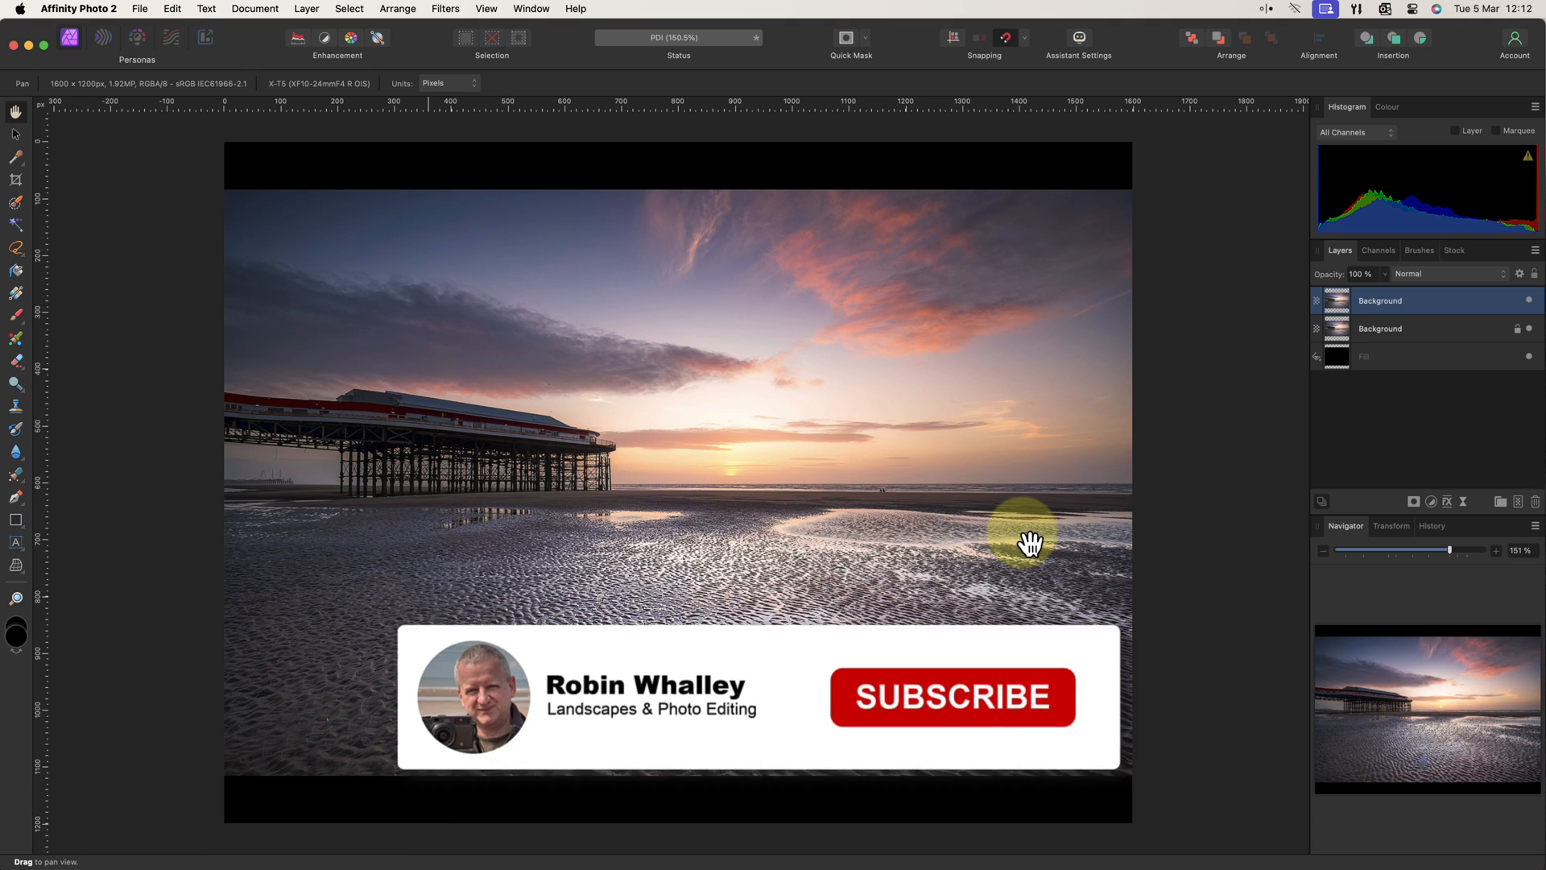
{"action": "left_click", "coordinate": [950, 695]}
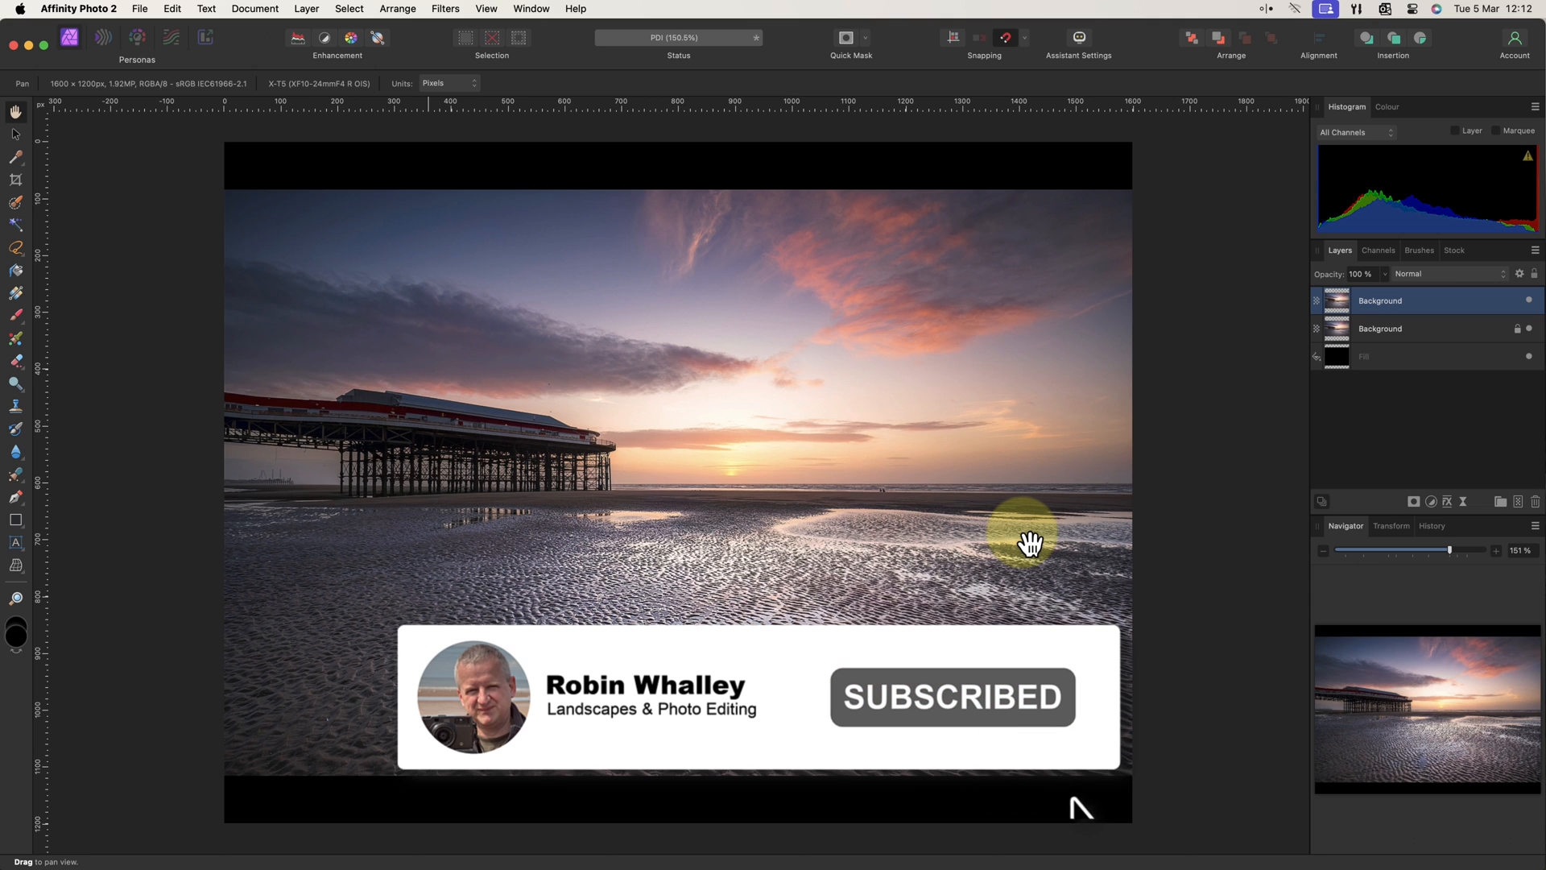